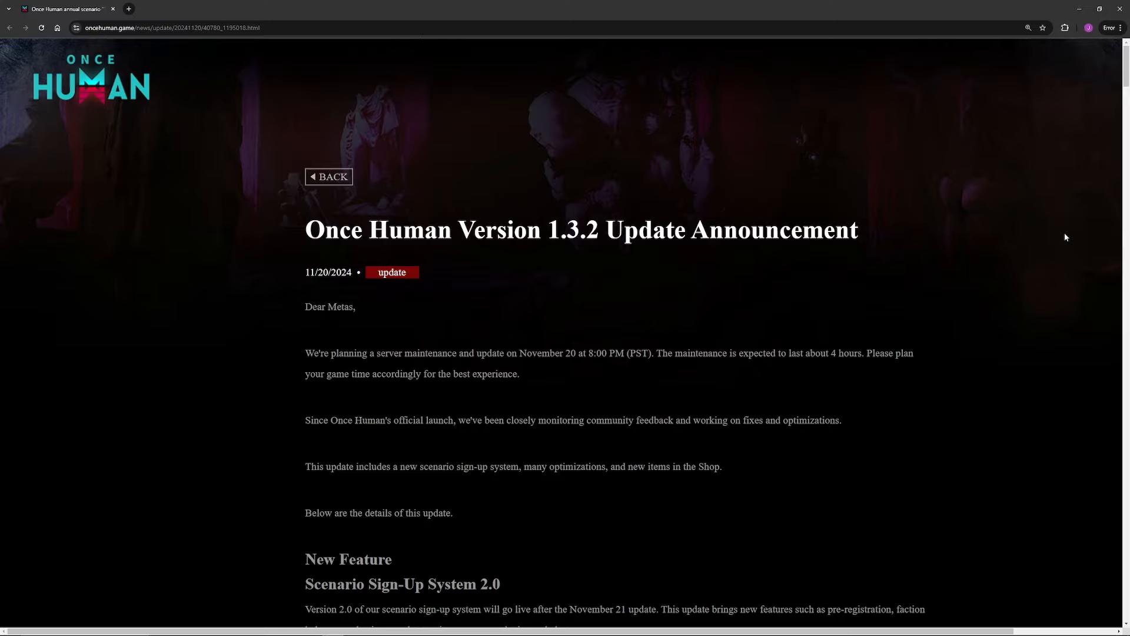
pyautogui.moveTo(979, 291)
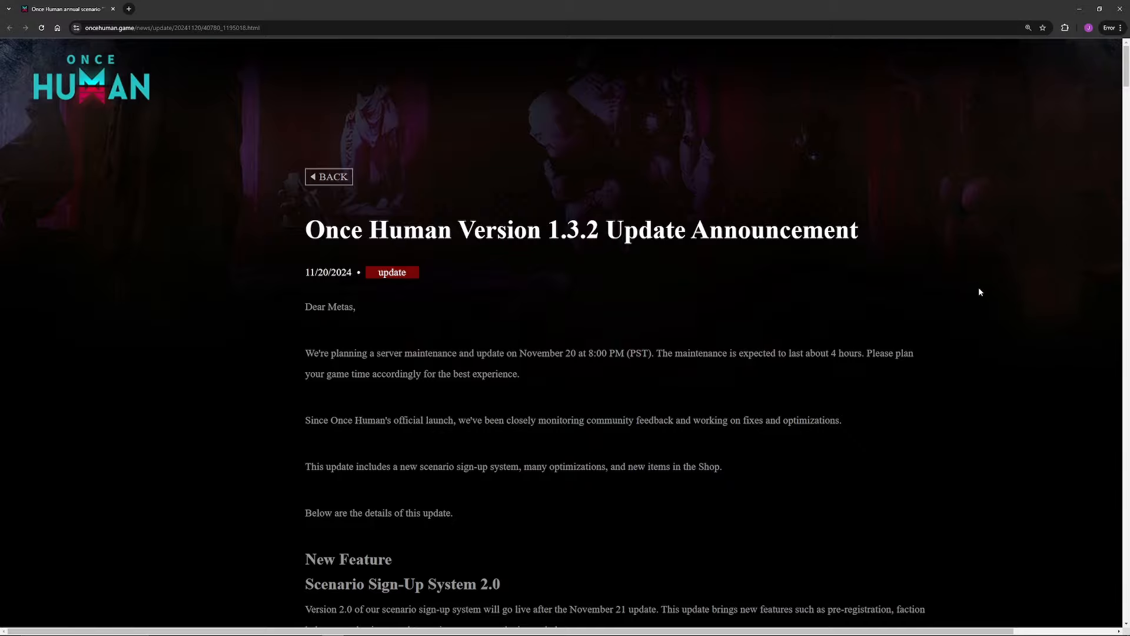
# Step: Scroll down to the full Scenario Sign-Up System 2.0 flowchart and its announcement note
pyautogui.scroll(-3)
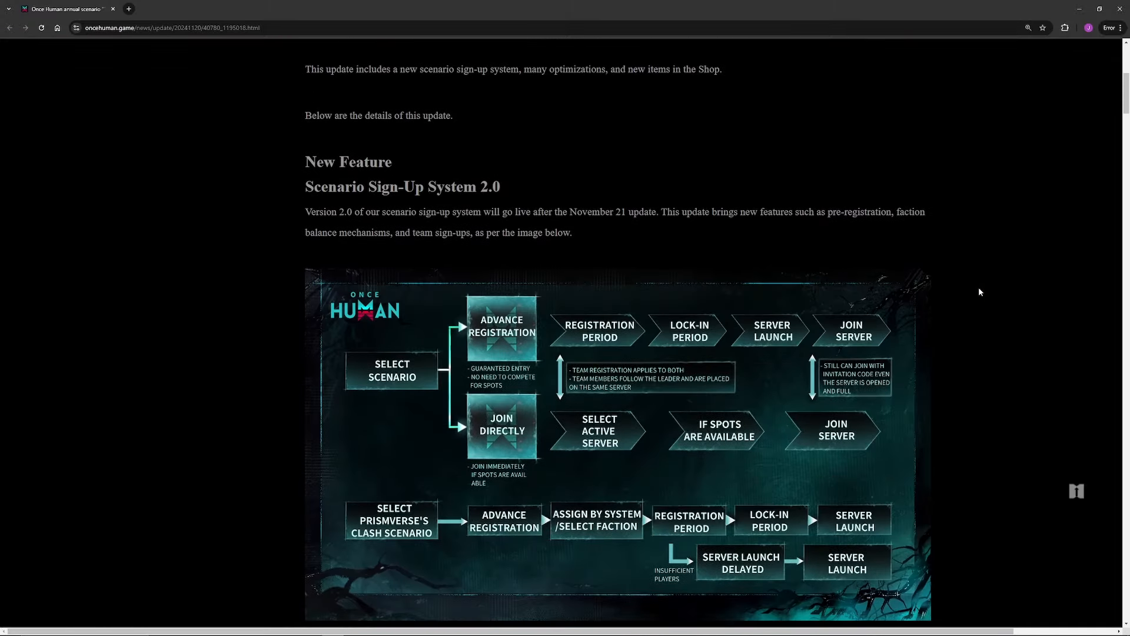
pyautogui.scroll(-3)
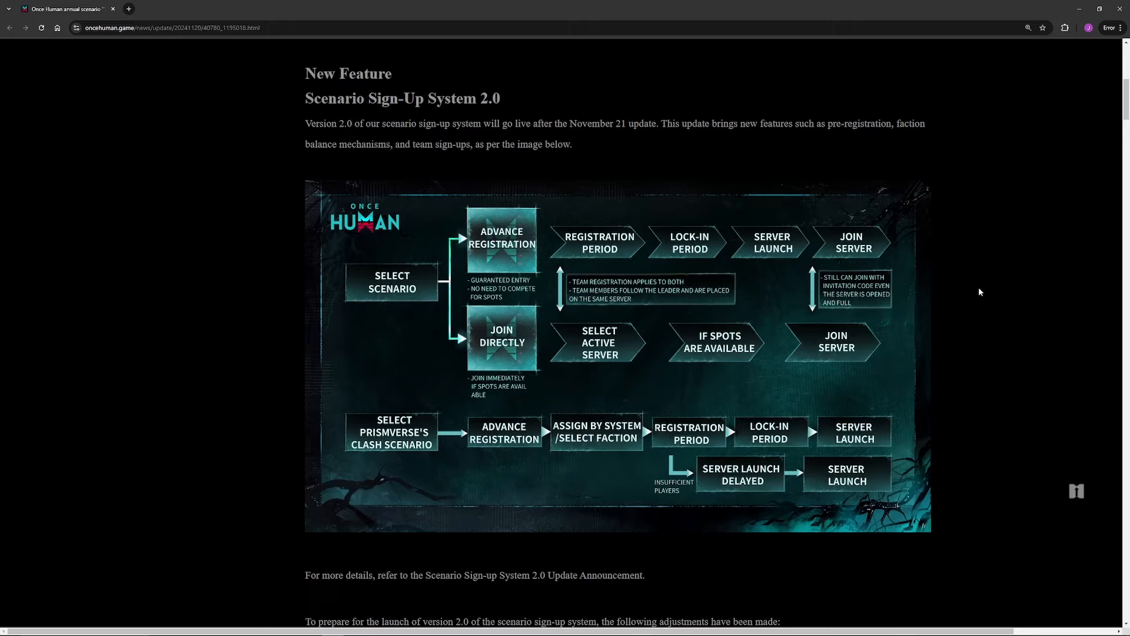
pyautogui.moveTo(974, 306)
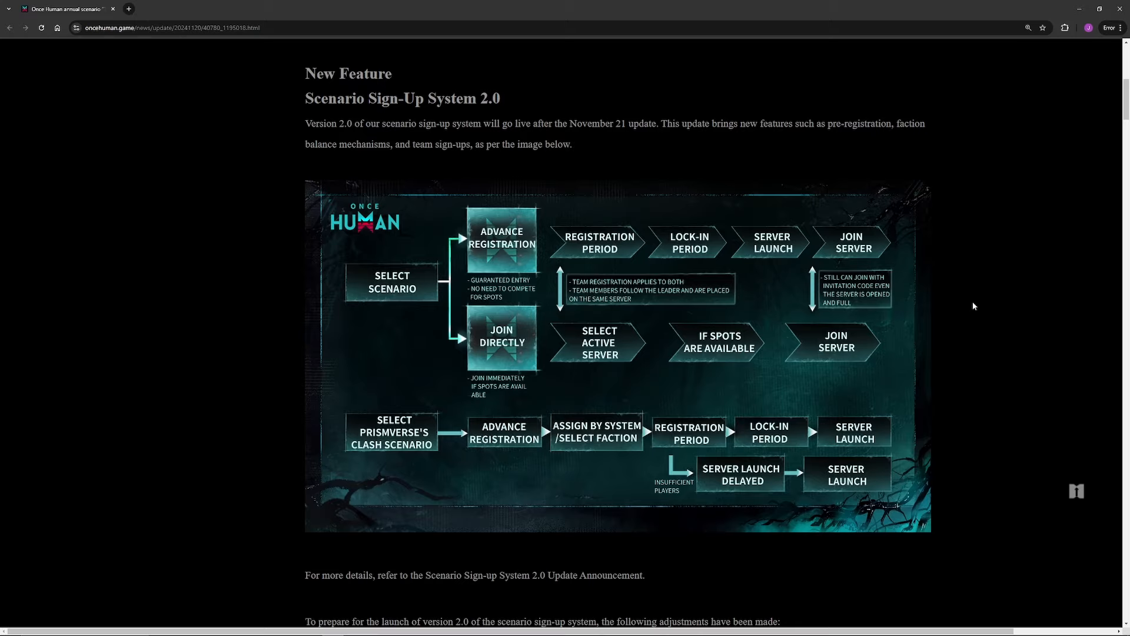
pyautogui.moveTo(861, 325)
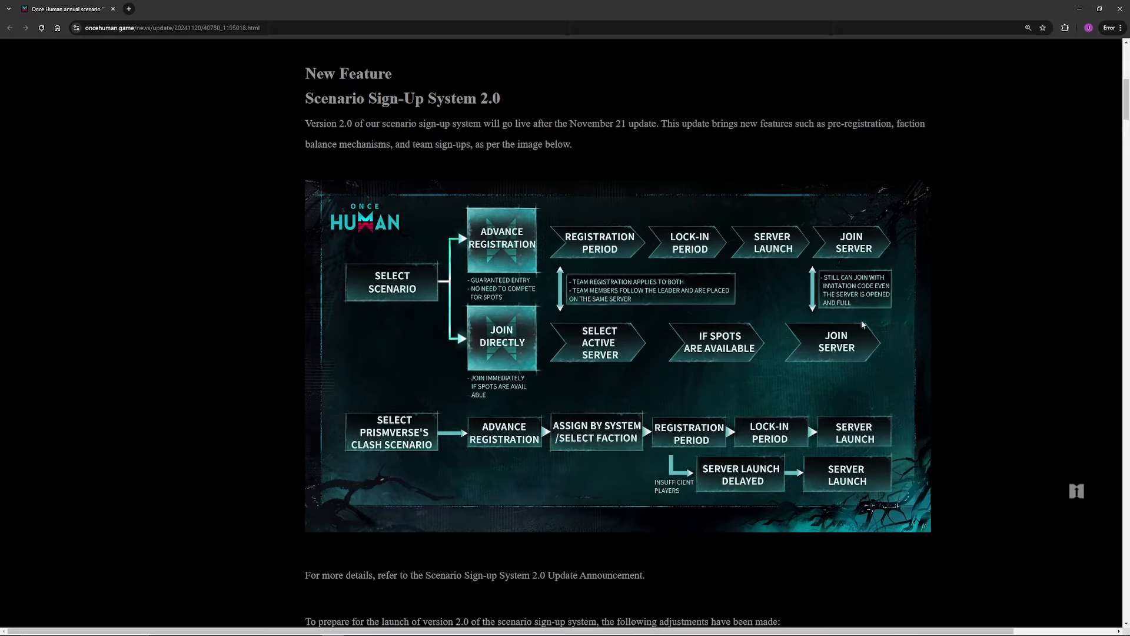
pyautogui.moveTo(947, 382)
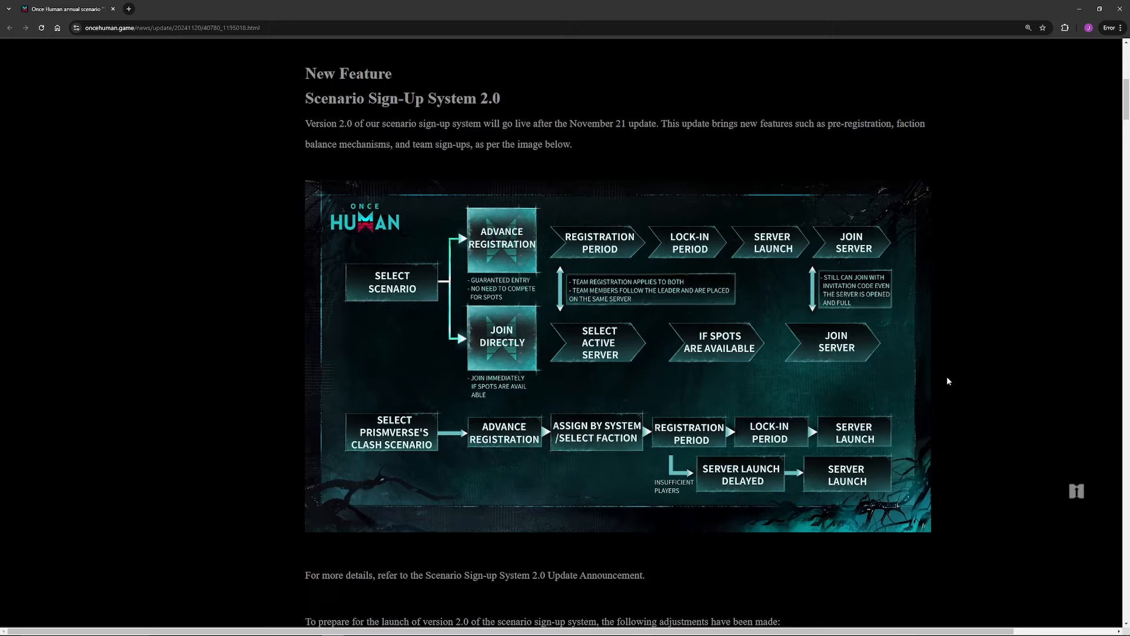
pyautogui.moveTo(954, 367)
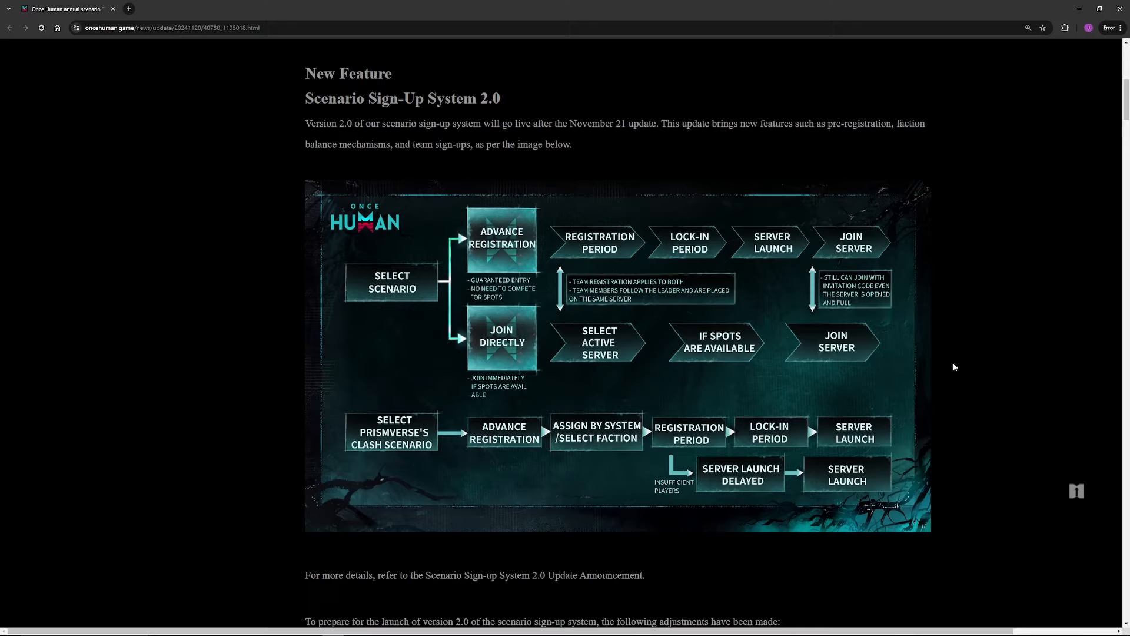
pyautogui.moveTo(1002, 407)
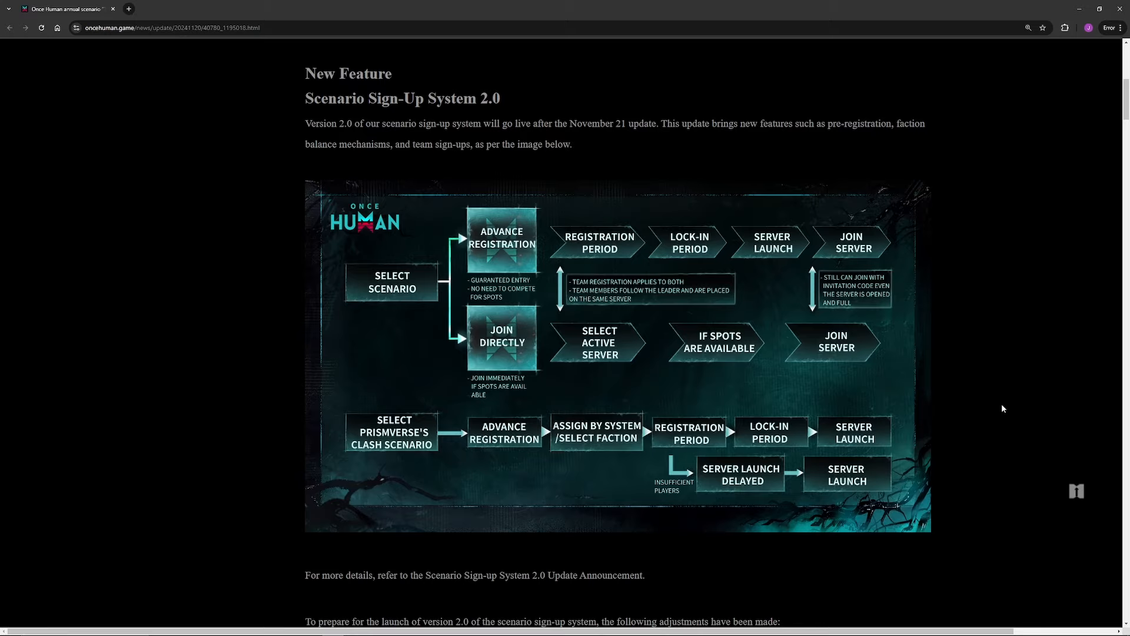
# Step: Scroll past the Gather Friends event details to the squad artwork and New Shop Arrivals heading
pyautogui.scroll(-3)
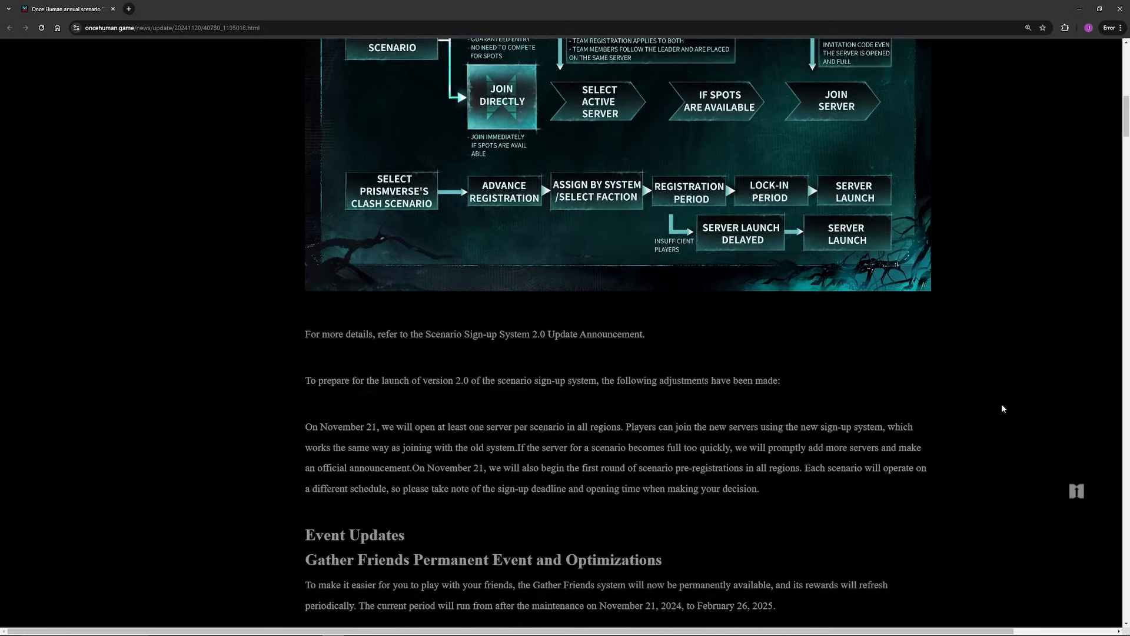
pyautogui.scroll(-3)
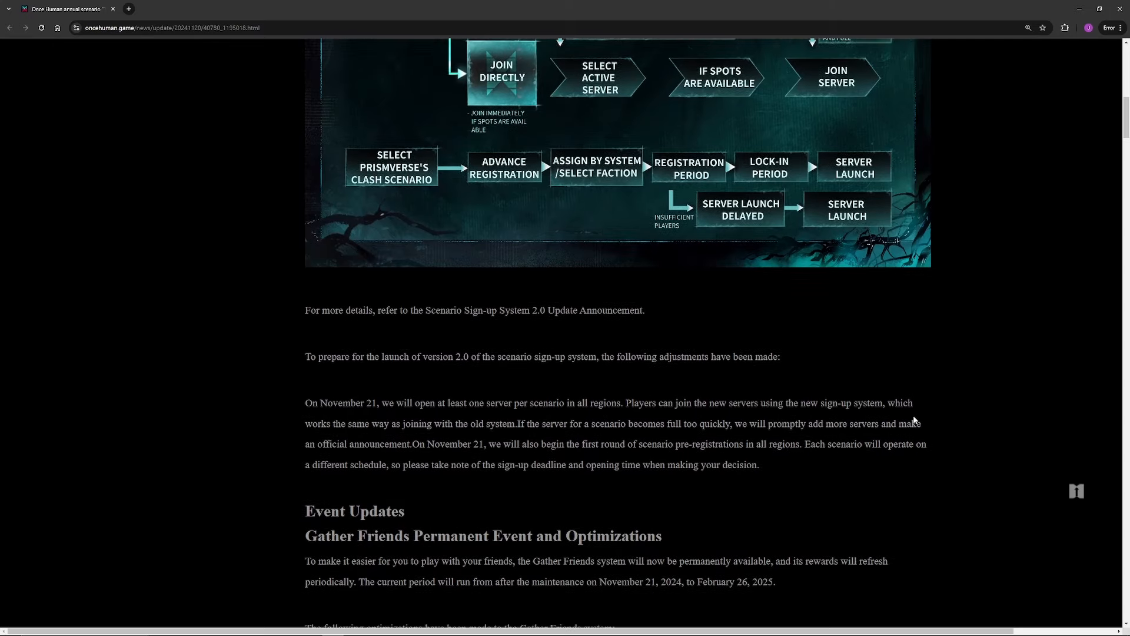
pyautogui.scroll(-3)
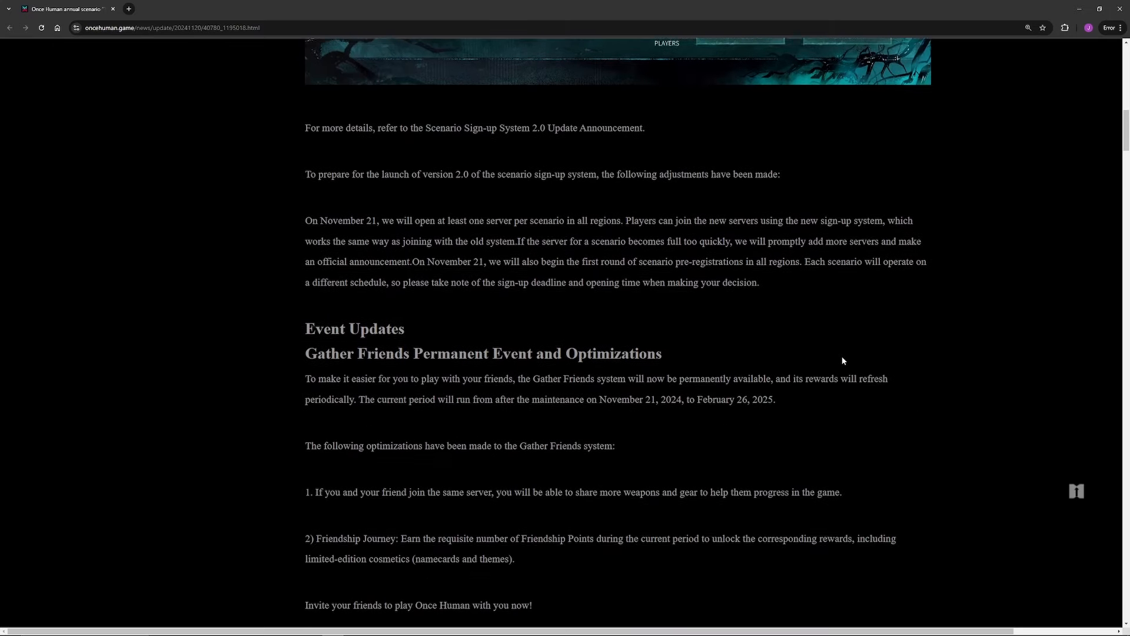
pyautogui.scroll(-3)
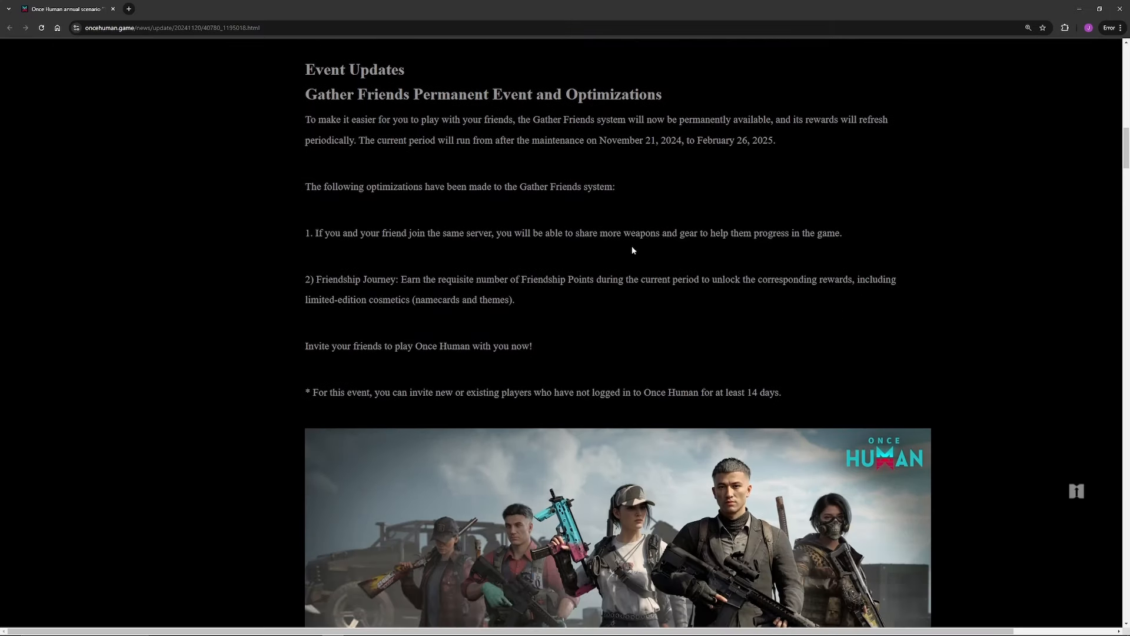
pyautogui.moveTo(965, 288)
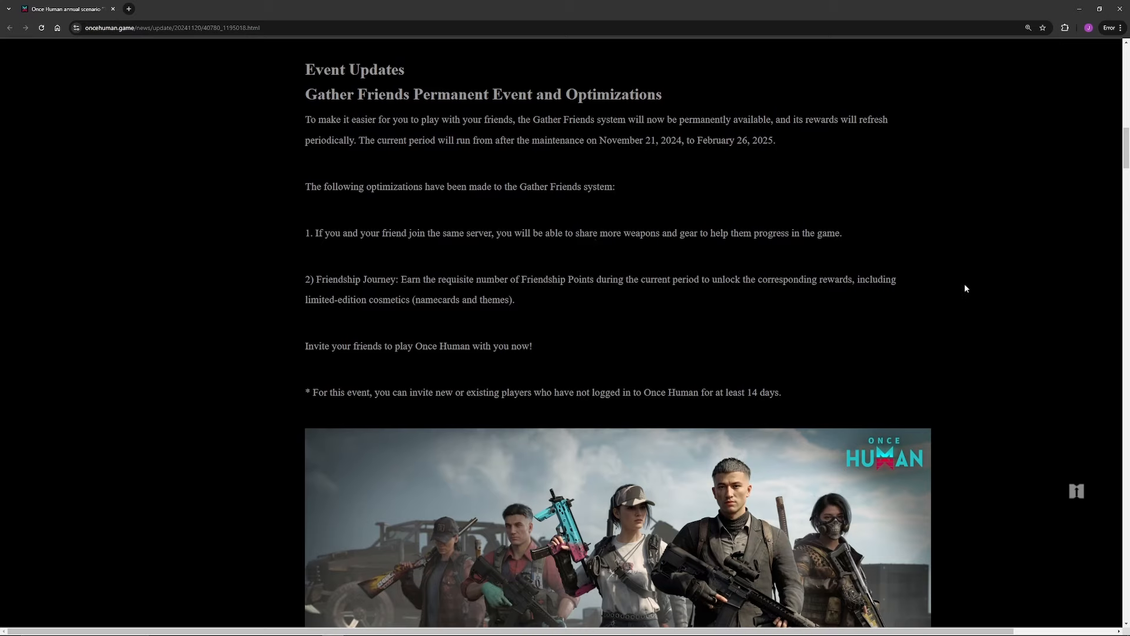
pyautogui.scroll(-3)
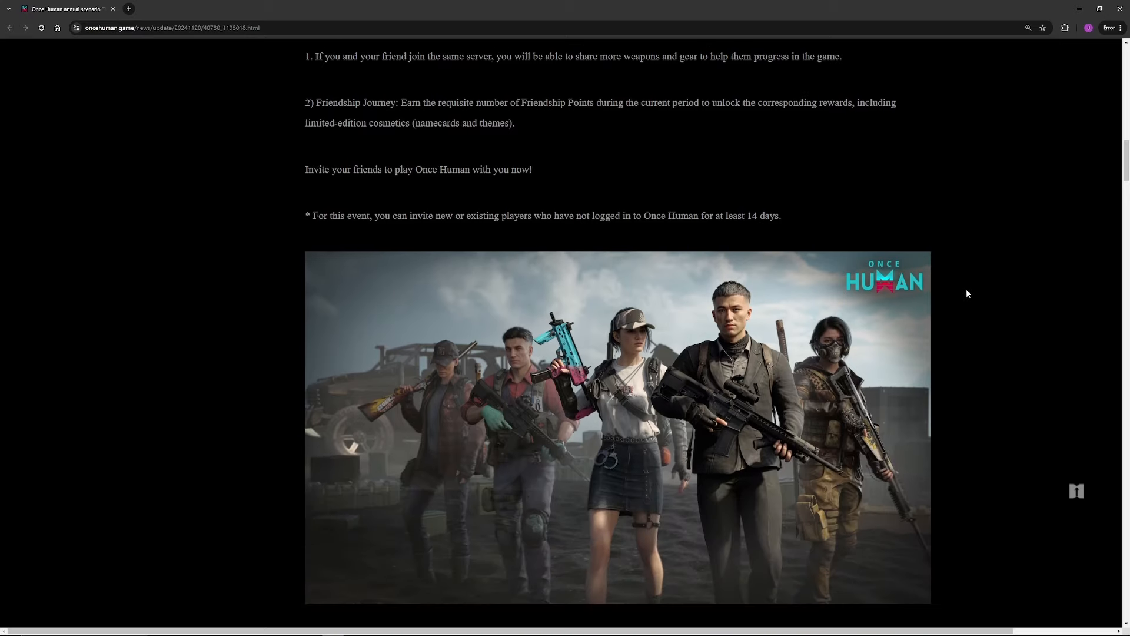
pyautogui.moveTo(1043, 294)
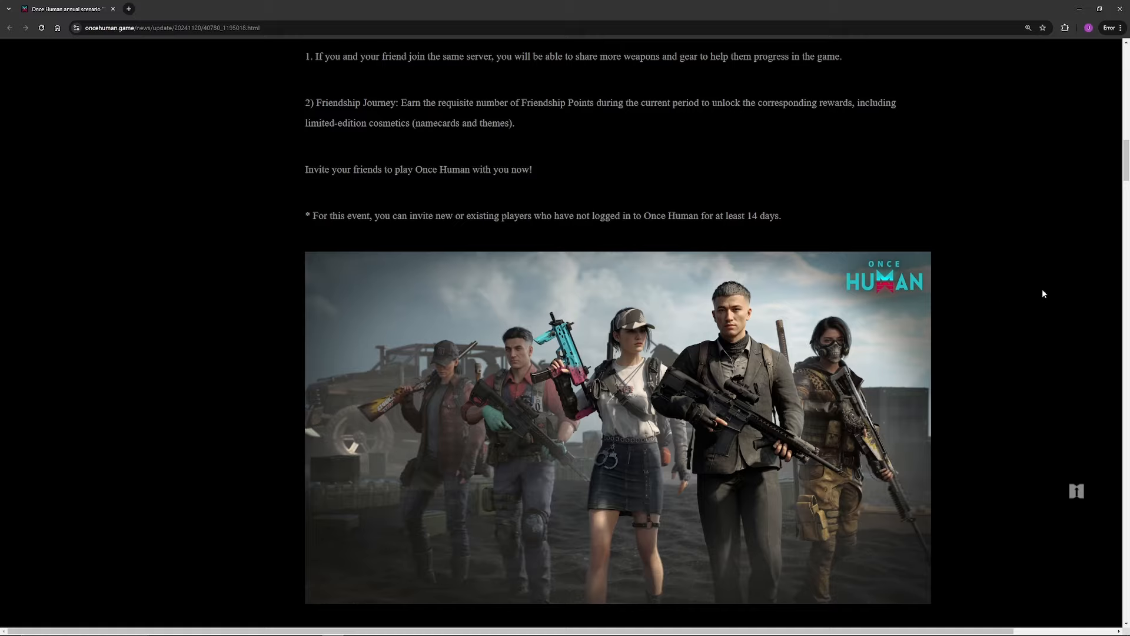
pyautogui.moveTo(1030, 305)
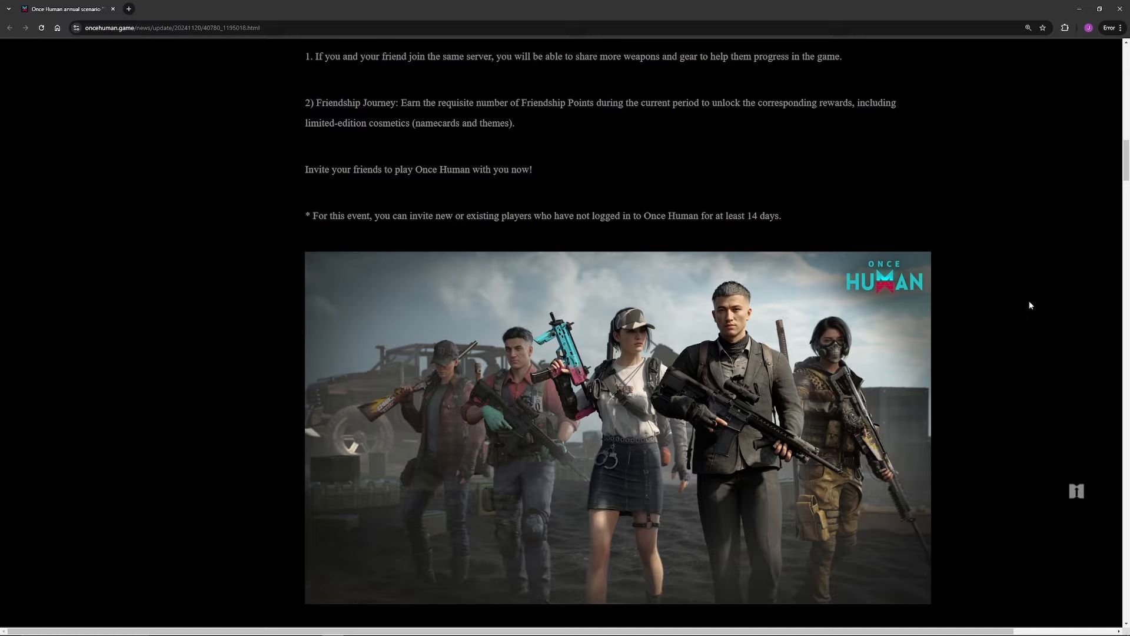
pyautogui.scroll(-3)
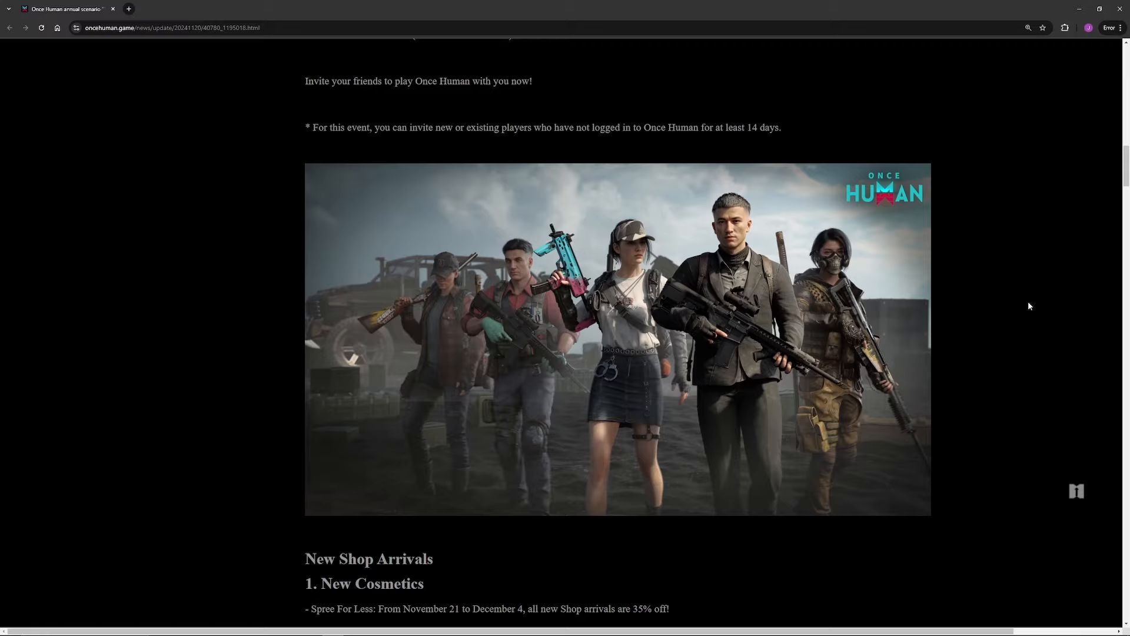
# Step: Scroll to New Cosmetics, showing the Spree For Less 35% discount and Doomsday Lifestyle artwork
pyautogui.scroll(-3)
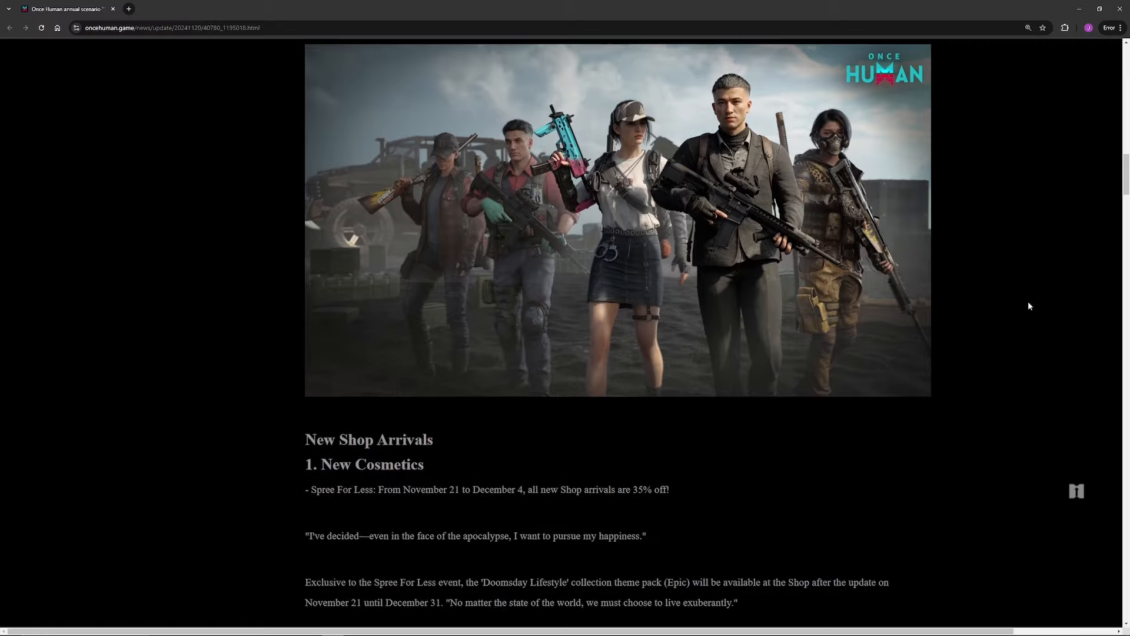
pyautogui.scroll(-3)
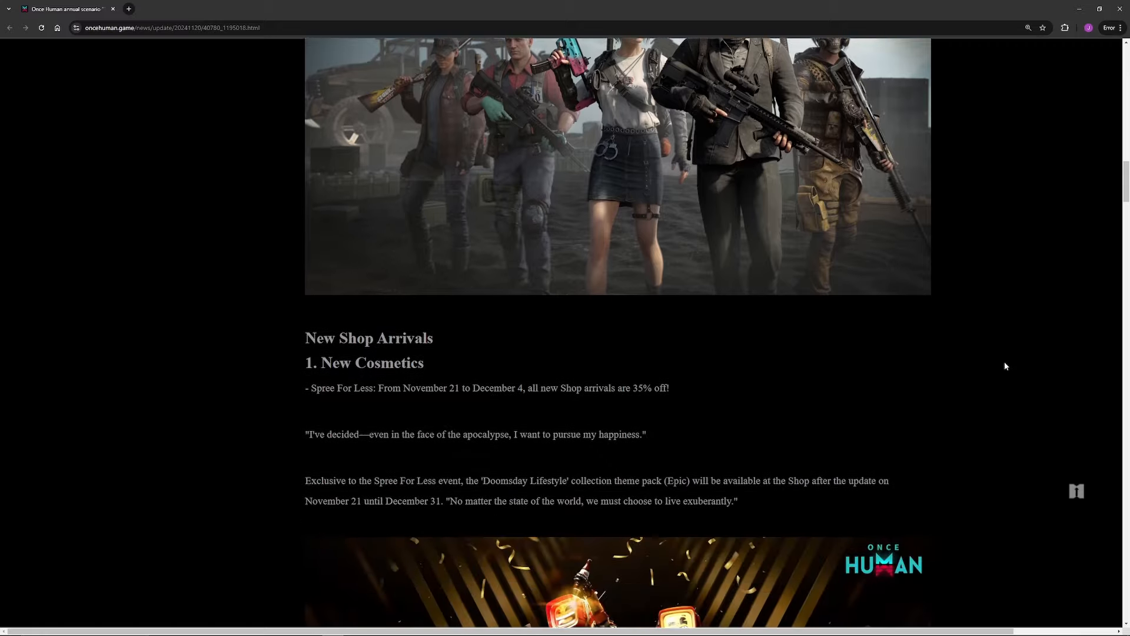
pyautogui.scroll(-3)
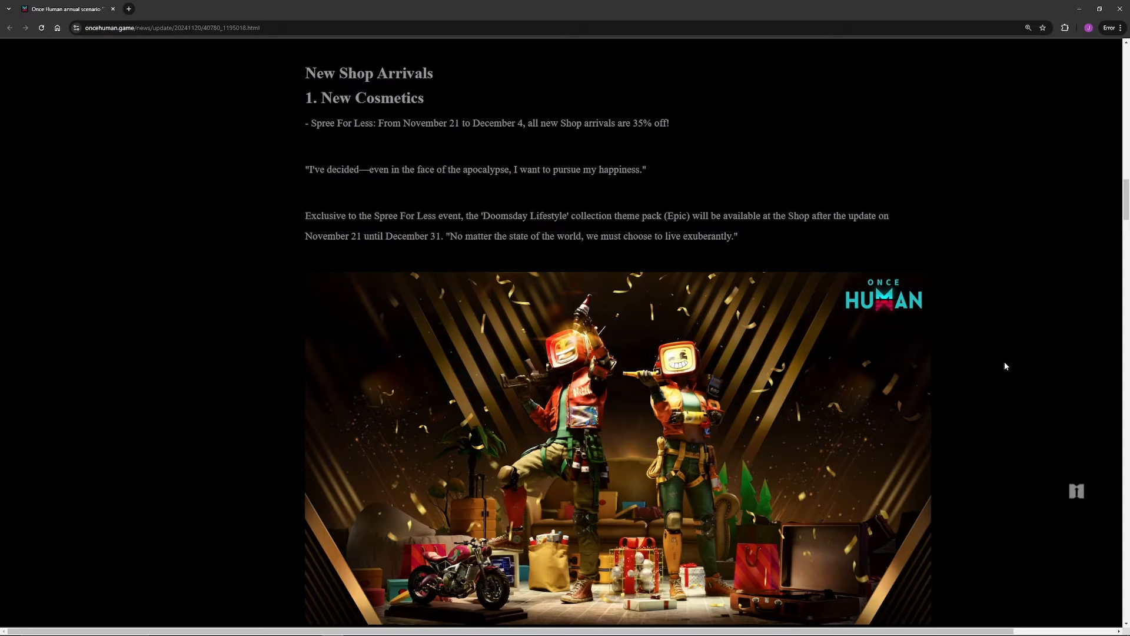
pyautogui.scroll(-3)
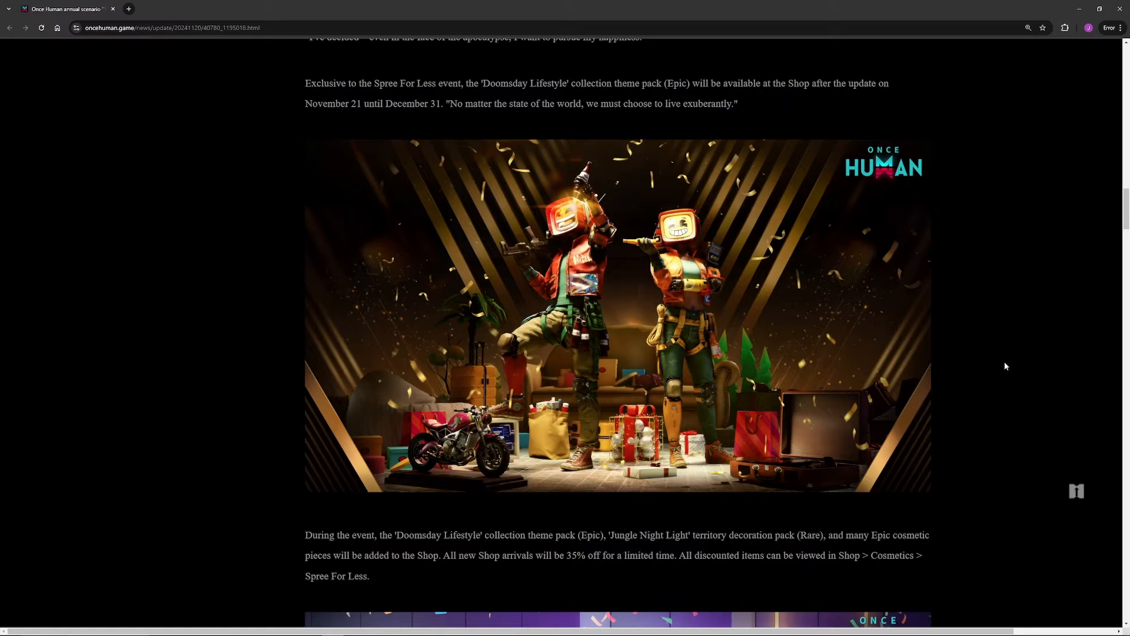
pyautogui.scroll(-3)
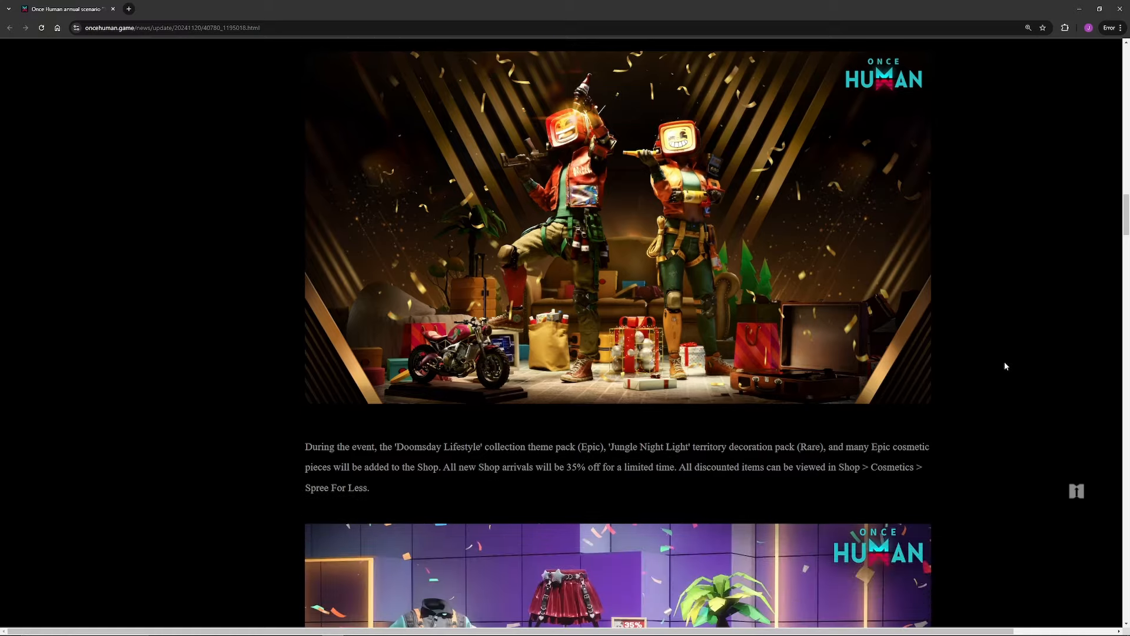
# Step: Show the Techno Stampede Lightforge Loot Crate description and artwork, clearing the description highlight
pyautogui.scroll(-3)
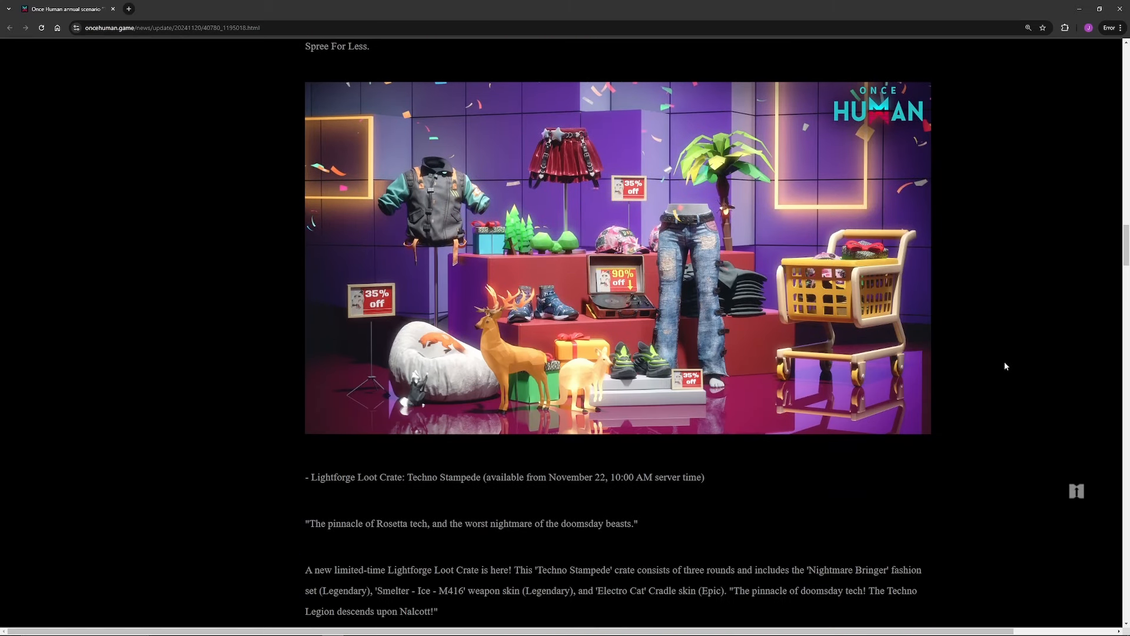
pyautogui.scroll(-3)
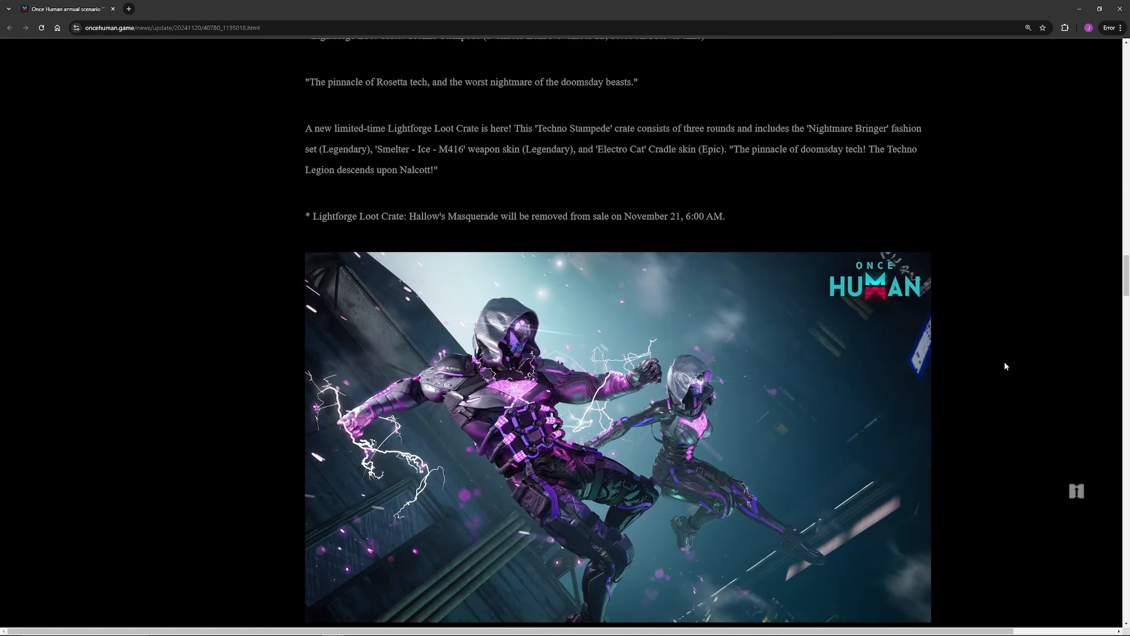
pyautogui.moveTo(944, 221)
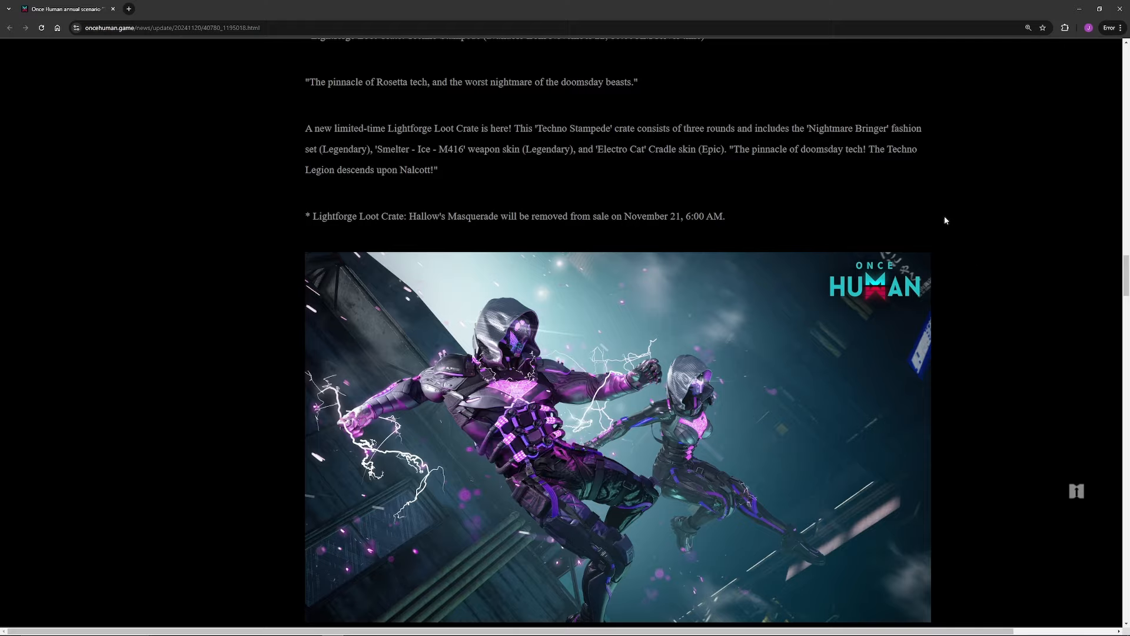
pyautogui.moveTo(859, 169)
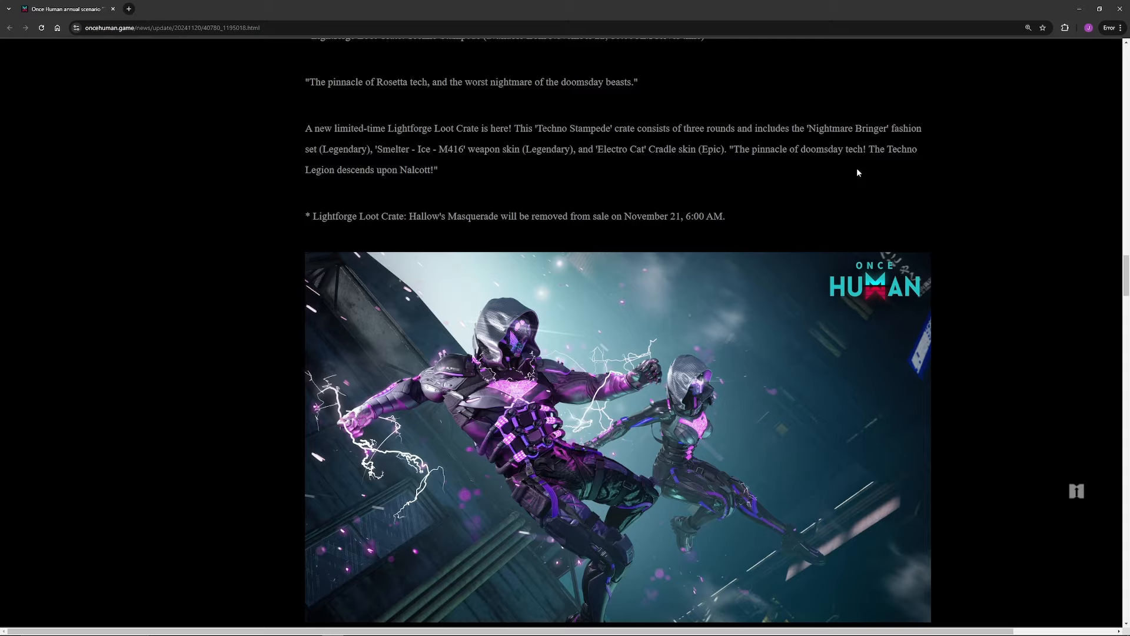
pyautogui.scroll(-3)
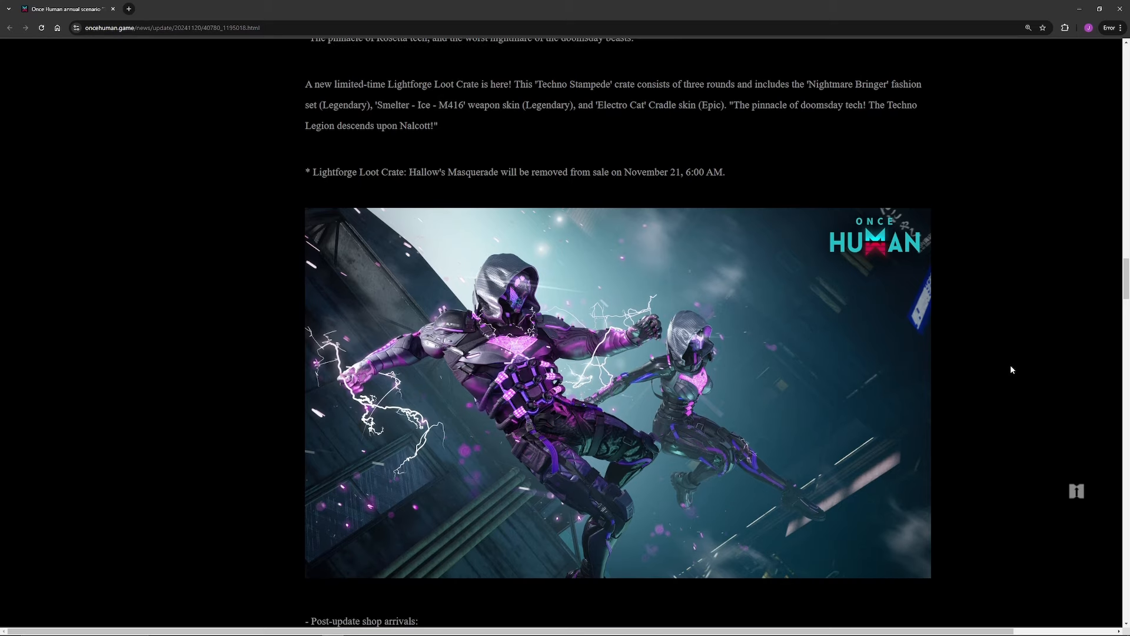
pyautogui.scroll(-3)
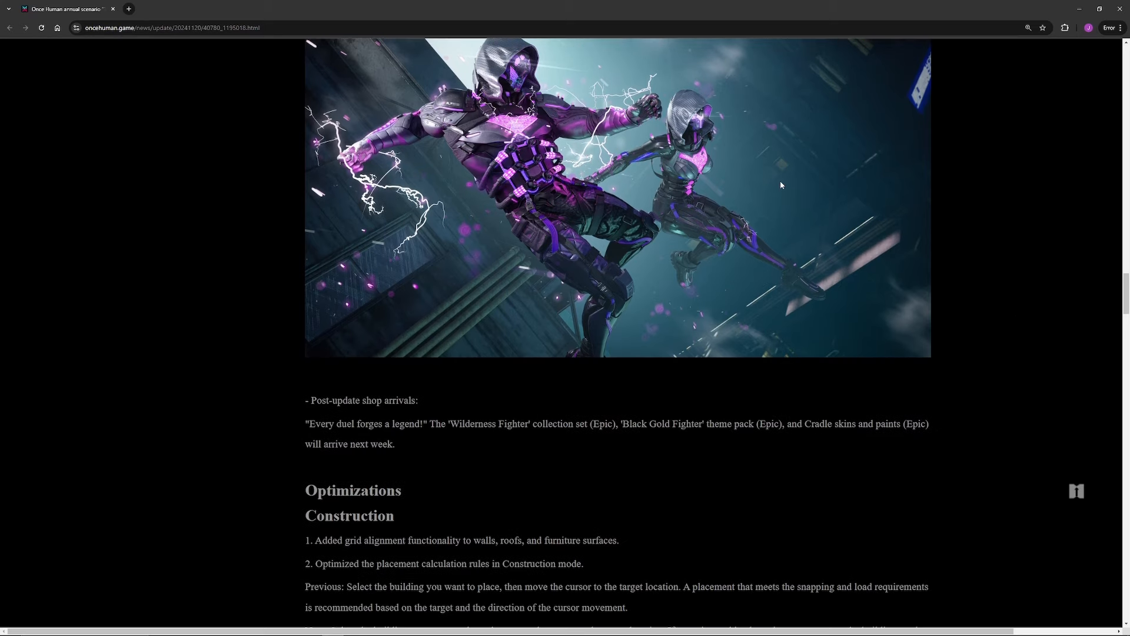
pyautogui.moveTo(564, 423)
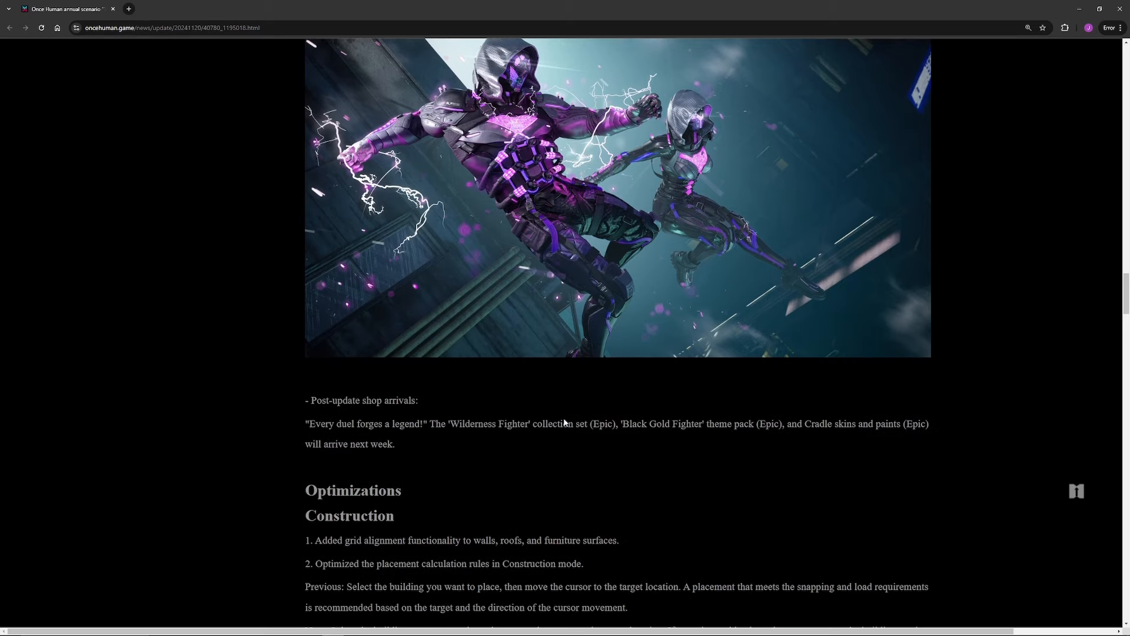
pyautogui.scroll(3)
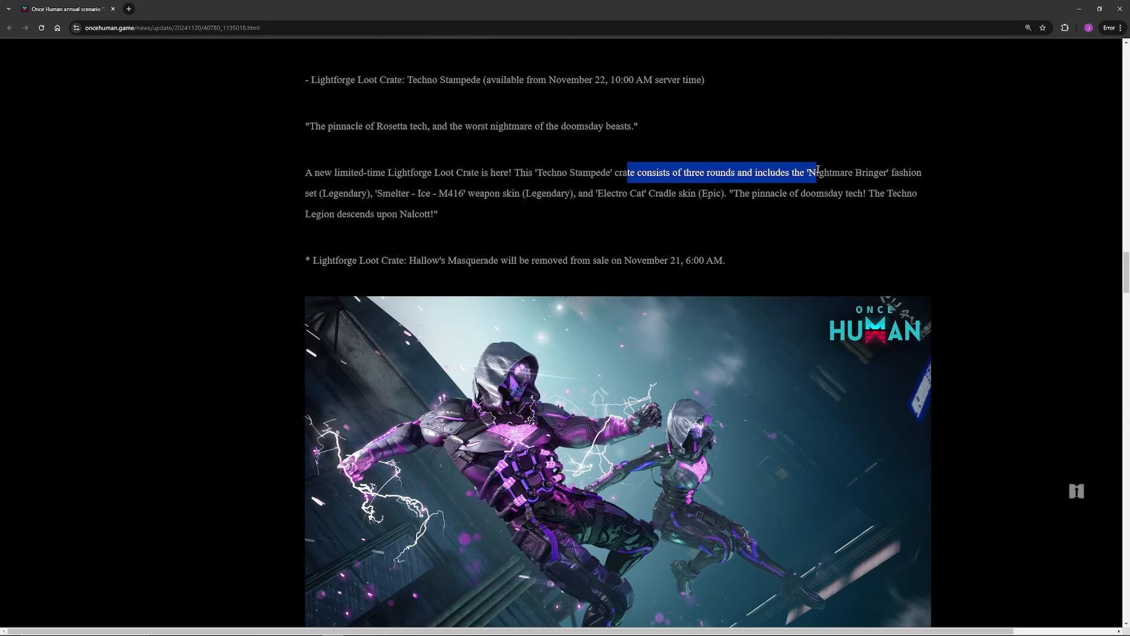
pyautogui.click(856, 230)
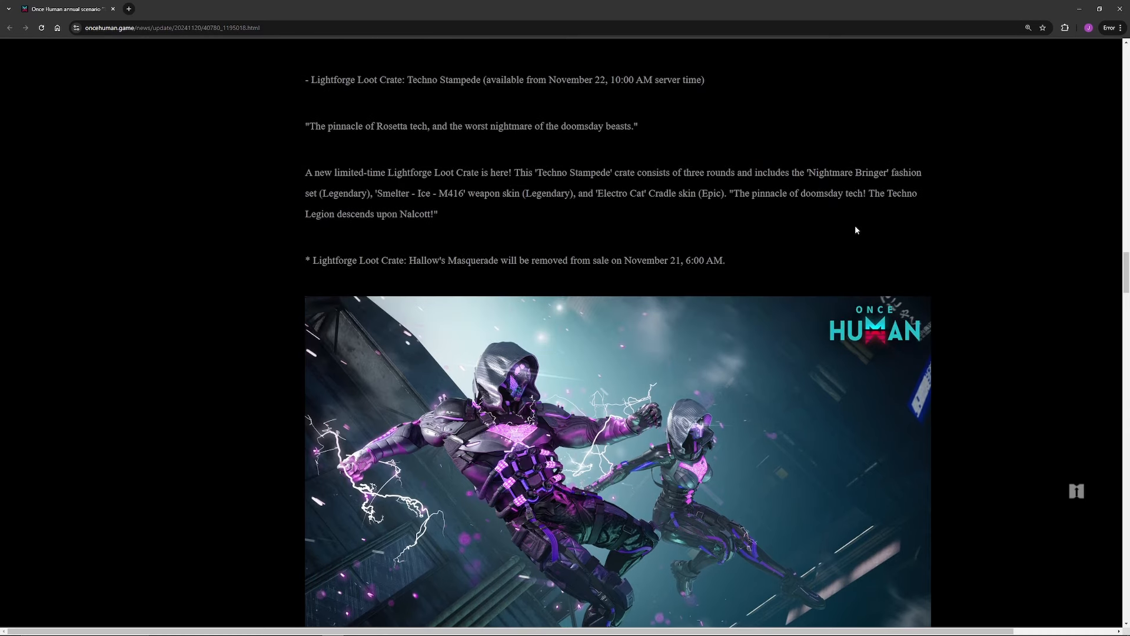
pyautogui.moveTo(1000, 266)
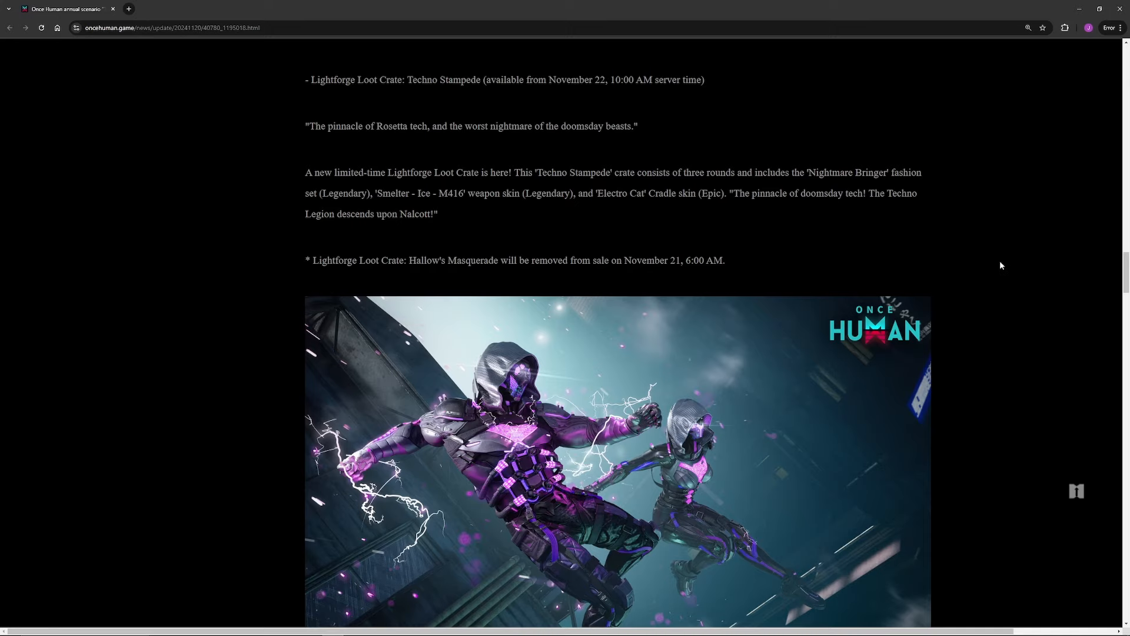
pyautogui.moveTo(987, 282)
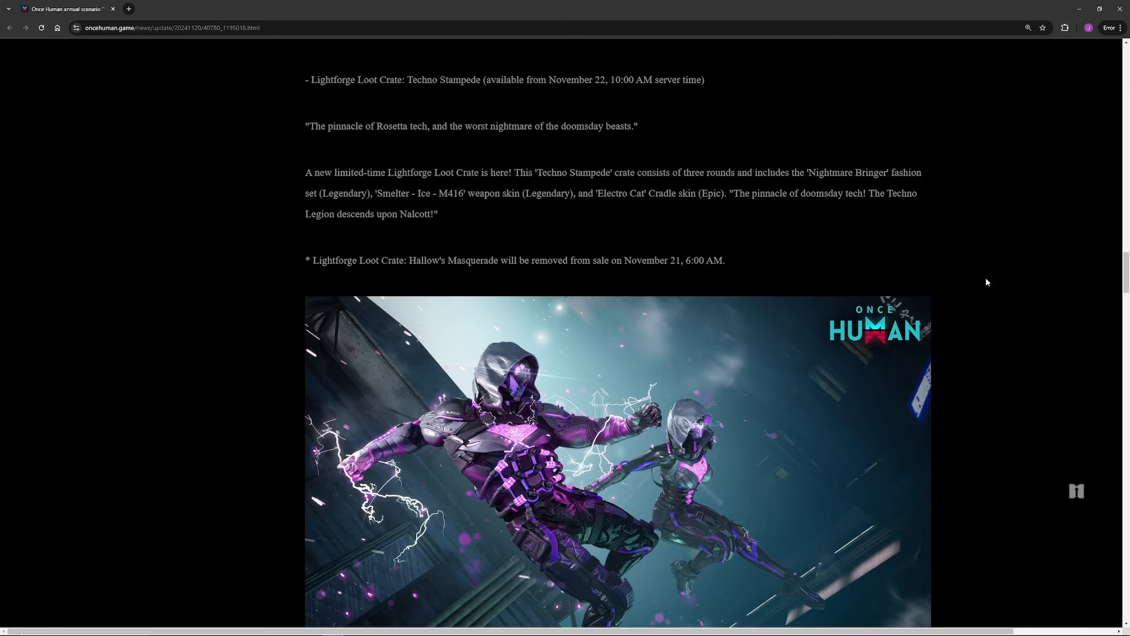
pyautogui.scroll(-3)
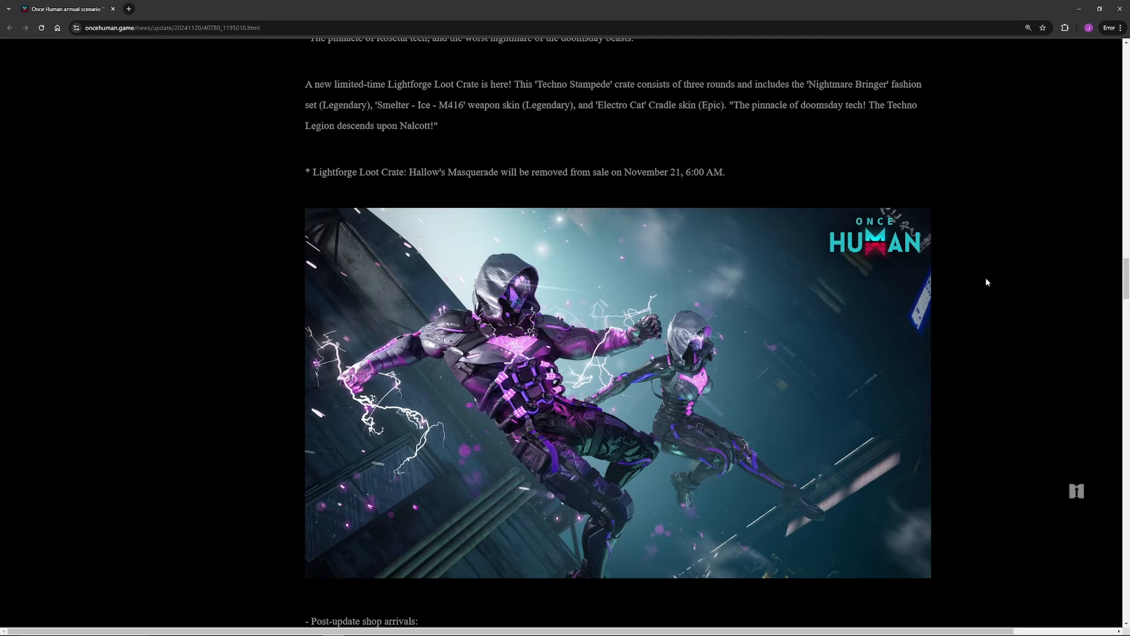
# Step: Scroll past the crate artwork and shop arrivals to Optimizations > Construction
pyautogui.scroll(-3)
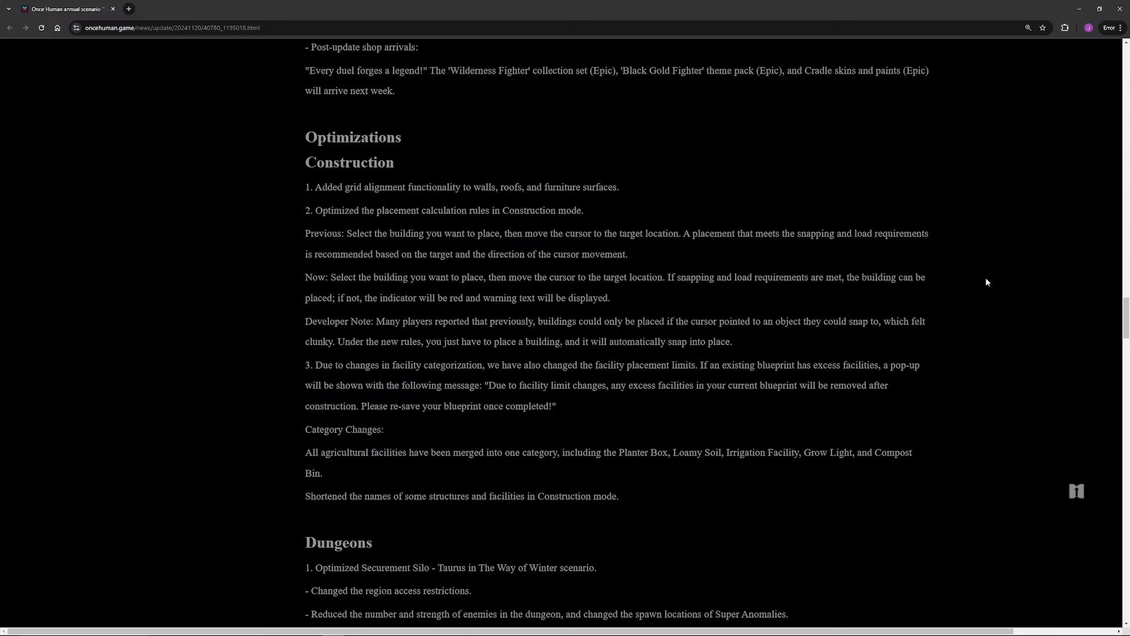
pyautogui.moveTo(1056, 289)
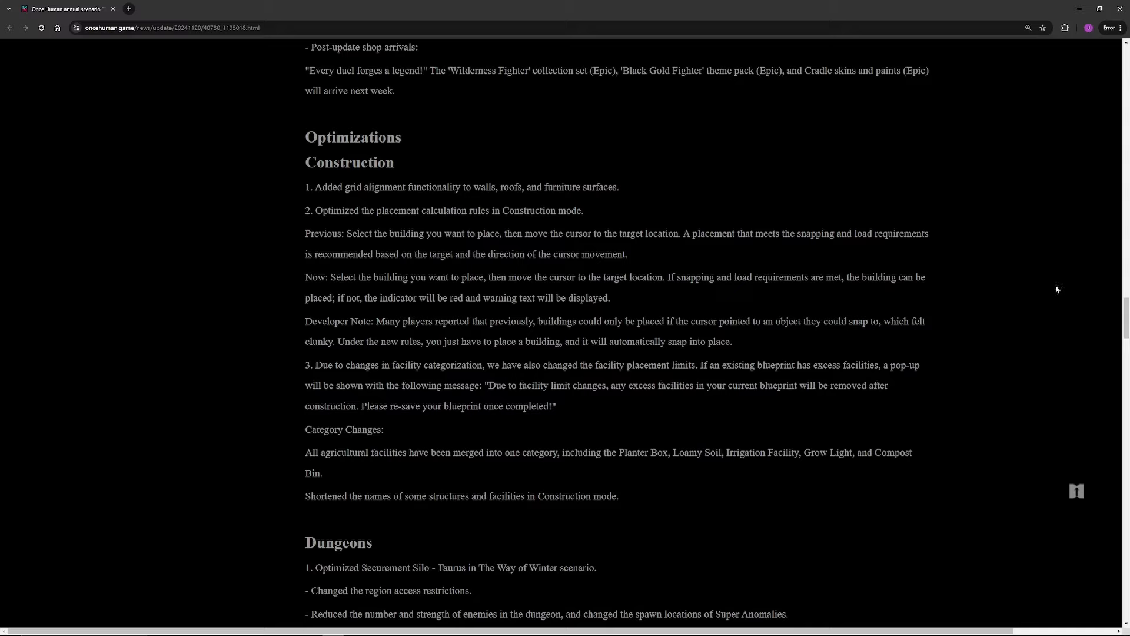
pyautogui.moveTo(1056, 287)
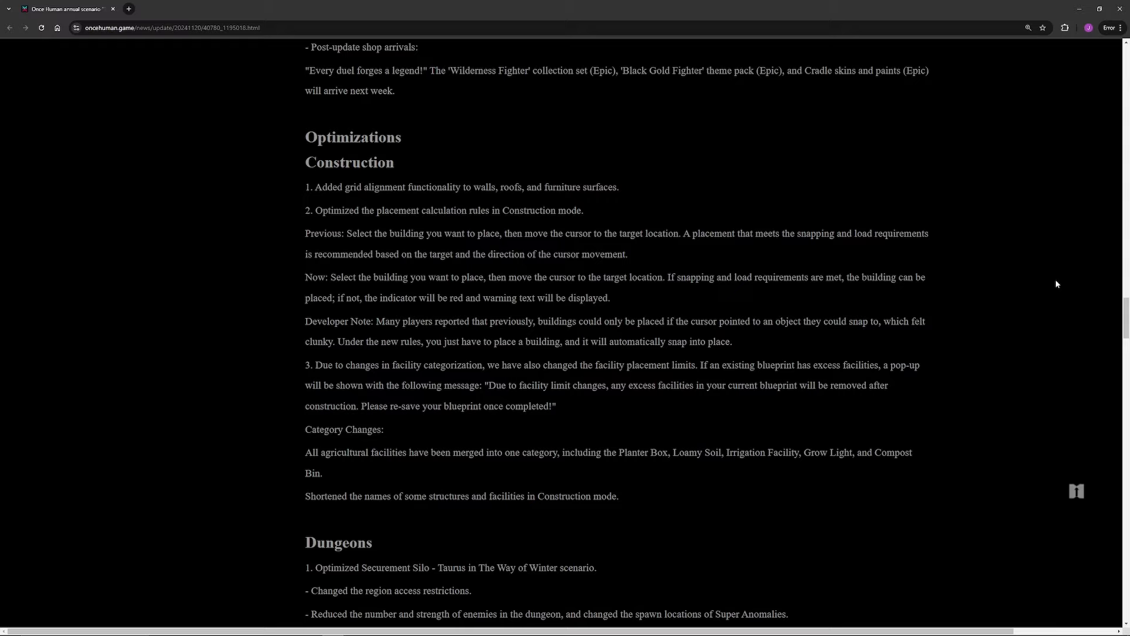
pyautogui.moveTo(1043, 283)
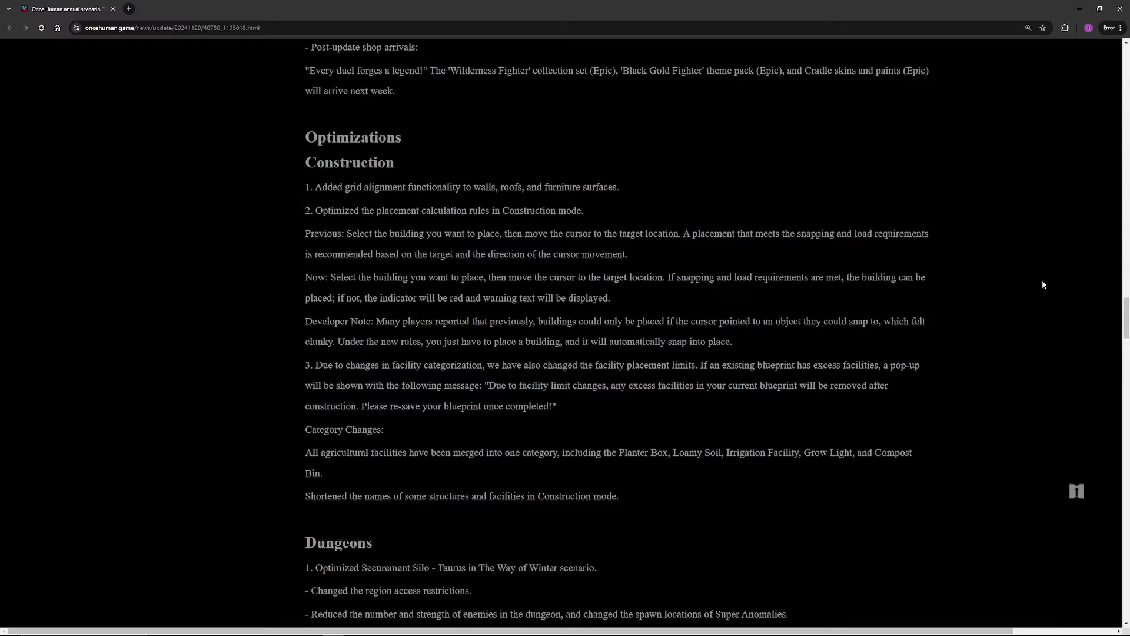
pyautogui.scroll(-3)
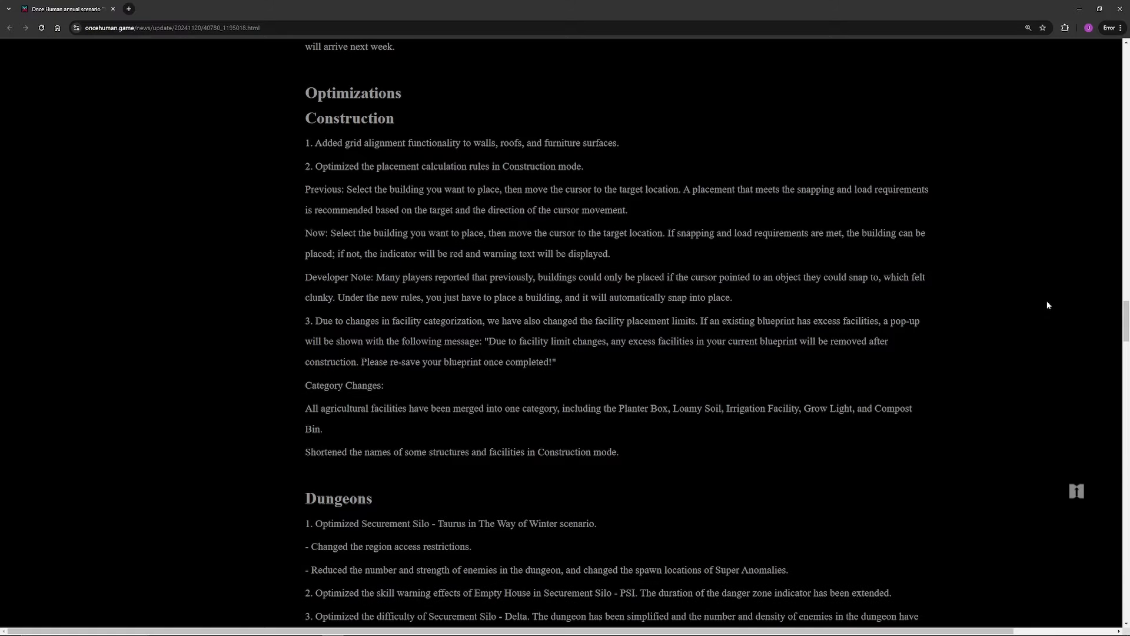
# Step: Go through the ten Dungeons changes, clearing highlights on Secret Servitor, dark phase and Securement Silo notes
pyautogui.scroll(-3)
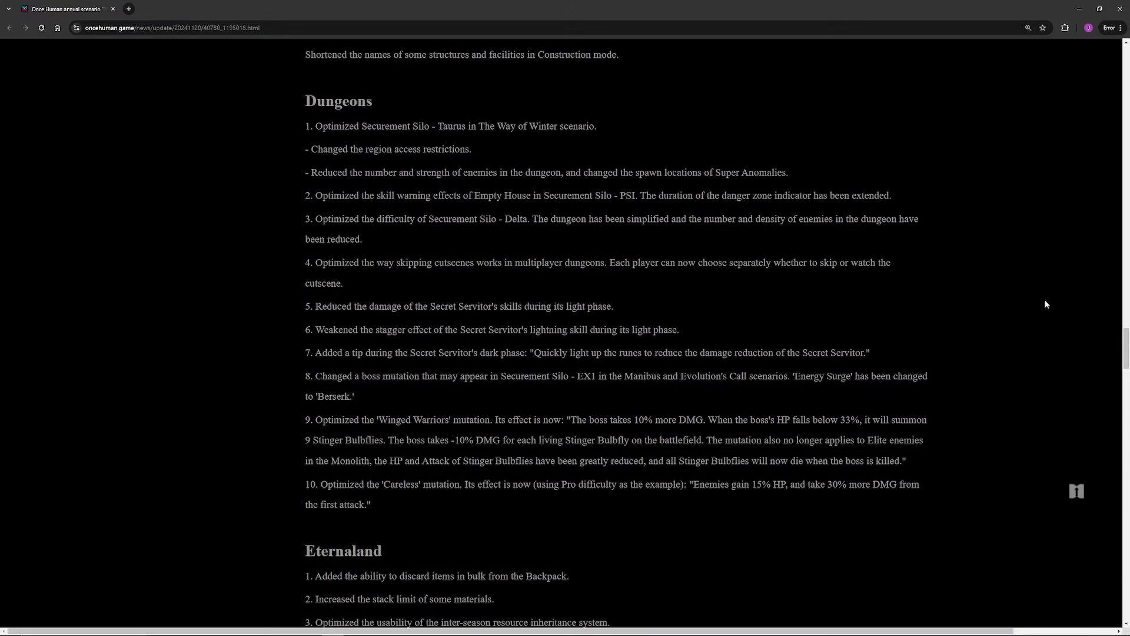
pyautogui.moveTo(615, 126)
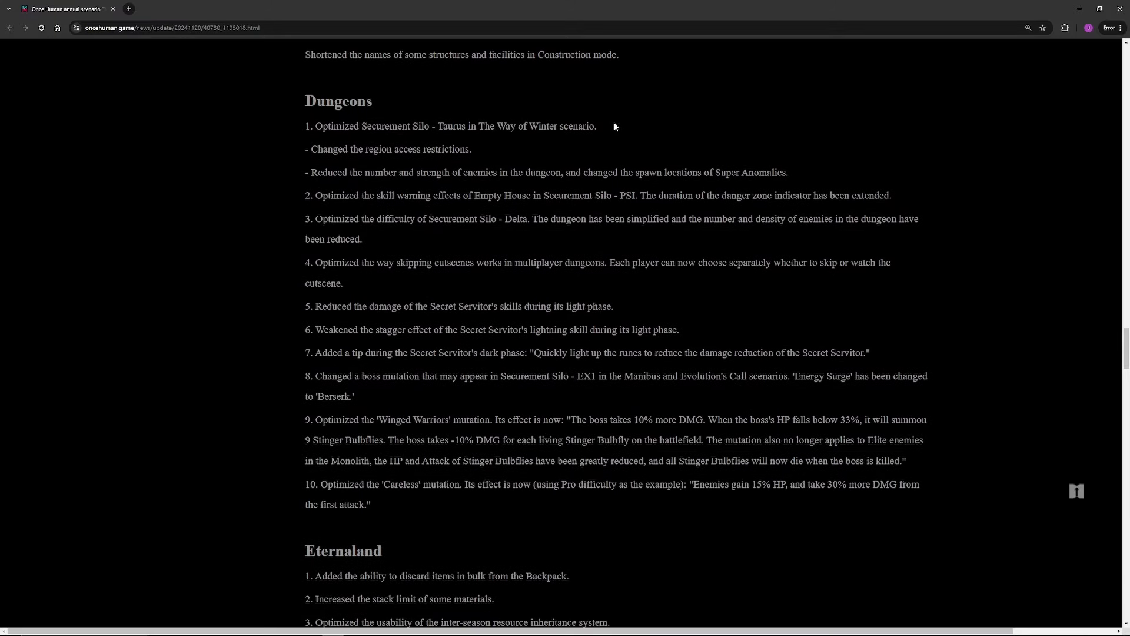
pyautogui.moveTo(674, 147)
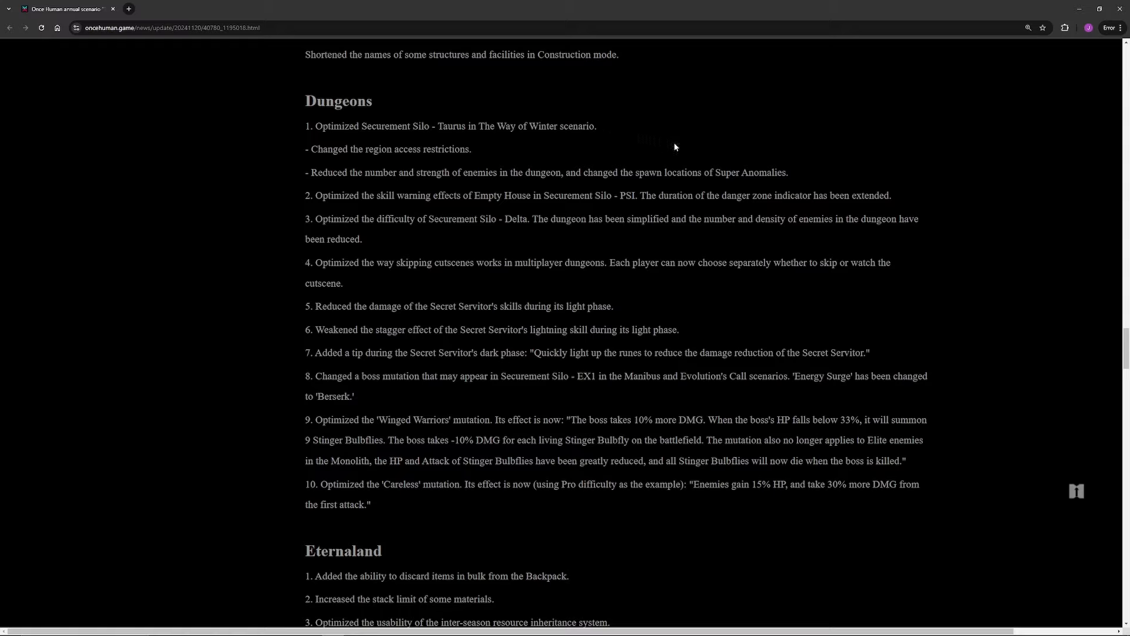
pyautogui.moveTo(476, 221)
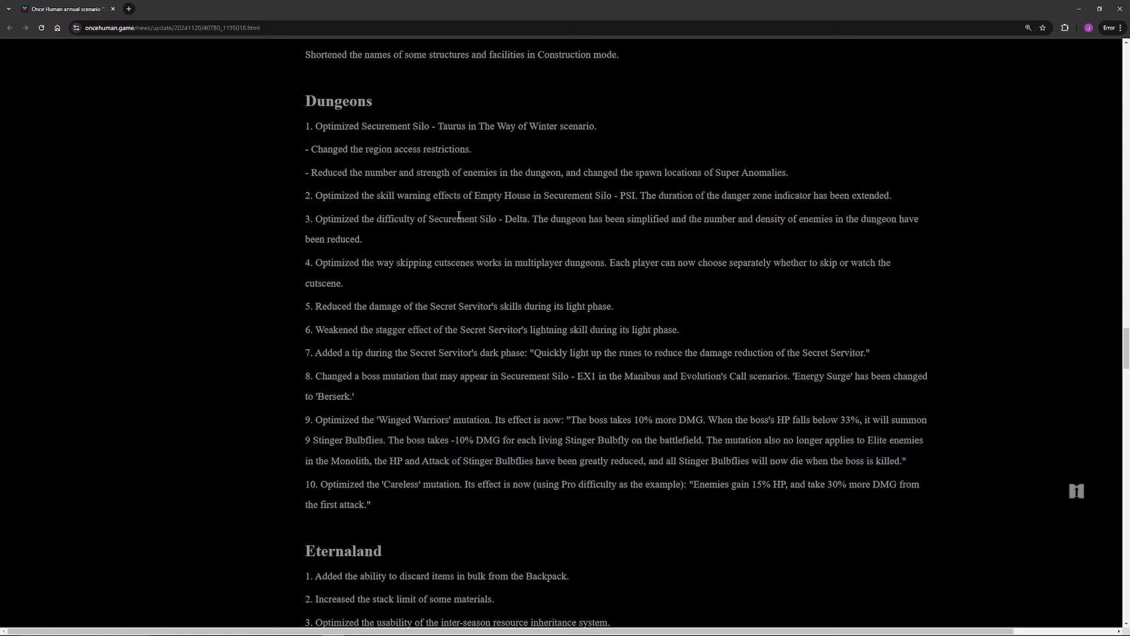
pyautogui.moveTo(481, 190)
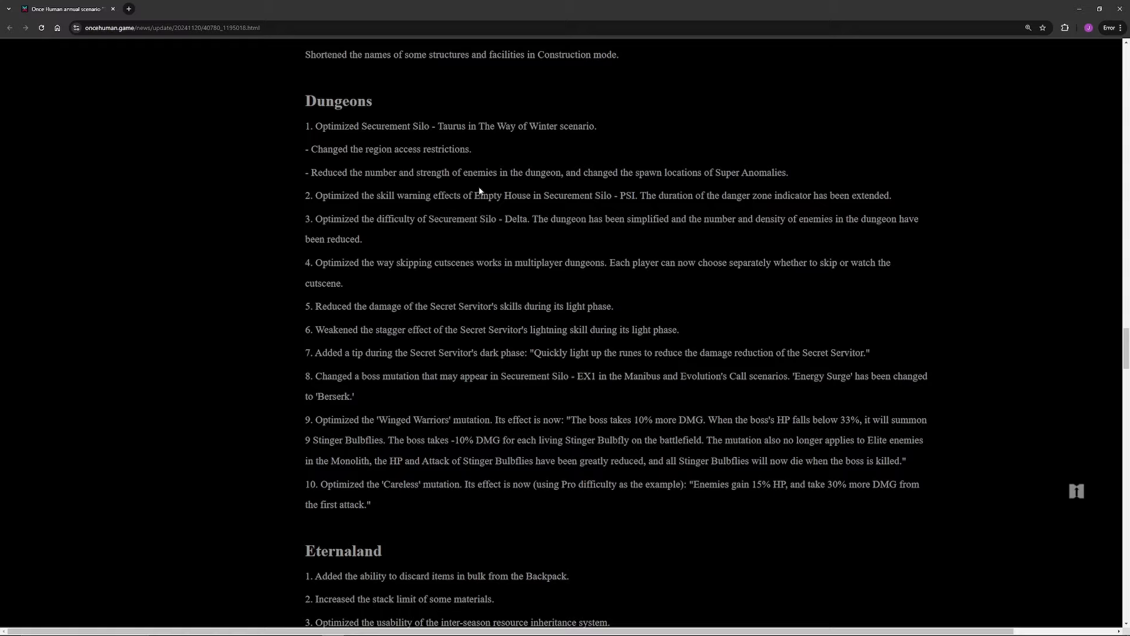
pyautogui.moveTo(336, 149)
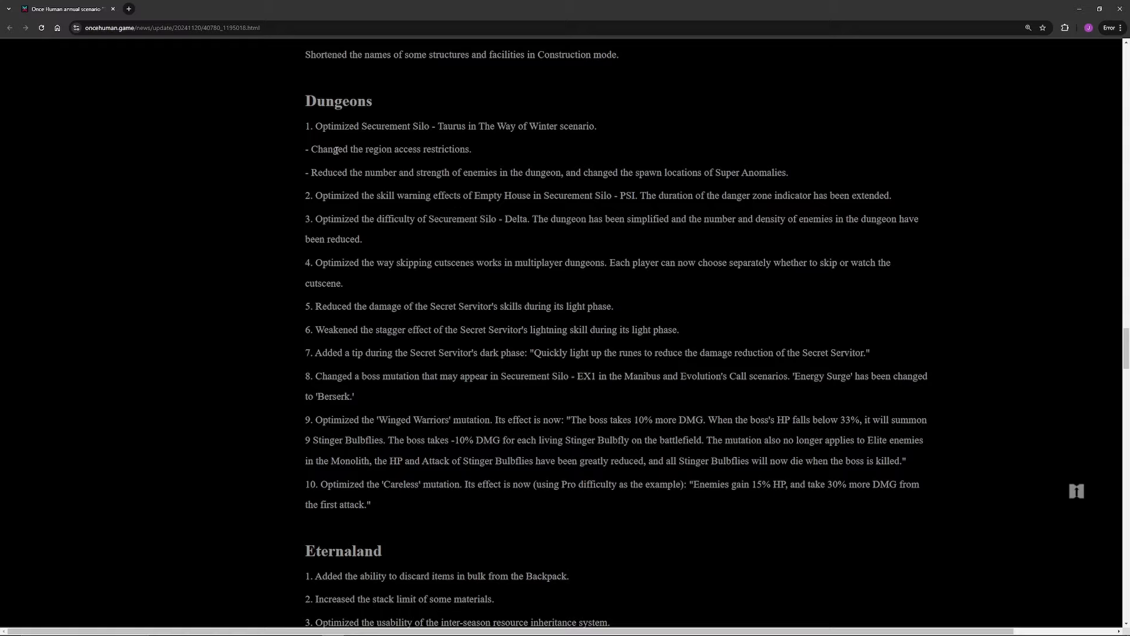
pyautogui.moveTo(516, 215)
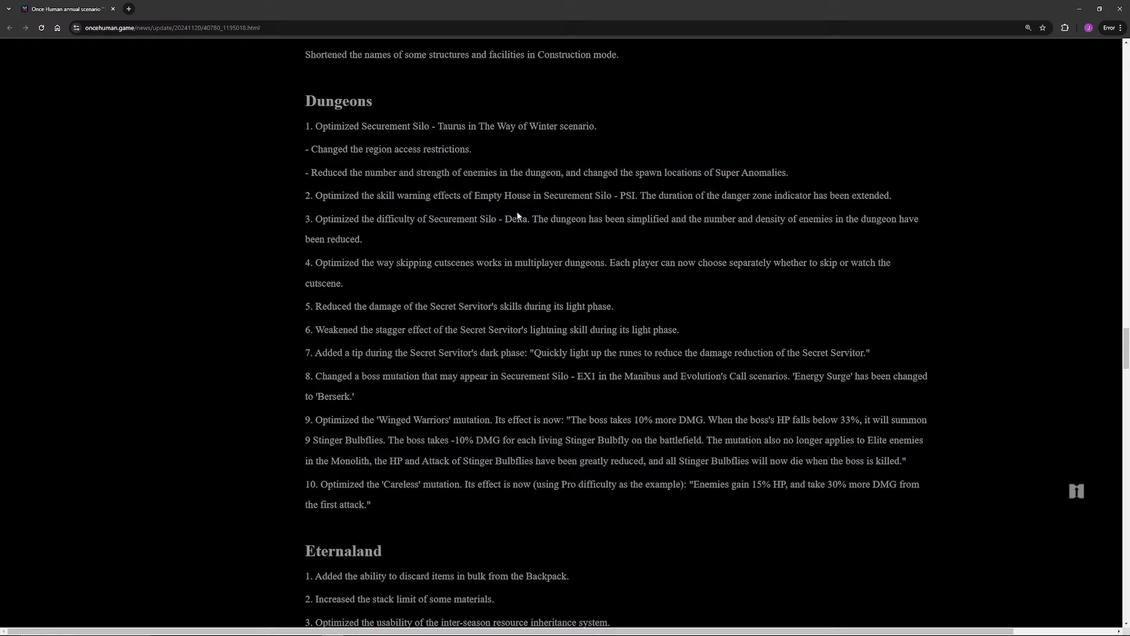
pyautogui.moveTo(497, 280)
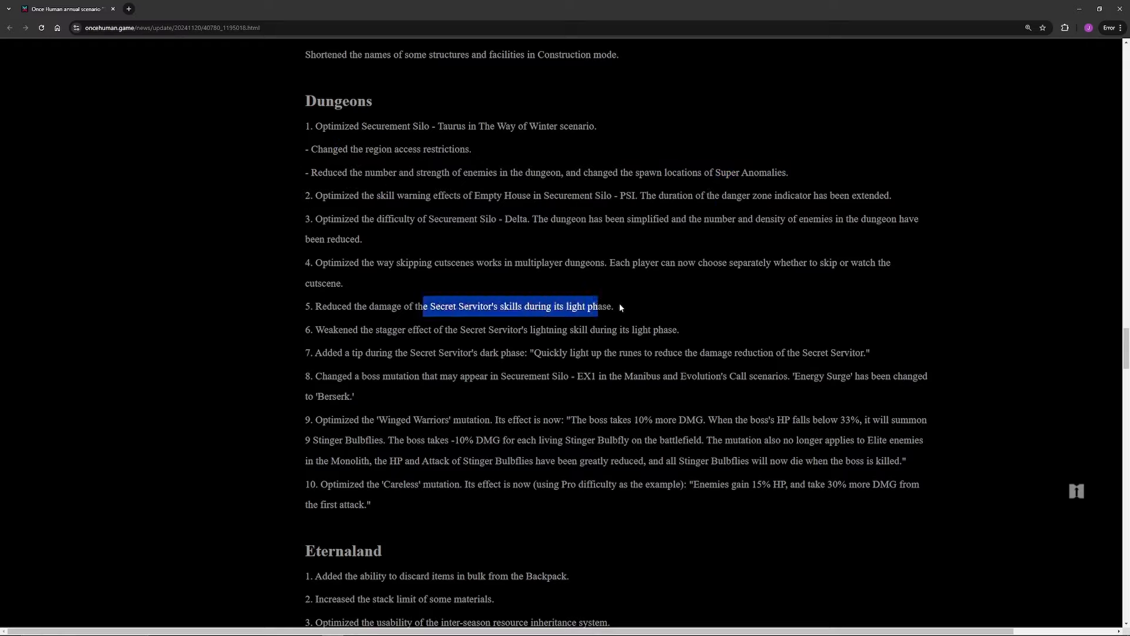
pyautogui.click(619, 306)
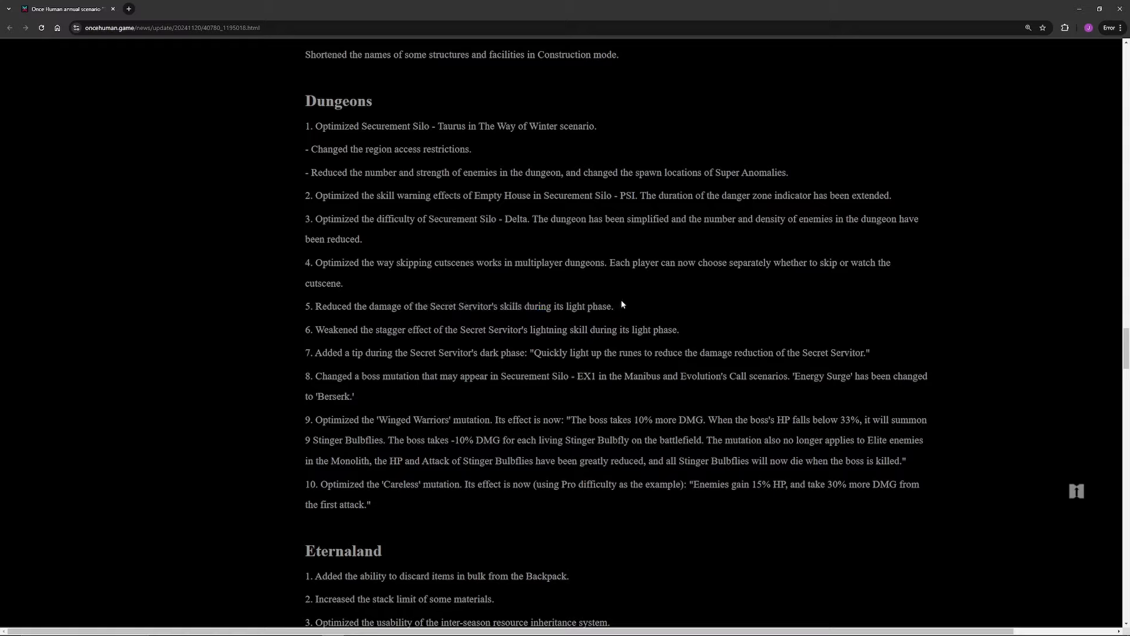
pyautogui.moveTo(356, 326)
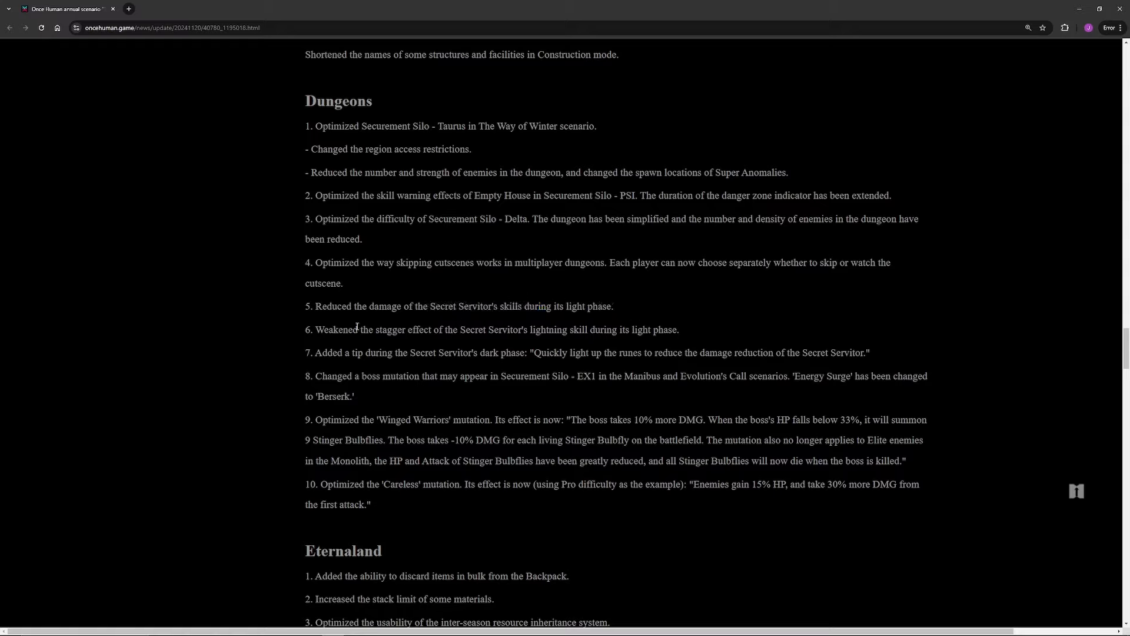
pyautogui.moveTo(510, 389)
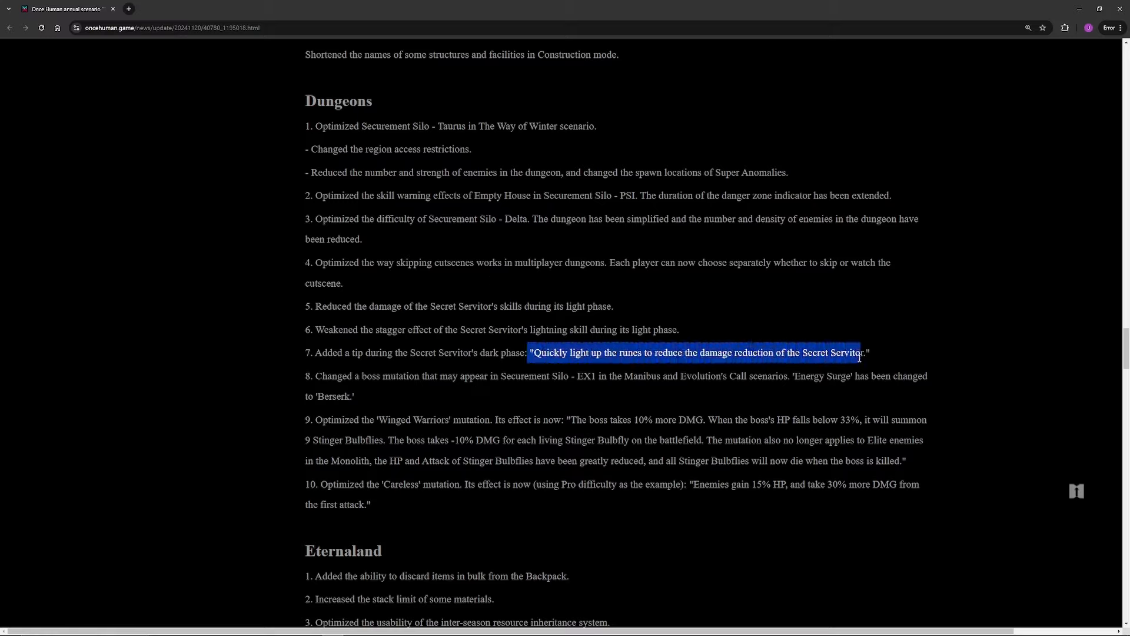
pyautogui.click(529, 352)
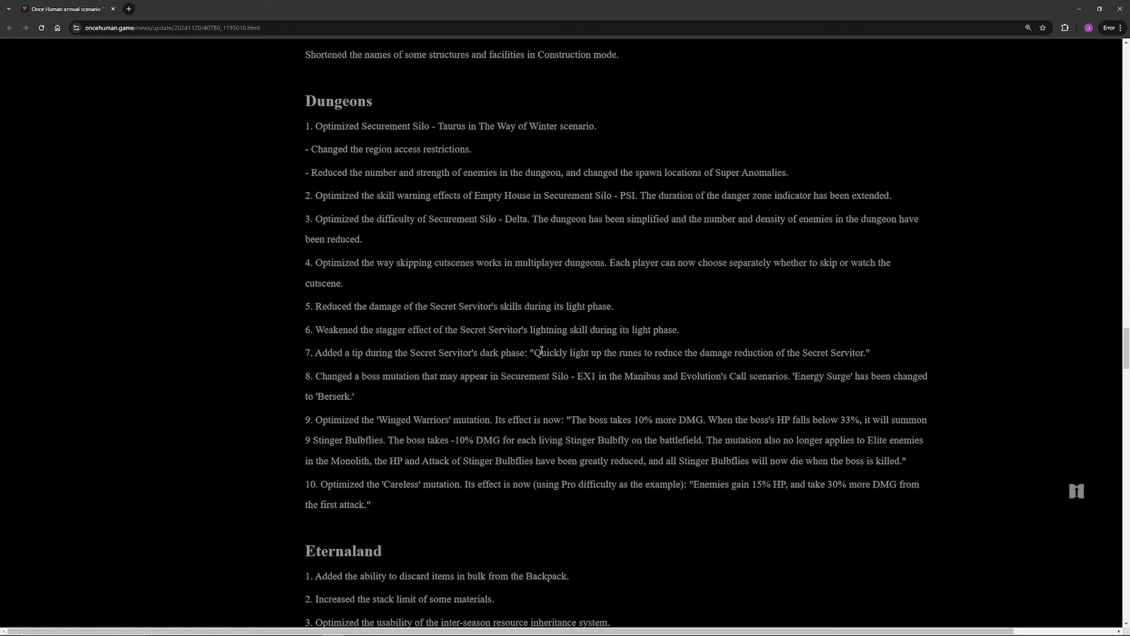
pyautogui.moveTo(542, 347)
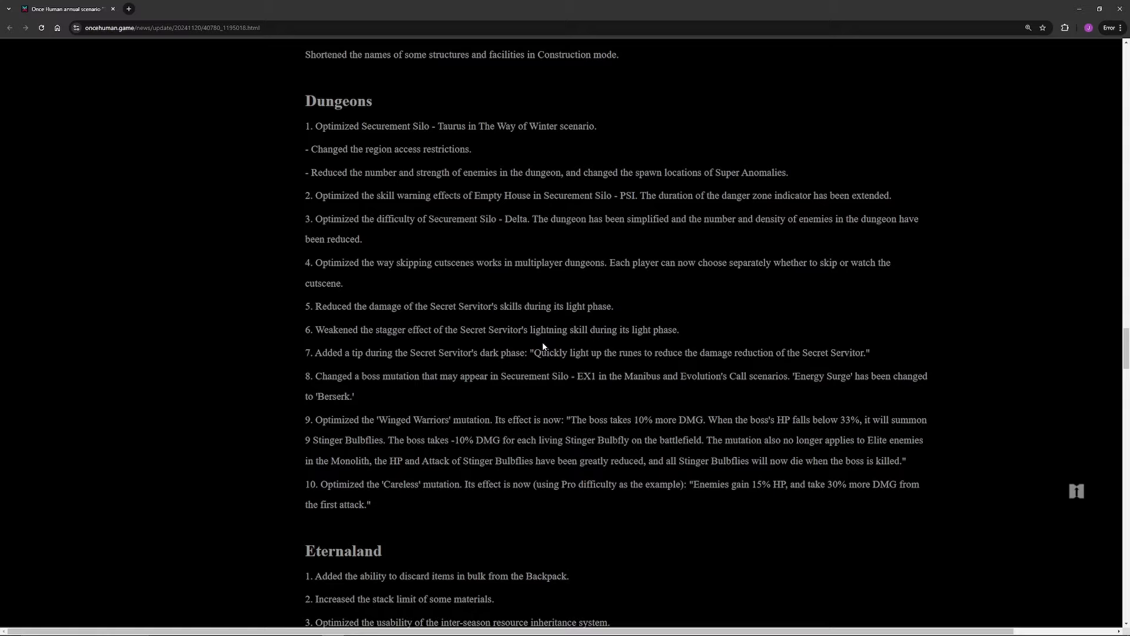
pyautogui.moveTo(430, 244)
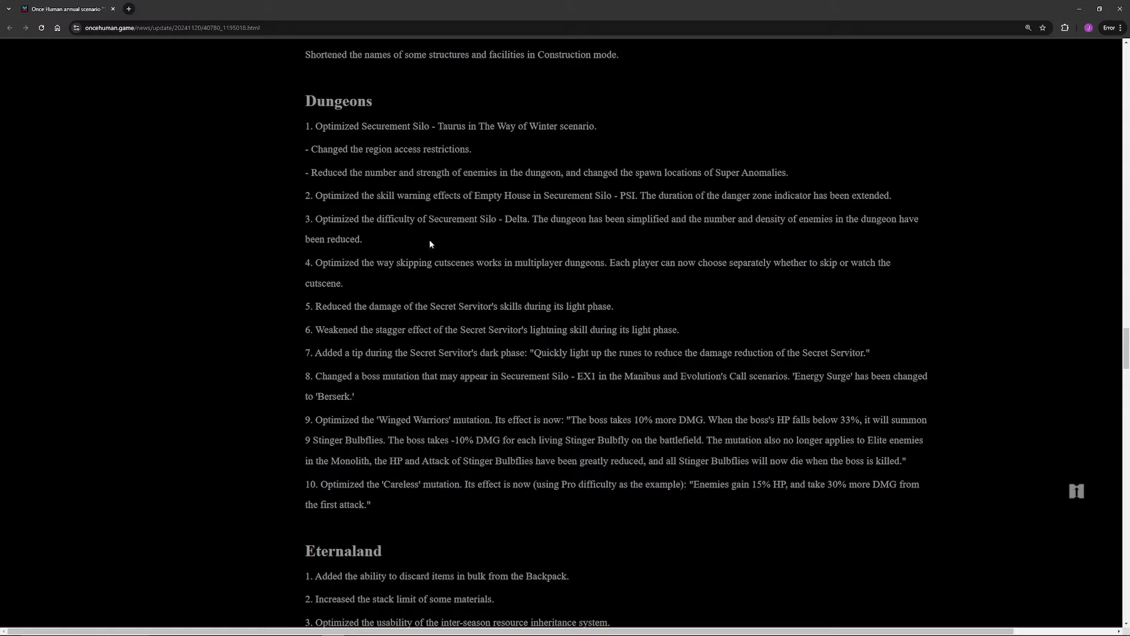
pyautogui.moveTo(434, 218)
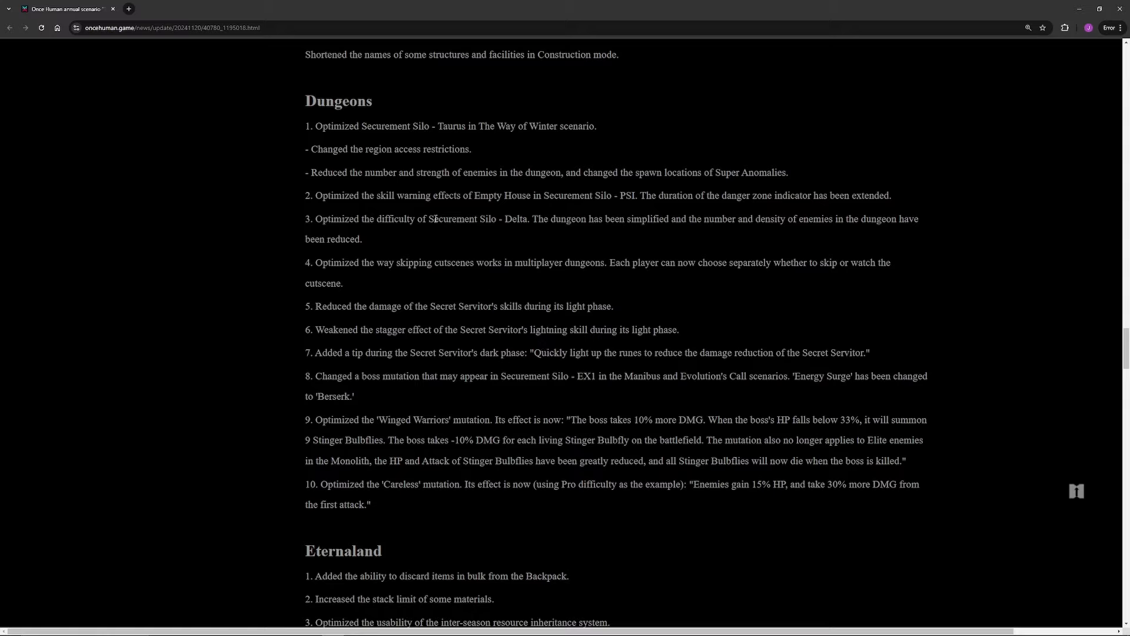
pyautogui.moveTo(380, 211)
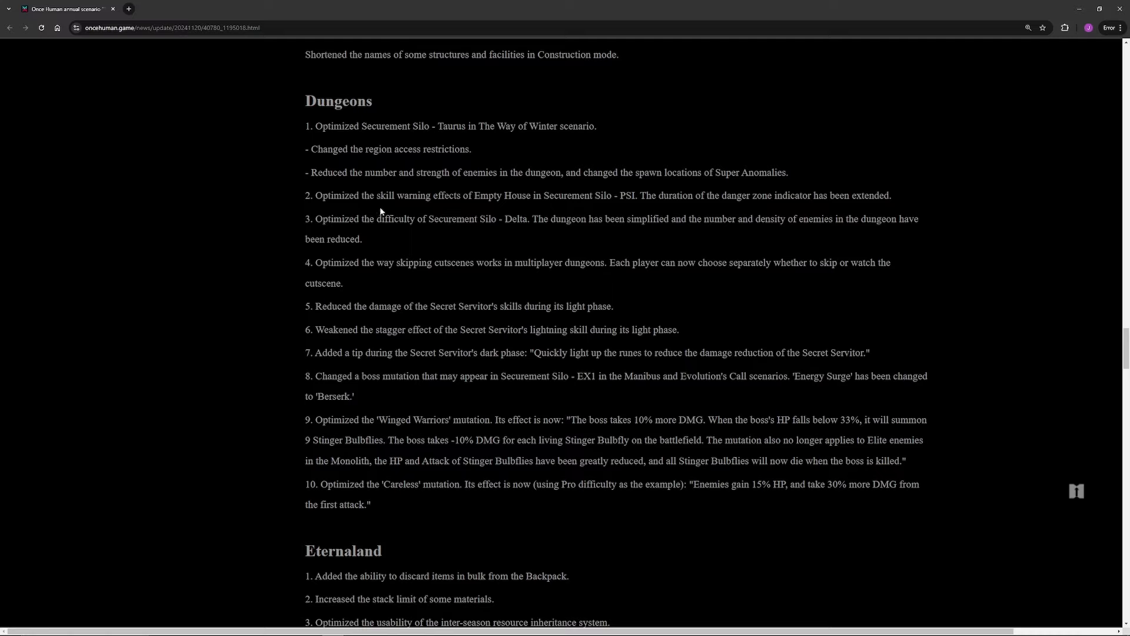
pyautogui.moveTo(725, 302)
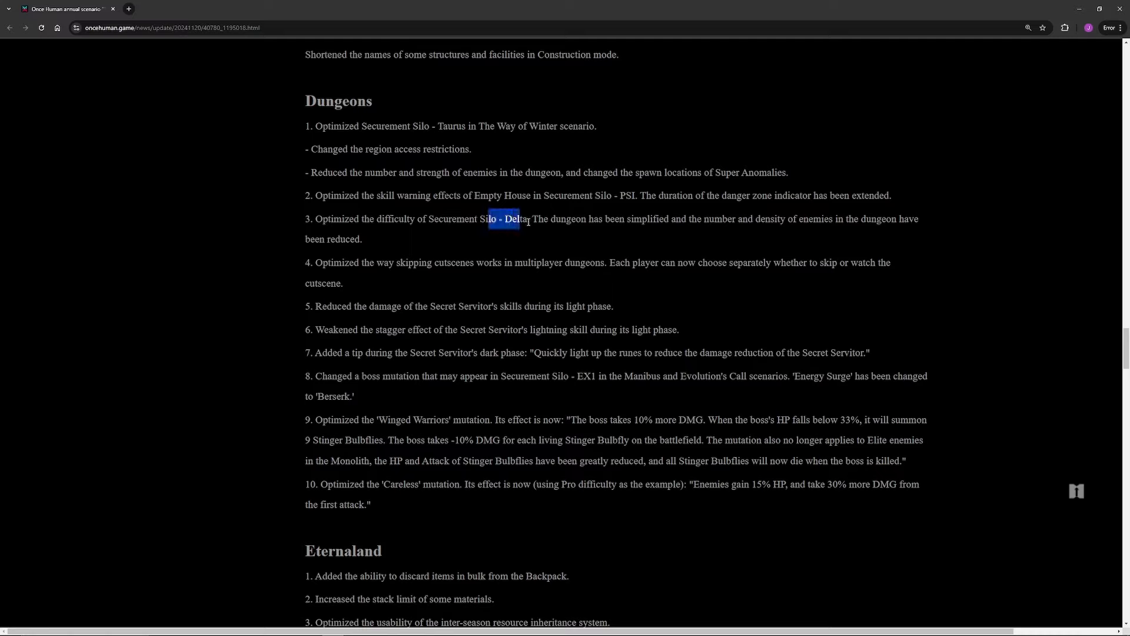
pyautogui.click(533, 219)
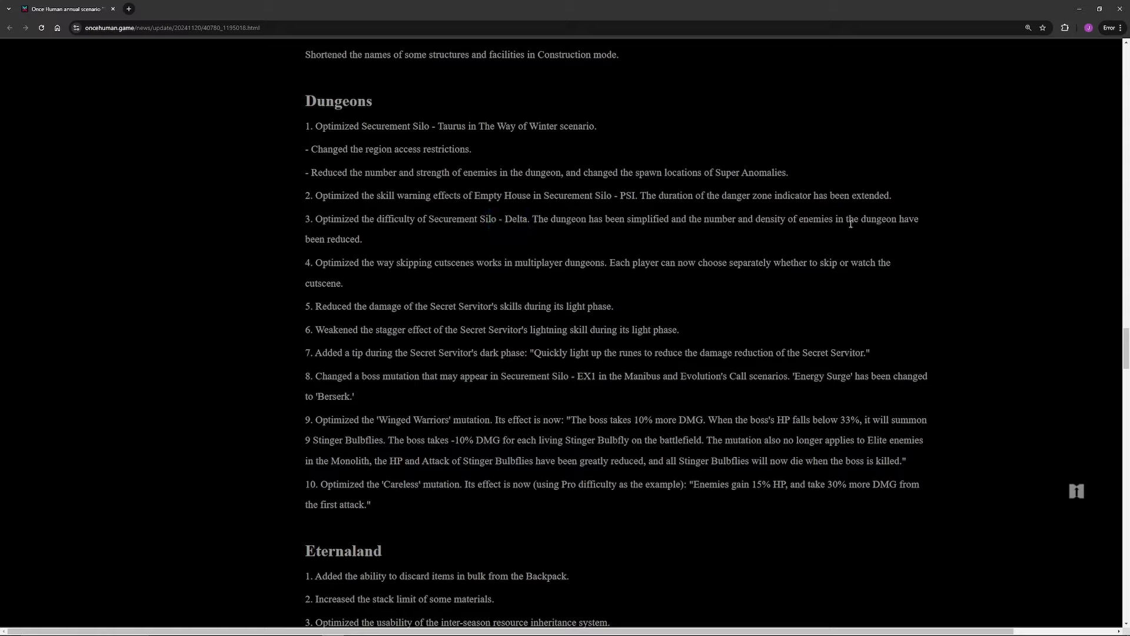
pyautogui.moveTo(795, 229)
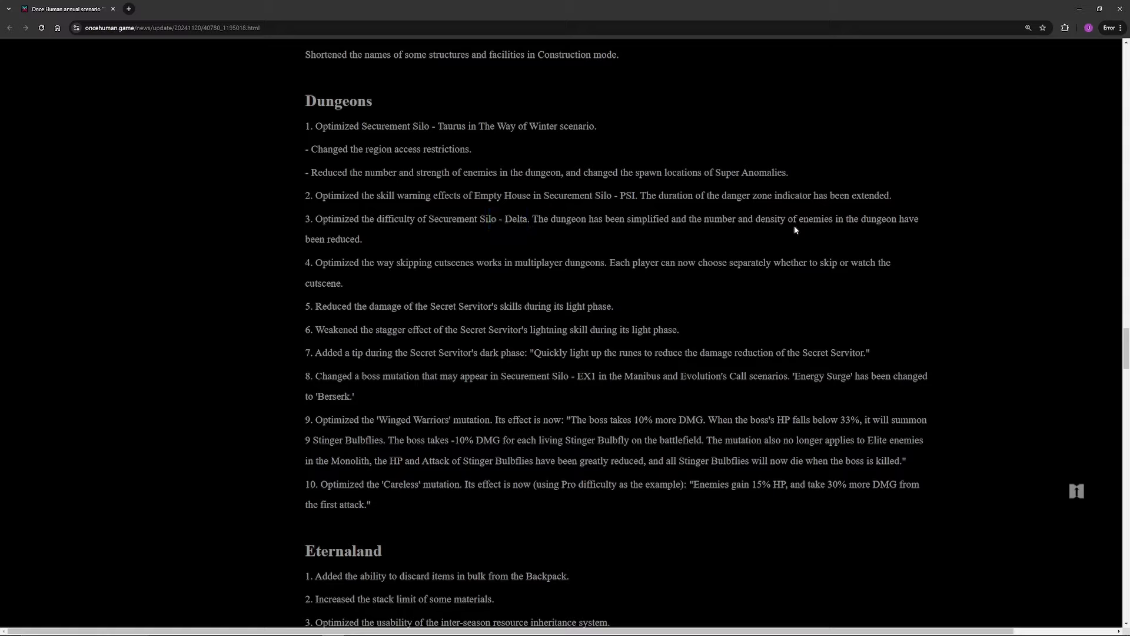
pyautogui.moveTo(723, 240)
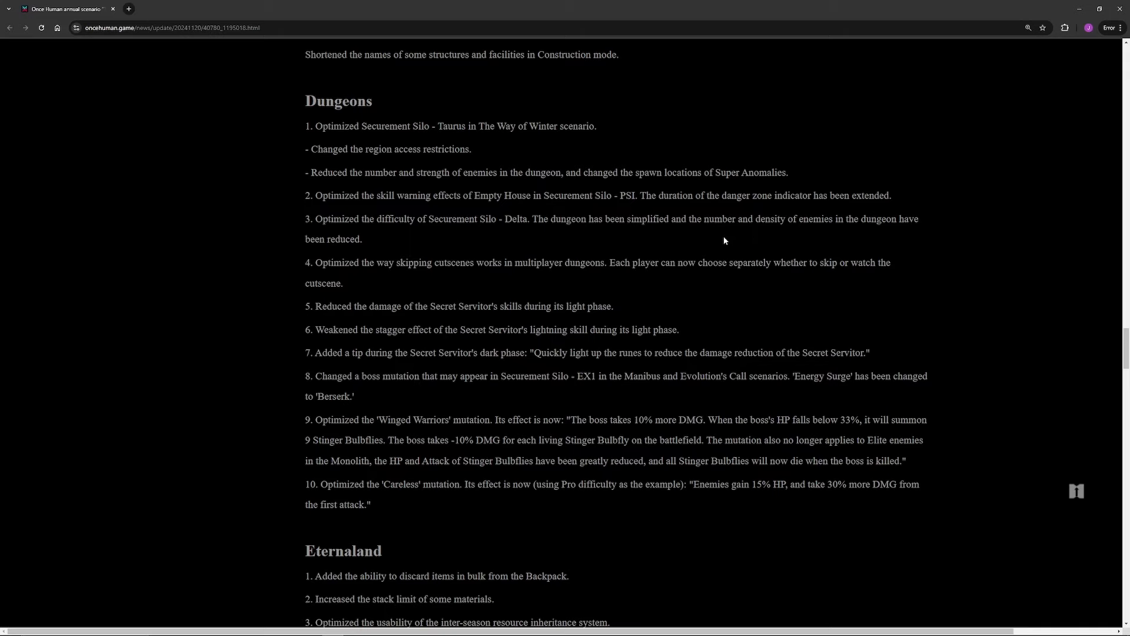
pyautogui.moveTo(718, 260)
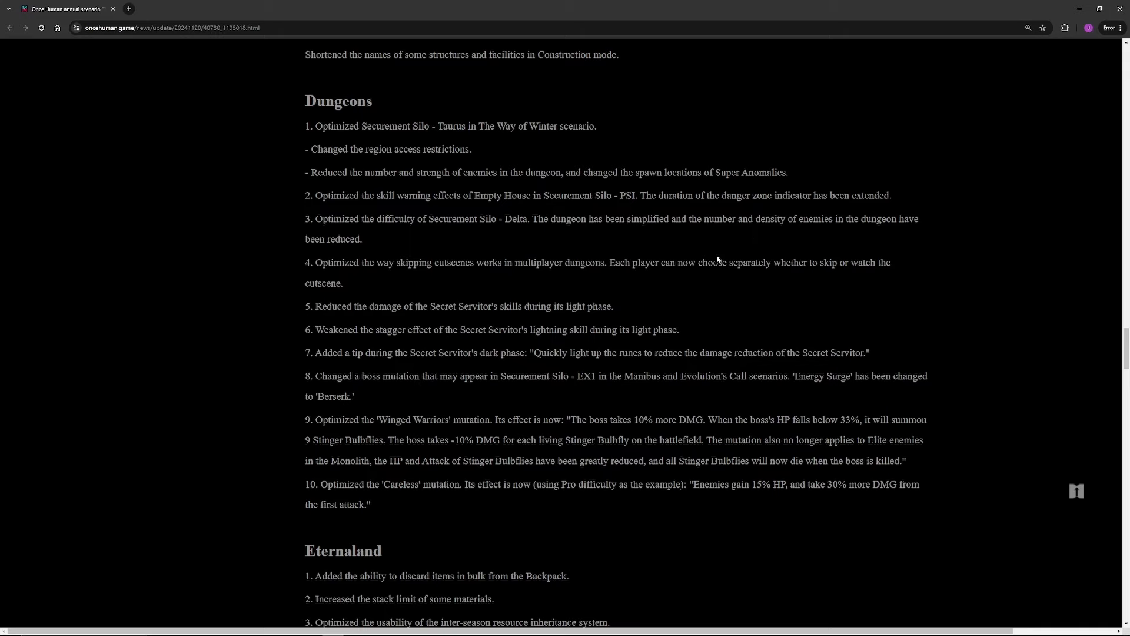
# Step: Scroll just past Dungeons item 10 until six Eternaland notes are fully visible
pyautogui.scroll(-3)
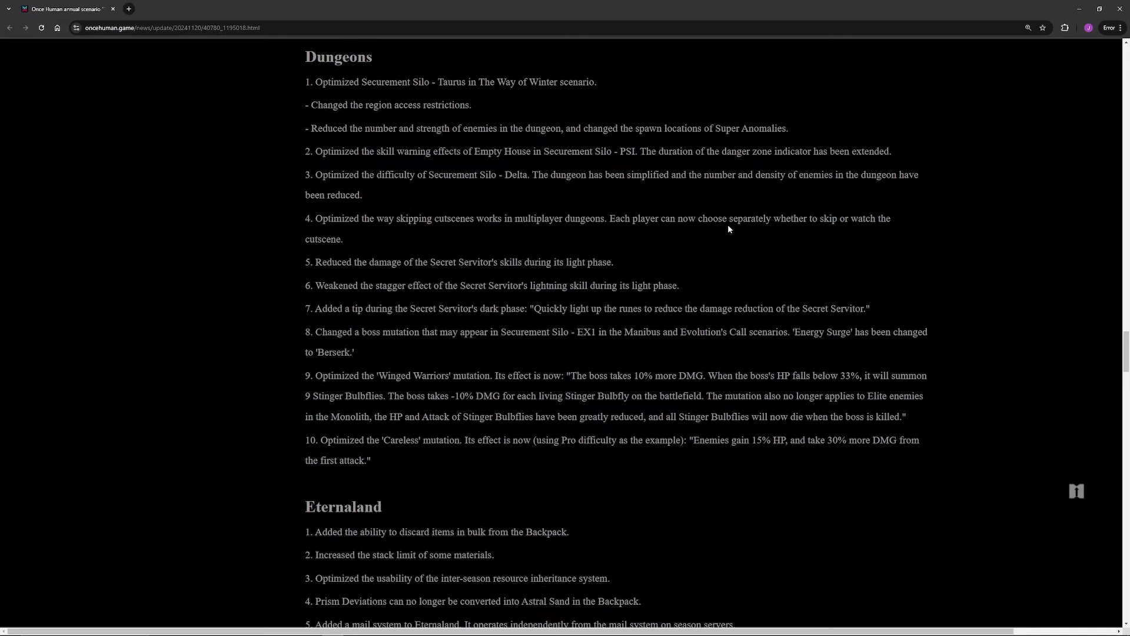
pyautogui.moveTo(543, 348)
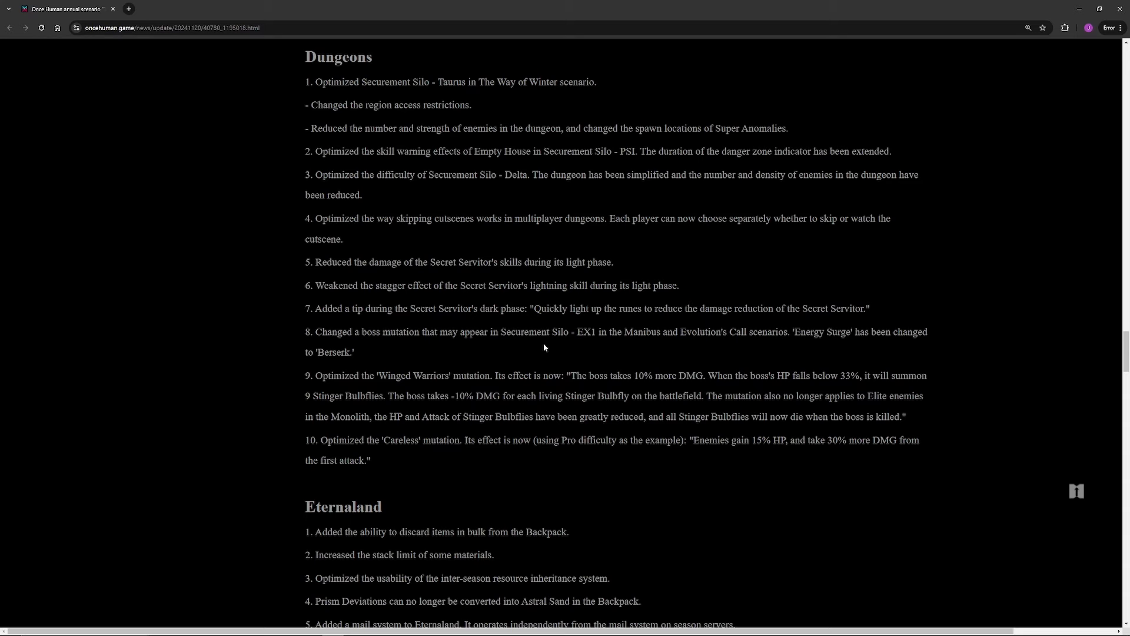
pyautogui.scroll(-3)
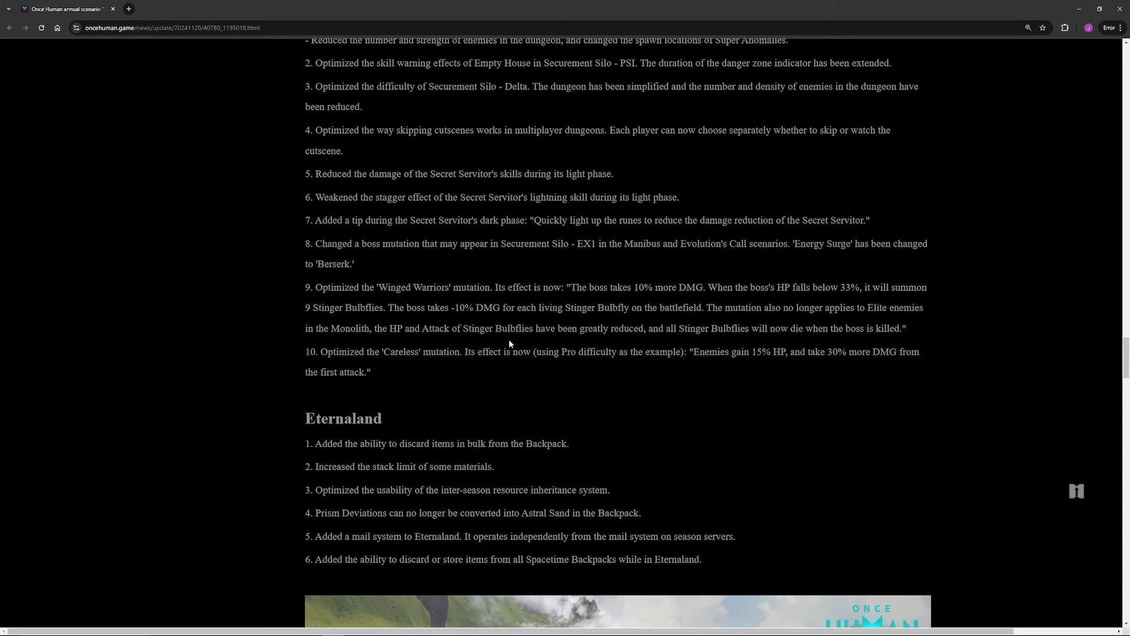
pyautogui.scroll(3)
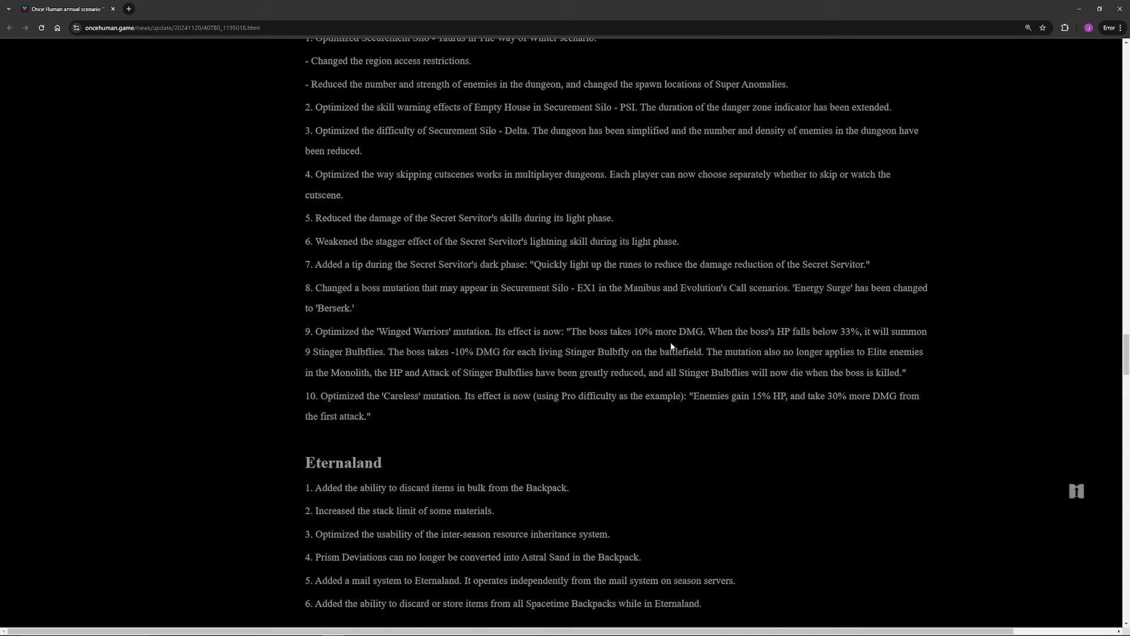
pyautogui.moveTo(818, 325)
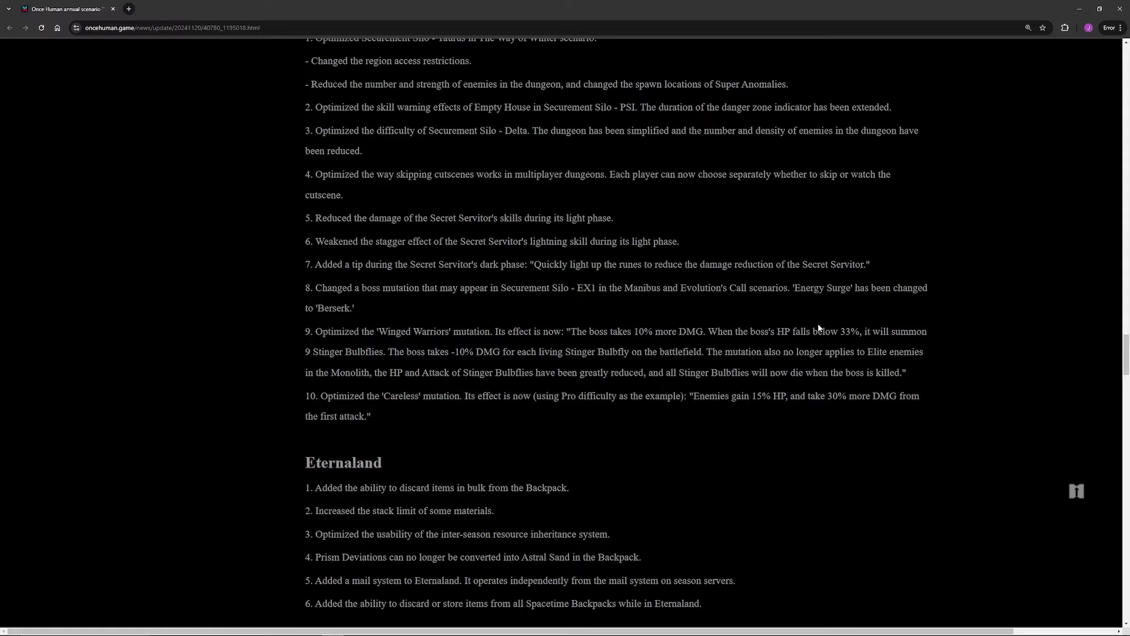
pyautogui.moveTo(829, 348)
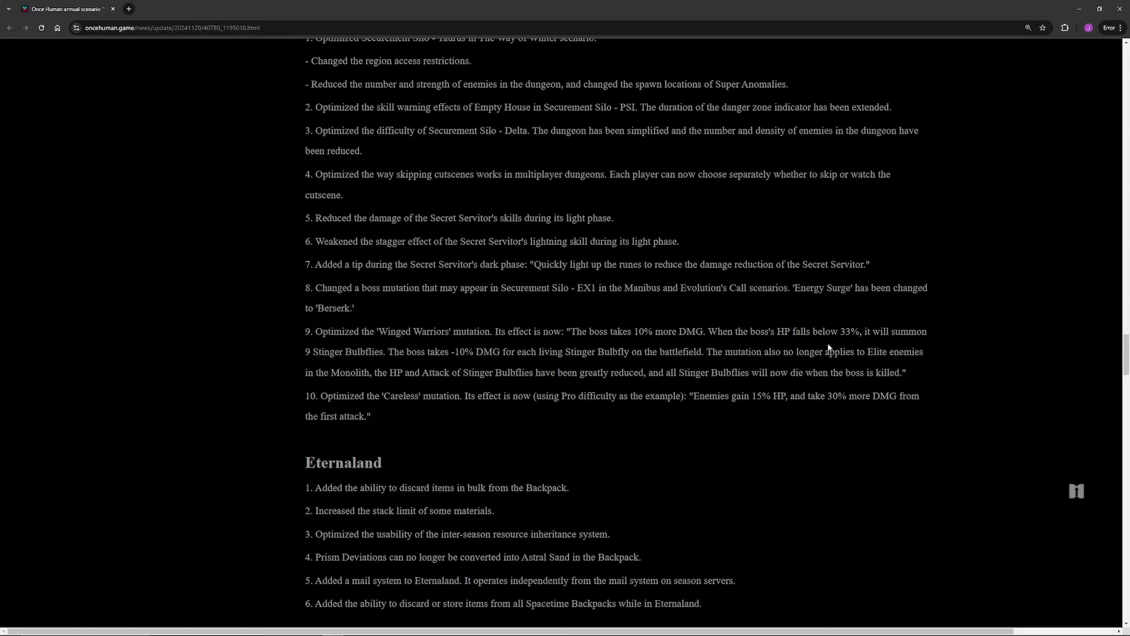
pyautogui.moveTo(838, 341)
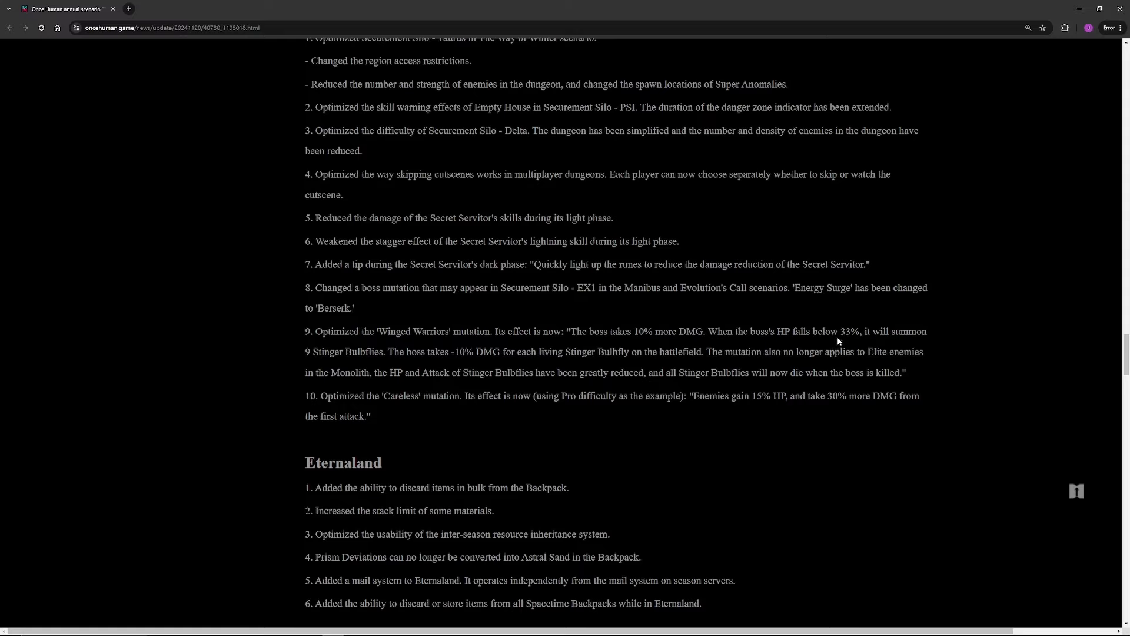
pyautogui.moveTo(565, 360)
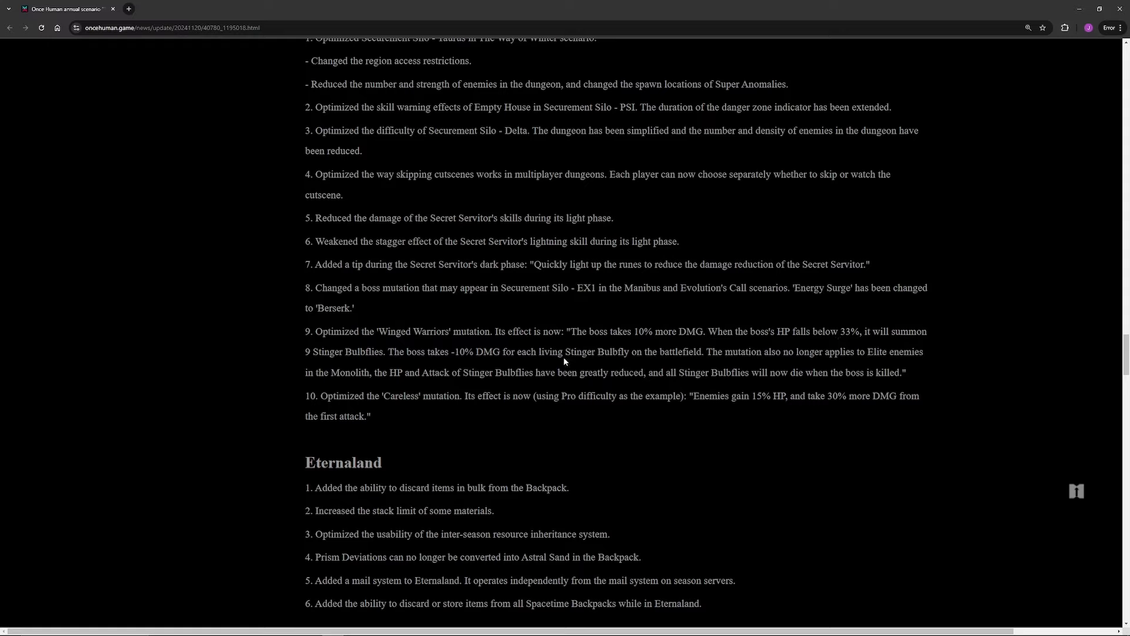
pyautogui.moveTo(569, 367)
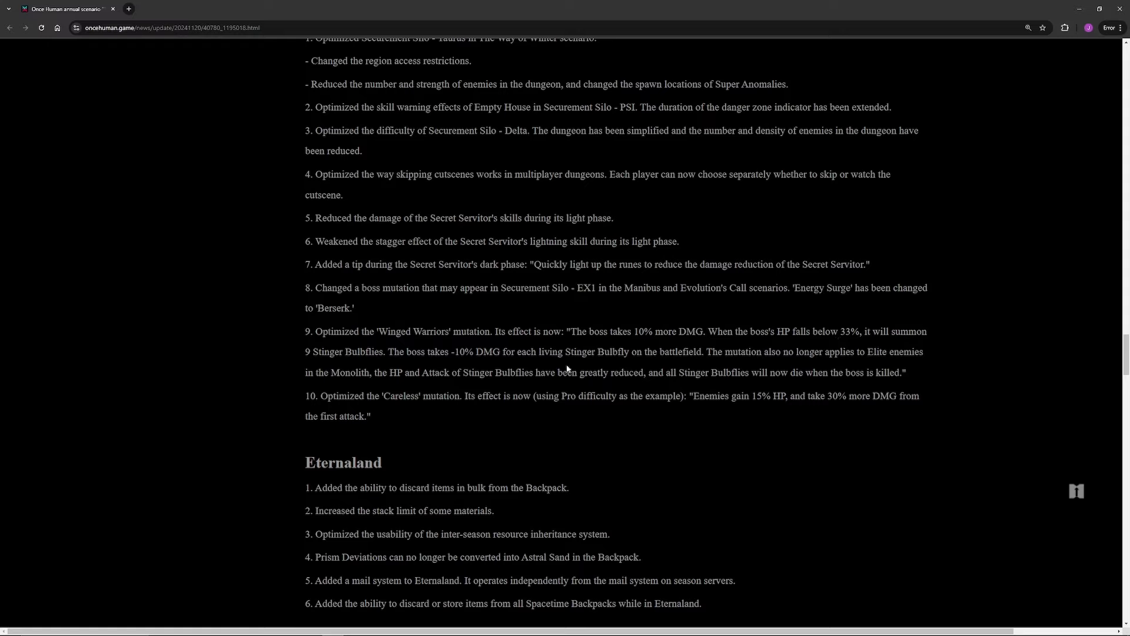
pyautogui.moveTo(702, 381)
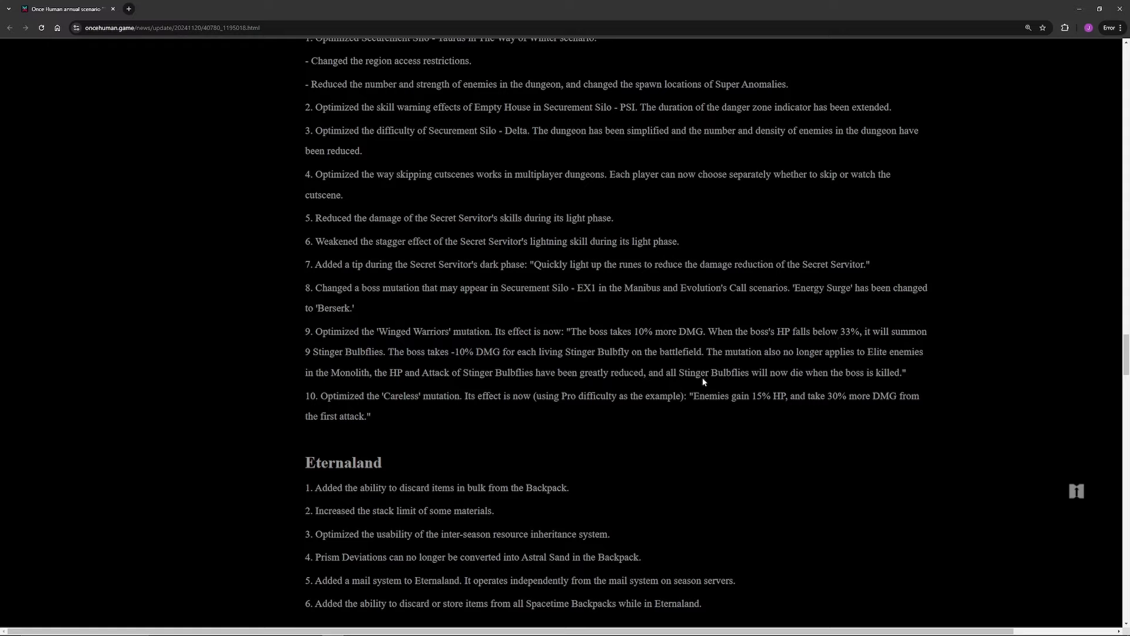
pyautogui.scroll(-3)
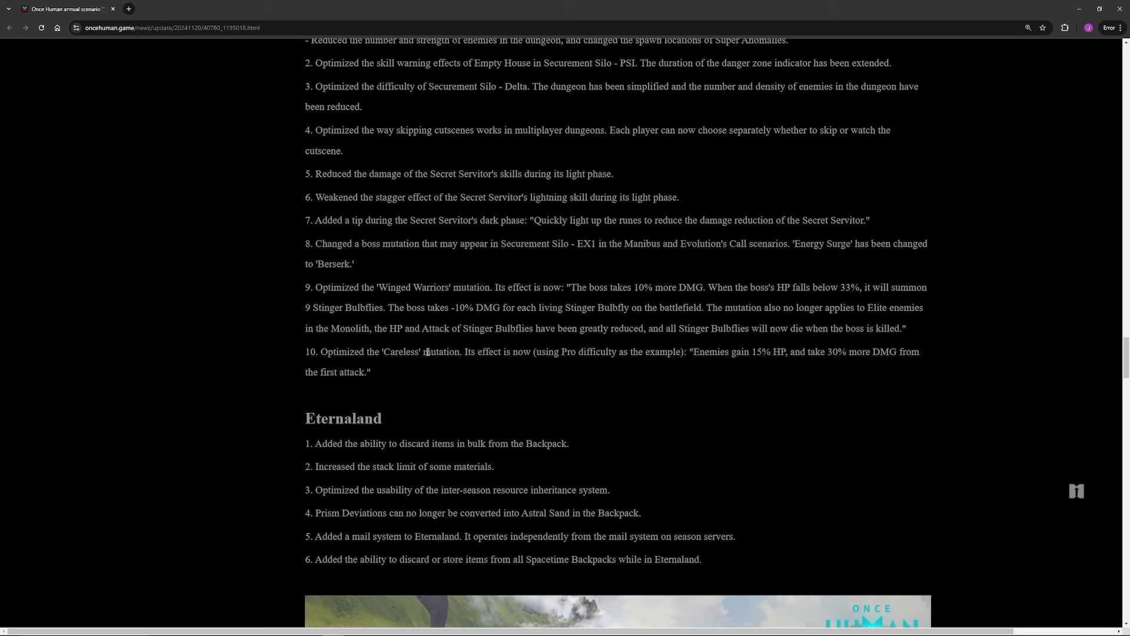
pyautogui.moveTo(692, 348)
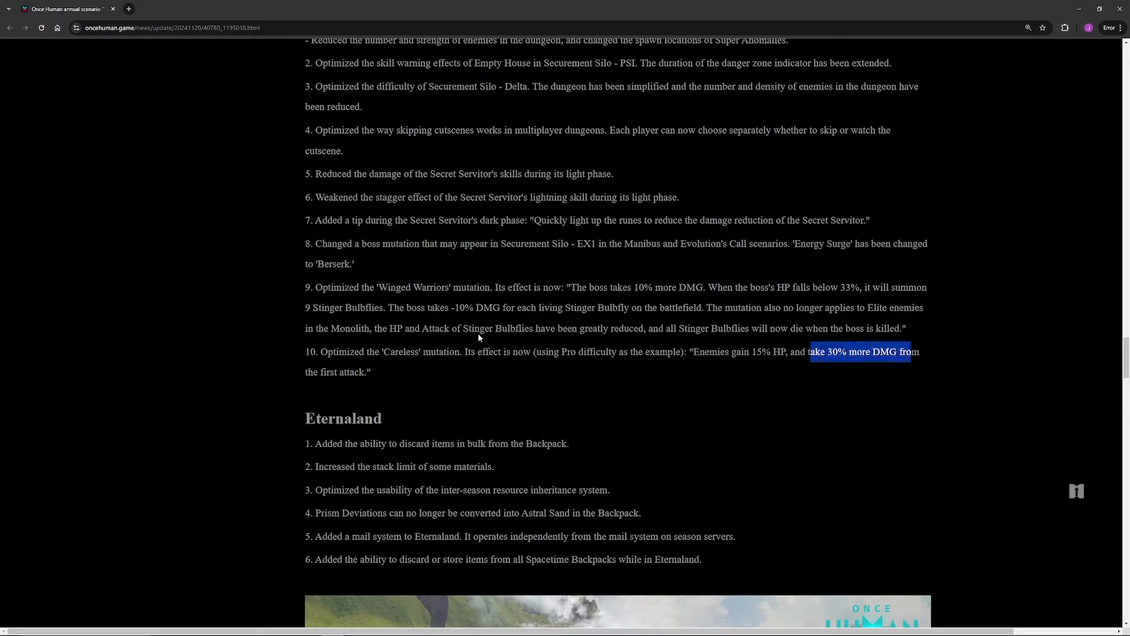
pyautogui.moveTo(572, 347)
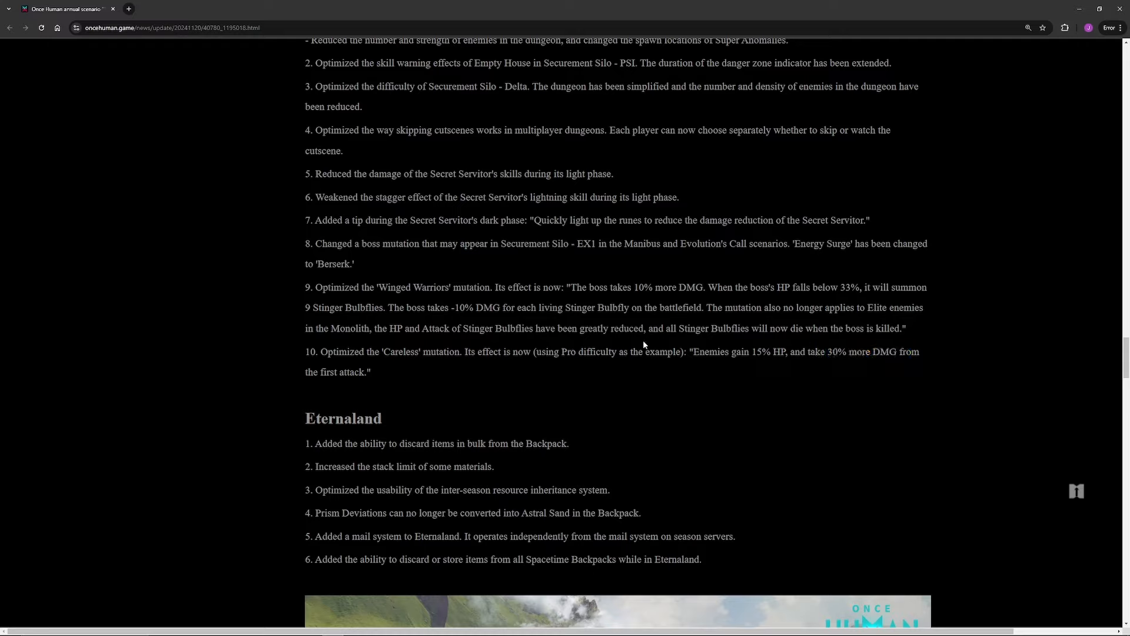
# Step: Scroll down to the lakeside picnic artwork beneath the six Eternaland notes
pyautogui.scroll(-3)
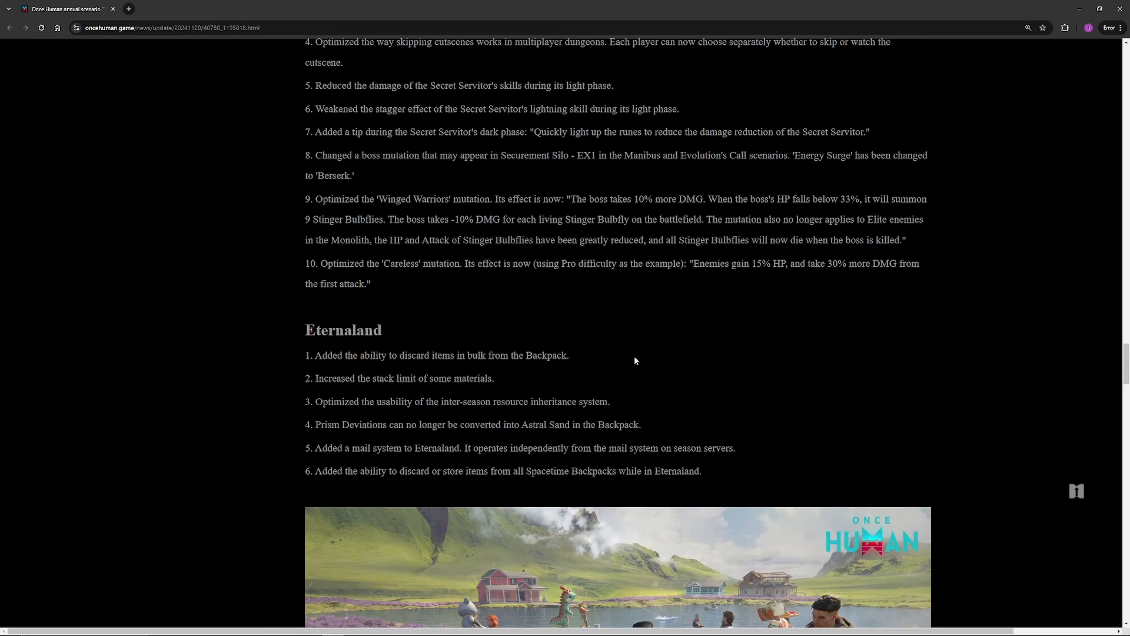
pyautogui.moveTo(665, 280)
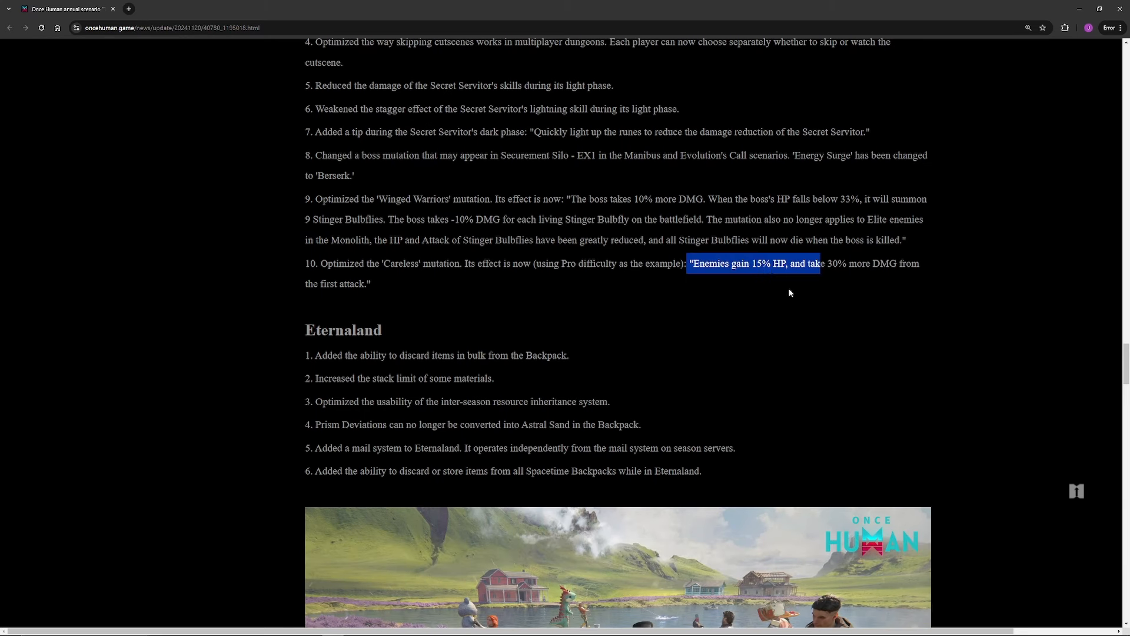
pyautogui.scroll(-3)
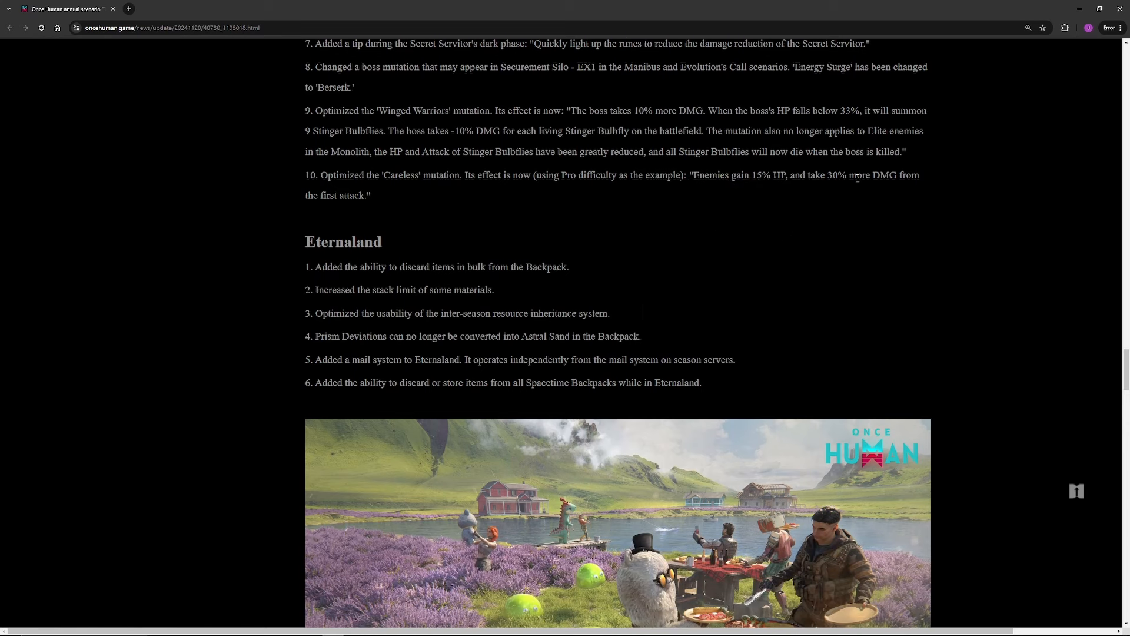
pyautogui.moveTo(508, 260)
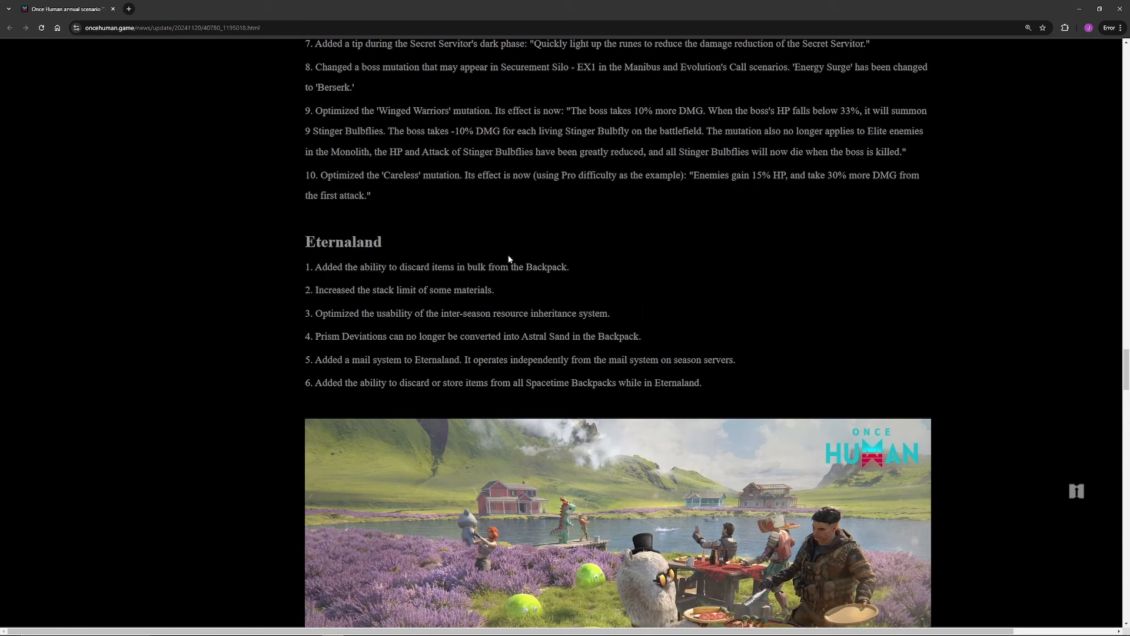
pyautogui.scroll(-3)
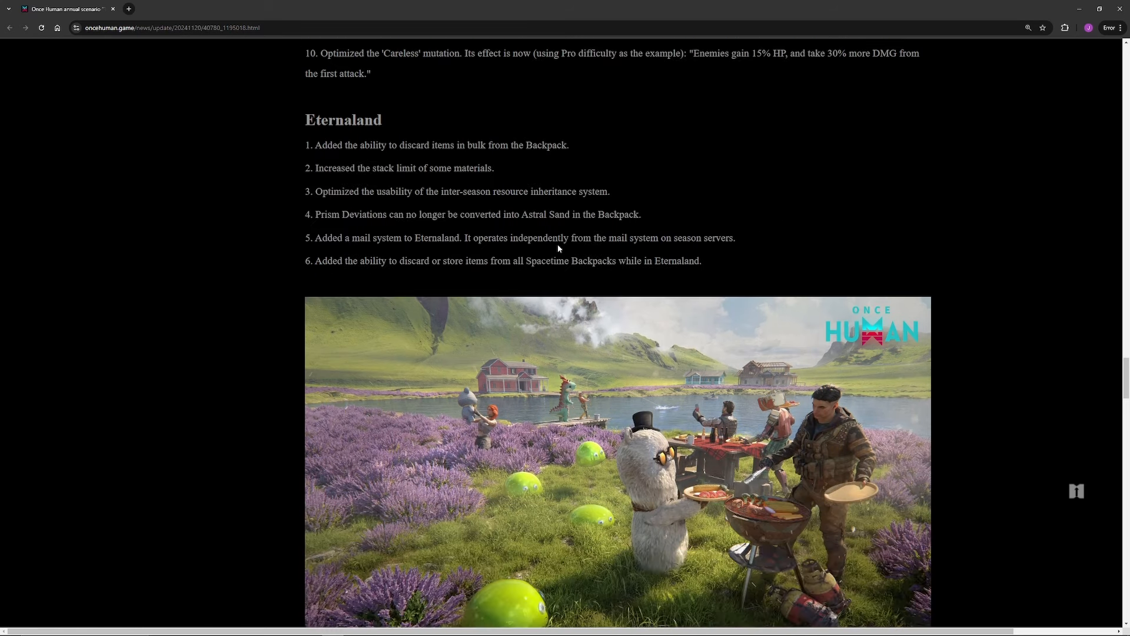
# Step: Highlight and clear the stack limit, Prism Deviations, Astral Sand and mail system Eternaland notes
pyautogui.scroll(-3)
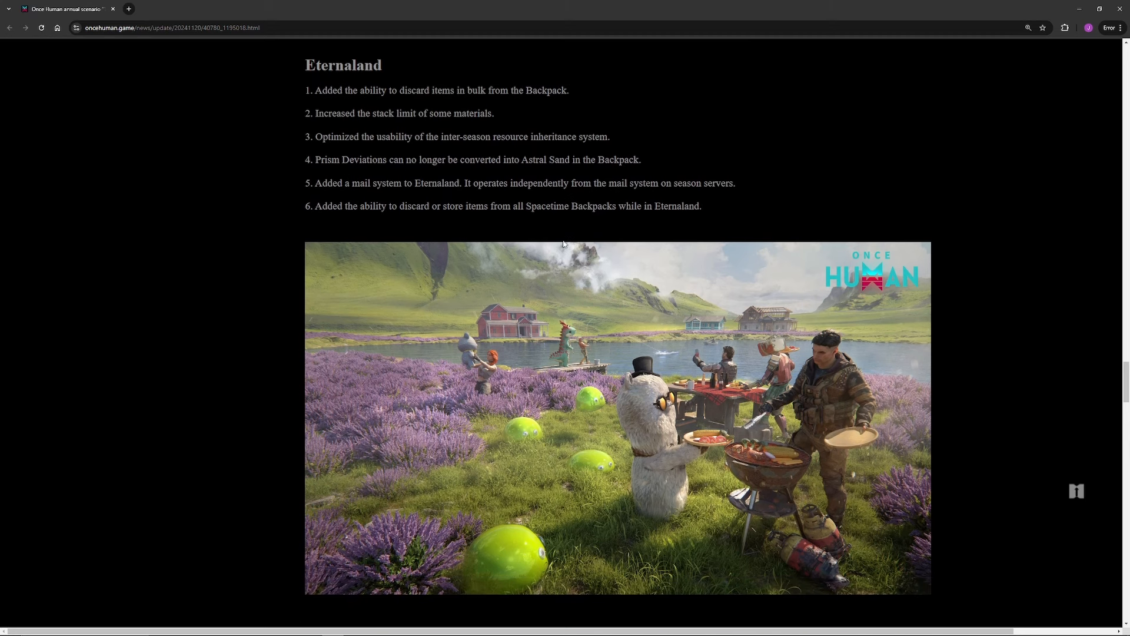
pyautogui.moveTo(558, 208)
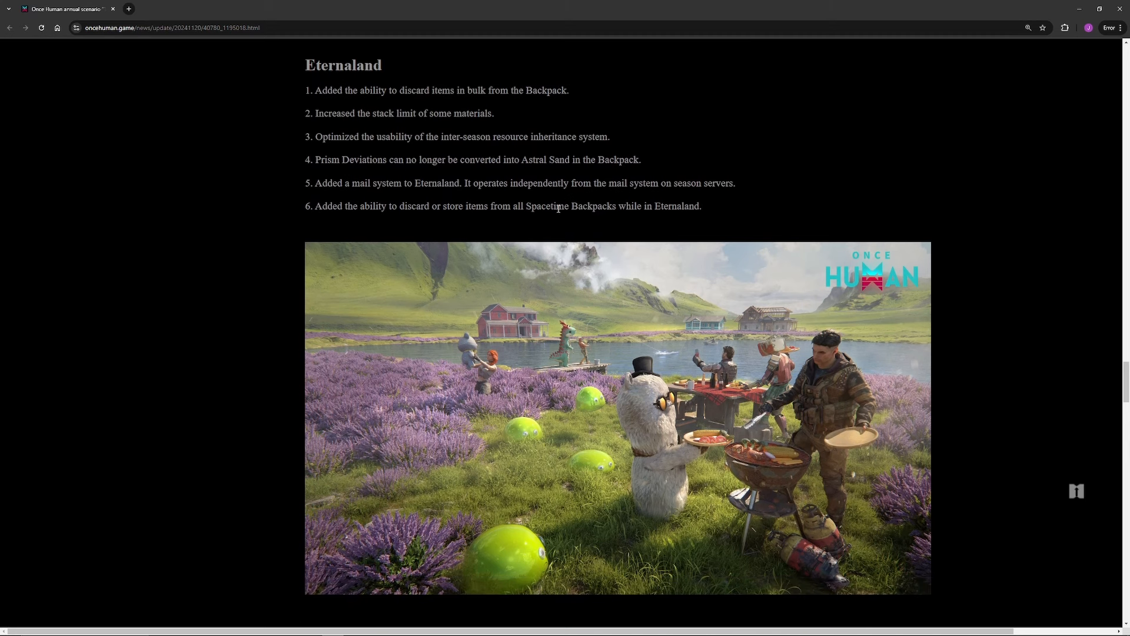
pyautogui.moveTo(561, 200)
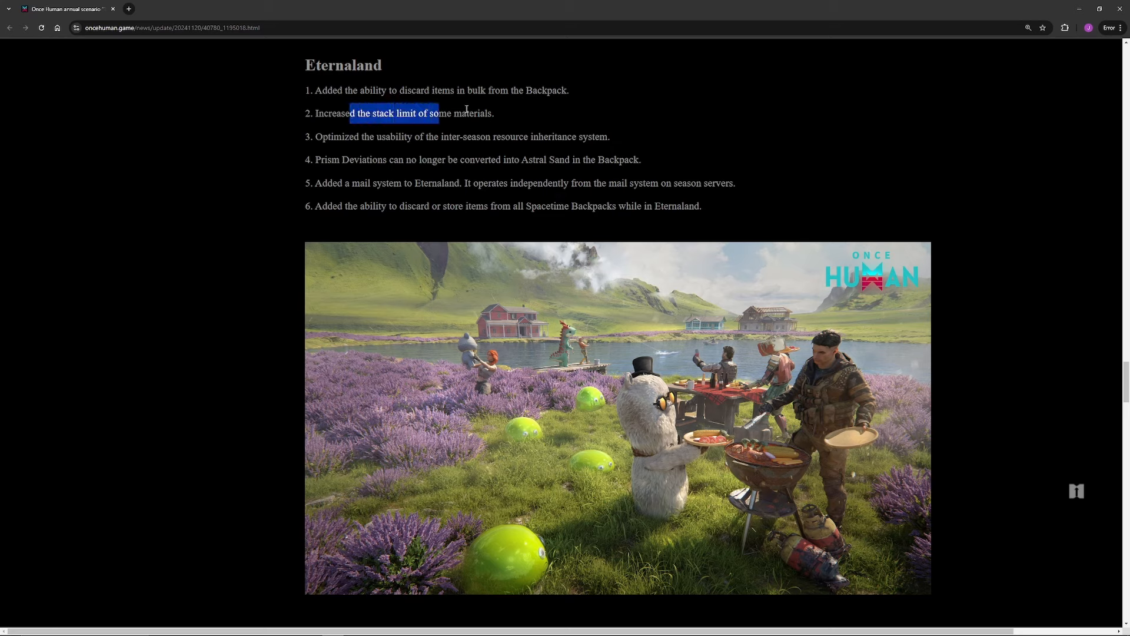
pyautogui.click(348, 113)
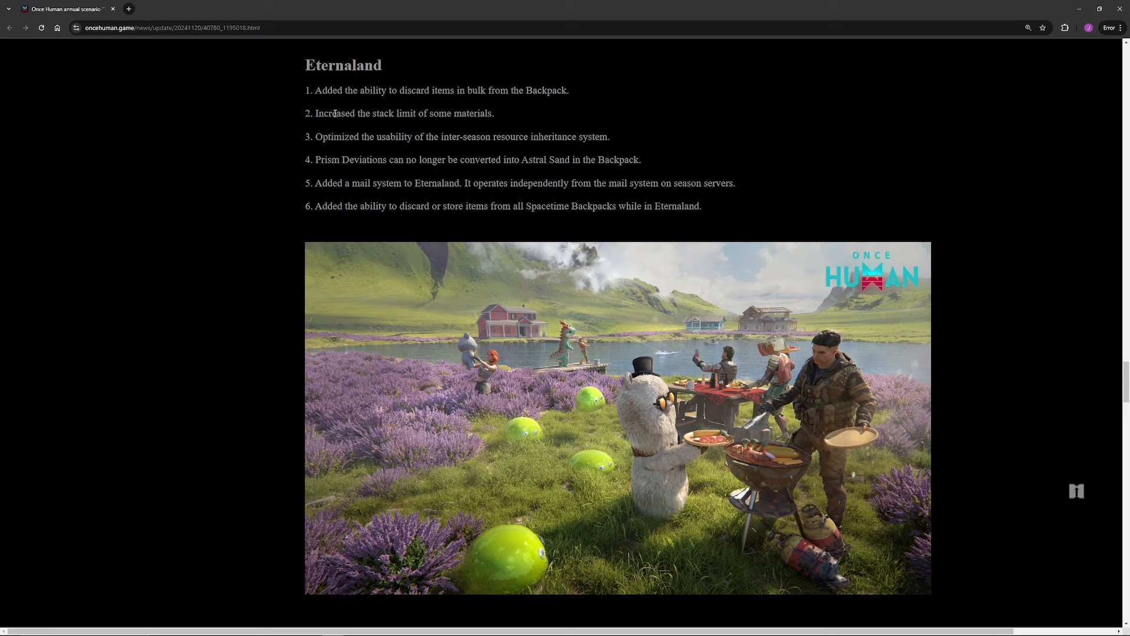
pyautogui.moveTo(363, 138)
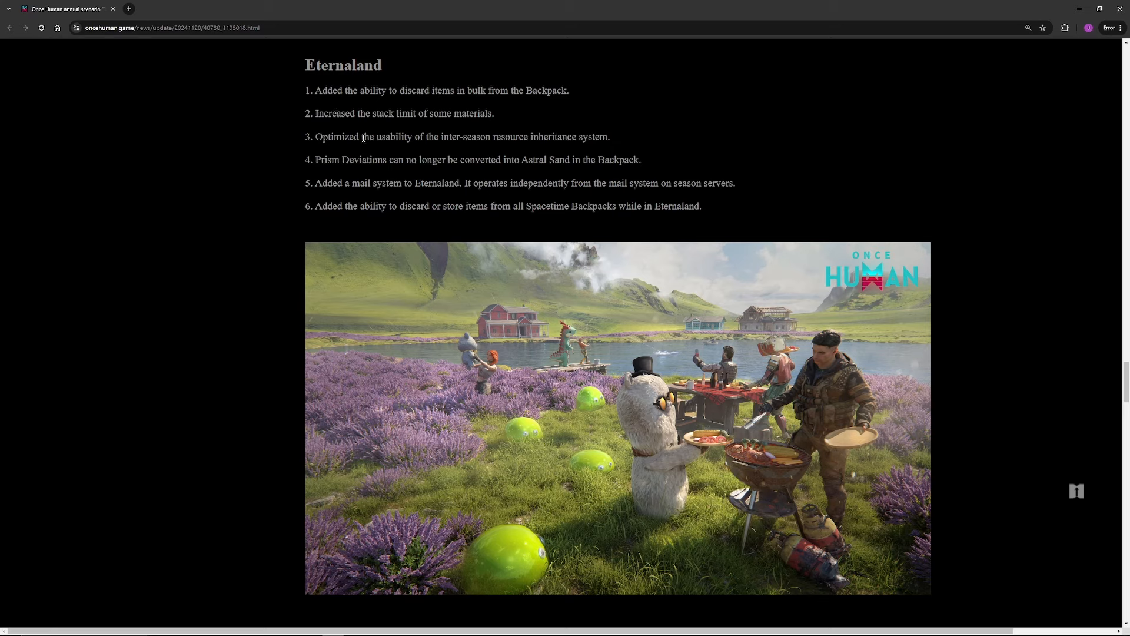
pyautogui.moveTo(456, 126)
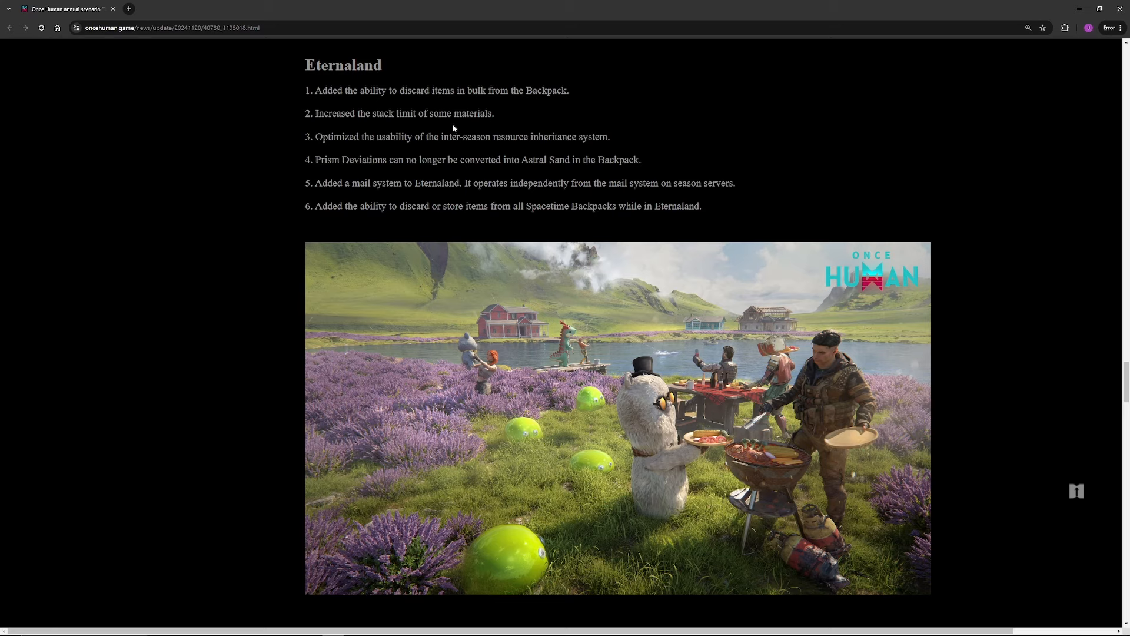
pyautogui.moveTo(459, 181)
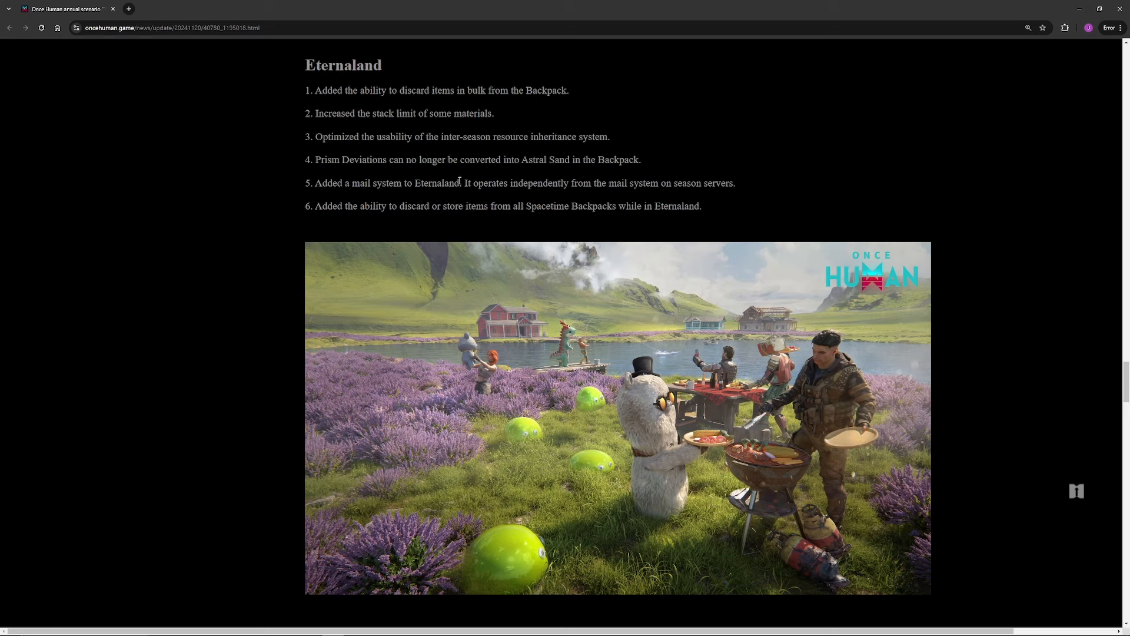
pyautogui.moveTo(323, 160)
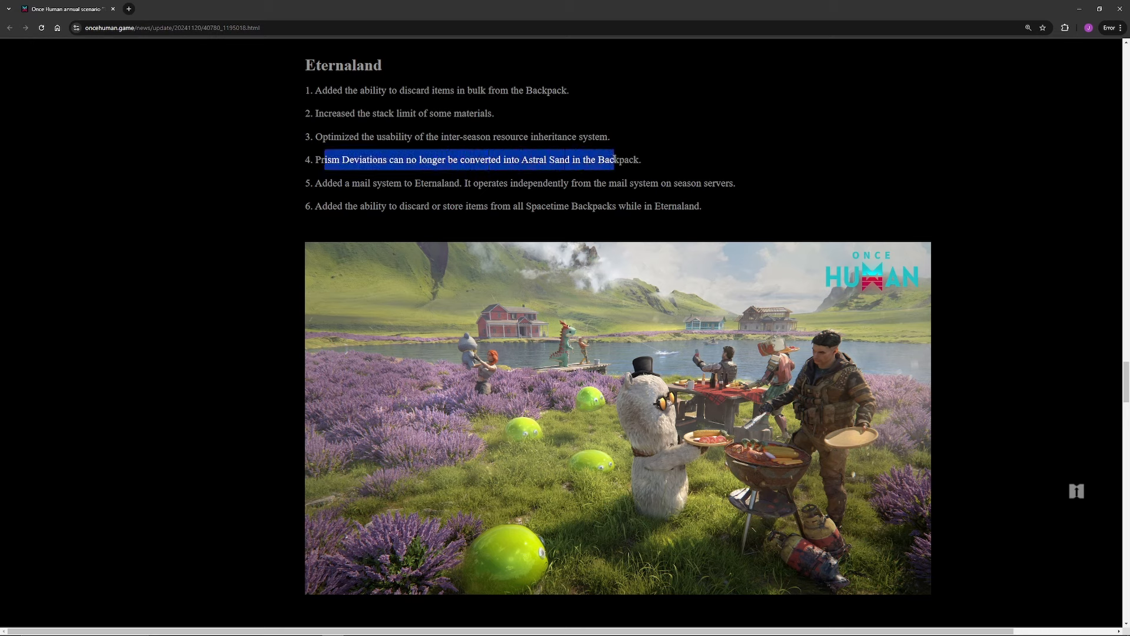
pyautogui.click(575, 160)
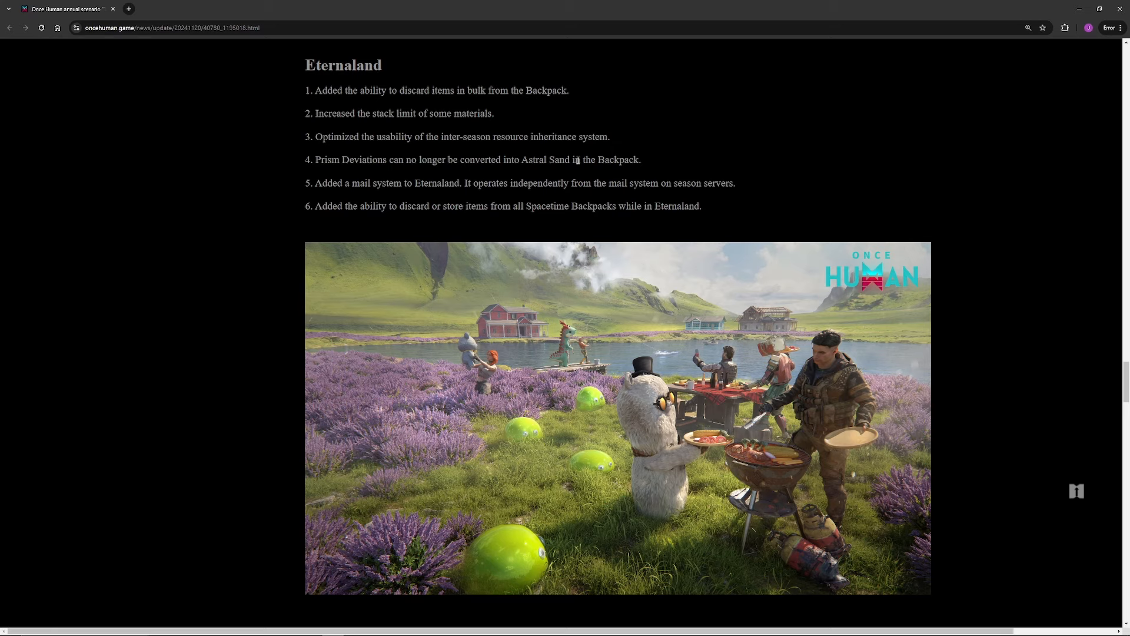
pyautogui.moveTo(472, 154)
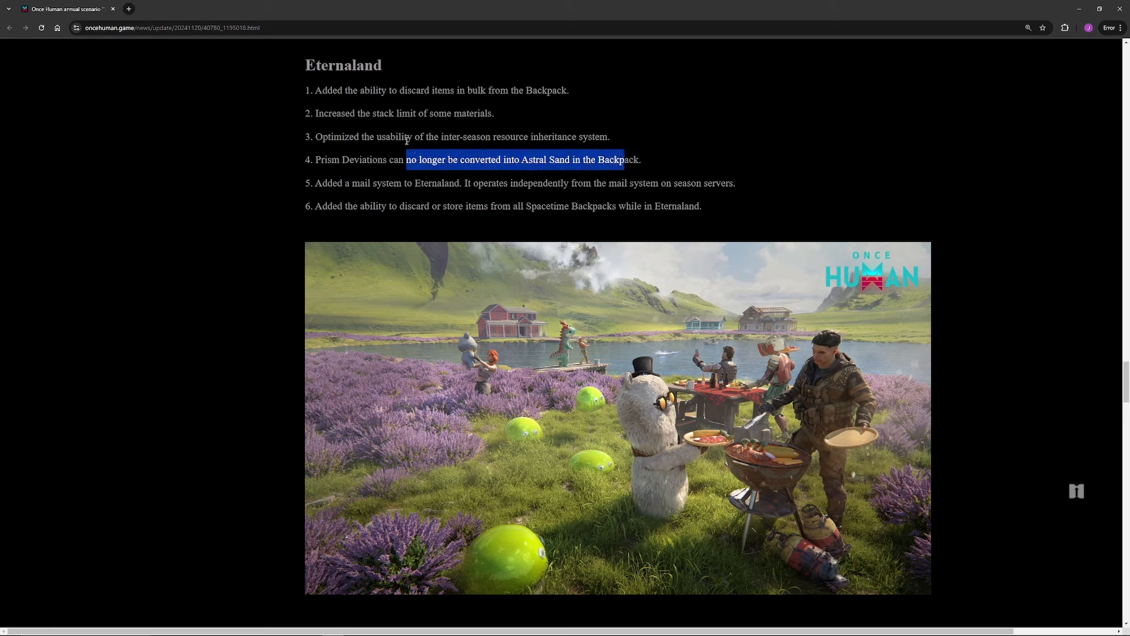
pyautogui.click(391, 182)
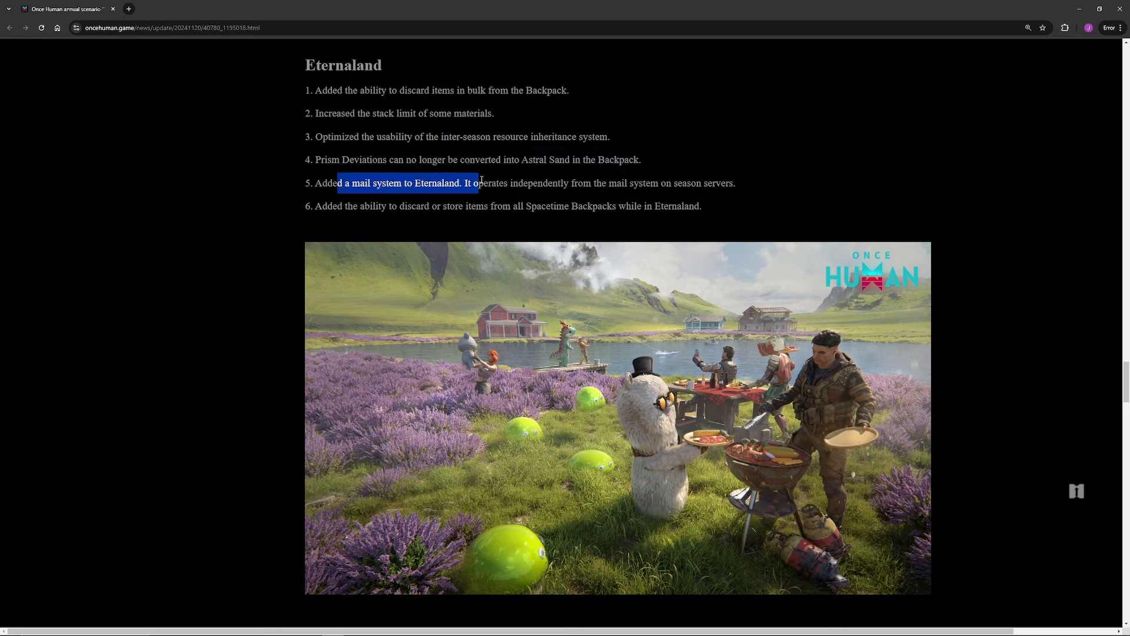
pyautogui.click(481, 183)
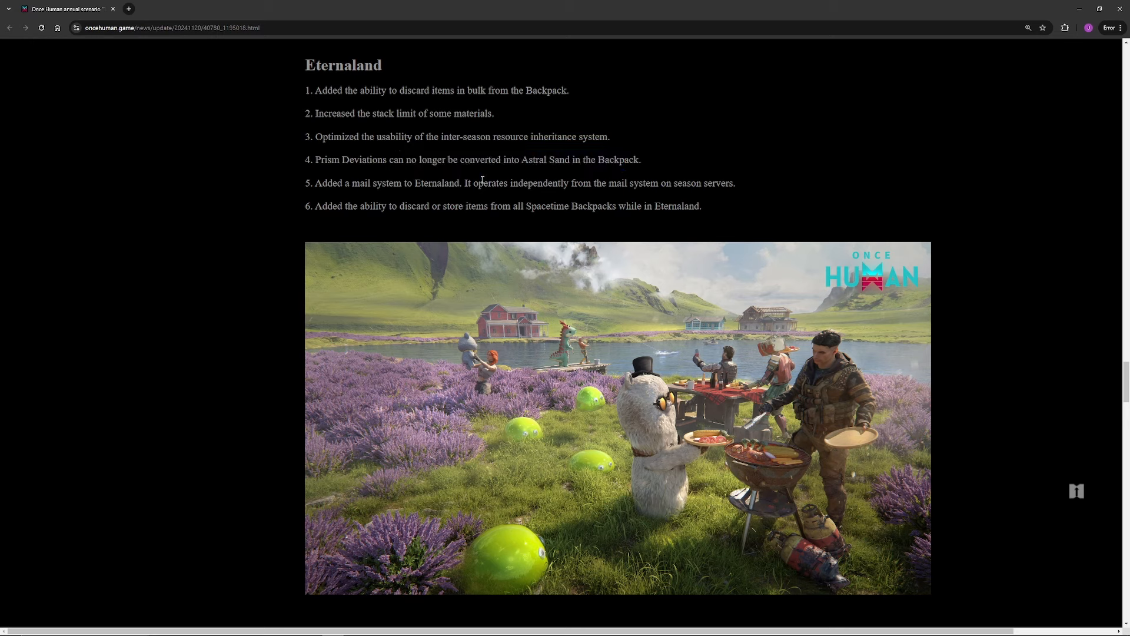
pyautogui.moveTo(540, 194)
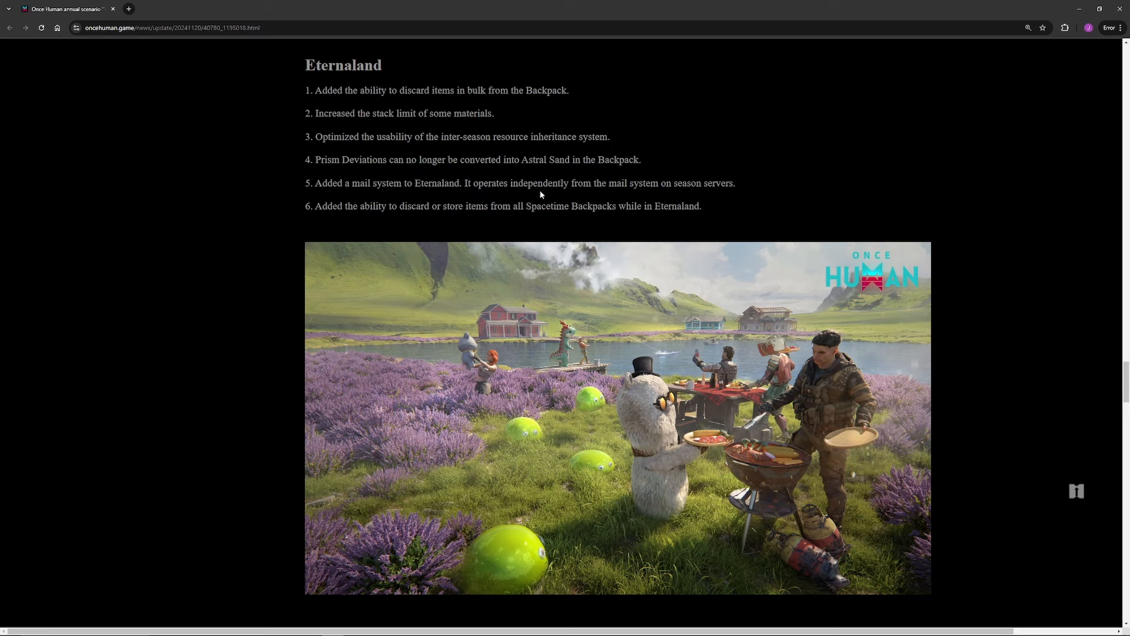
pyautogui.moveTo(375, 210)
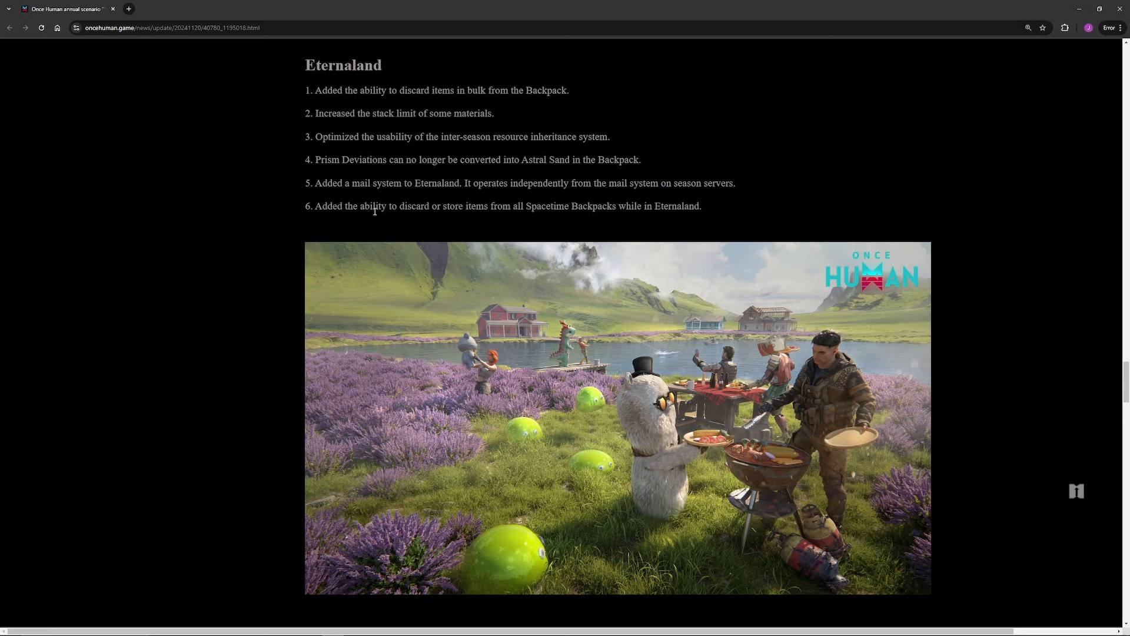
pyautogui.moveTo(494, 204)
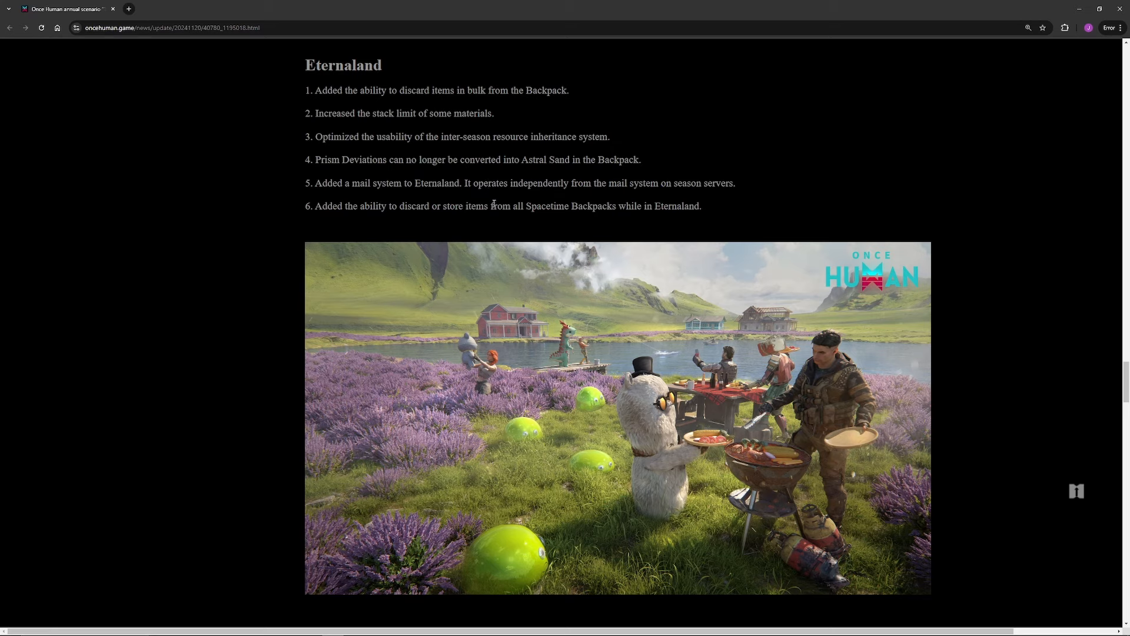
pyautogui.moveTo(678, 205)
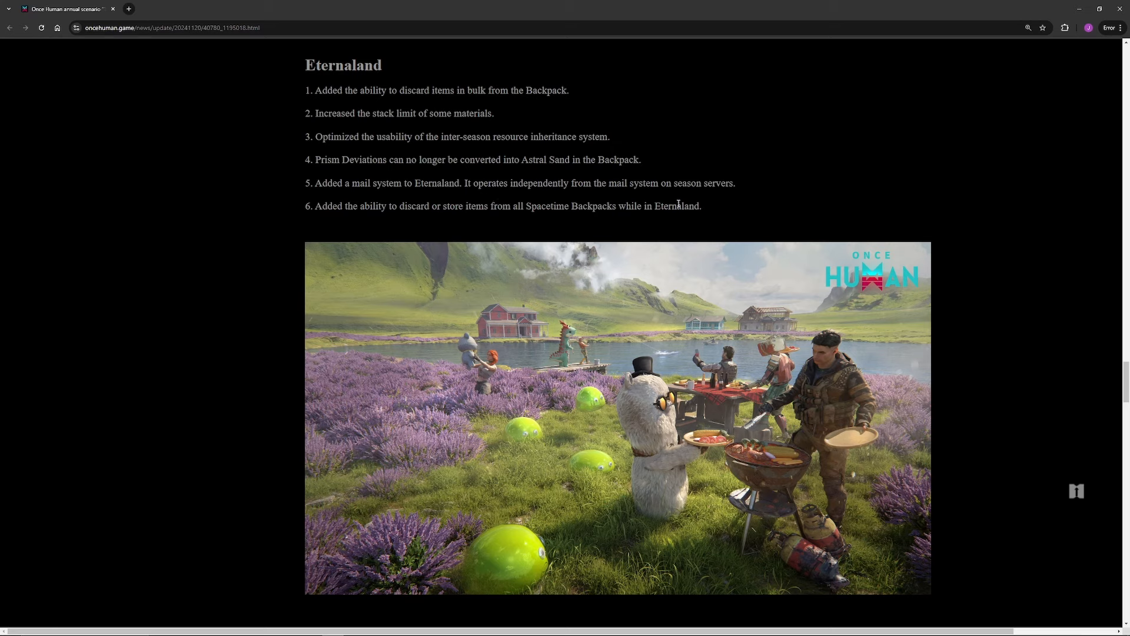
pyautogui.moveTo(517, 182)
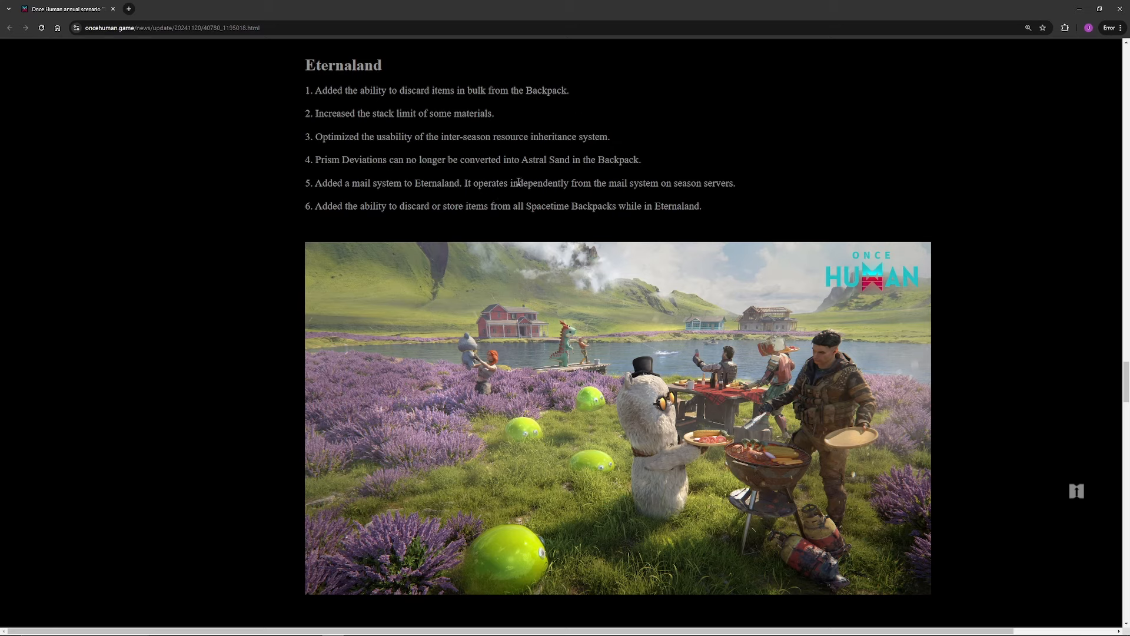
pyautogui.moveTo(613, 179)
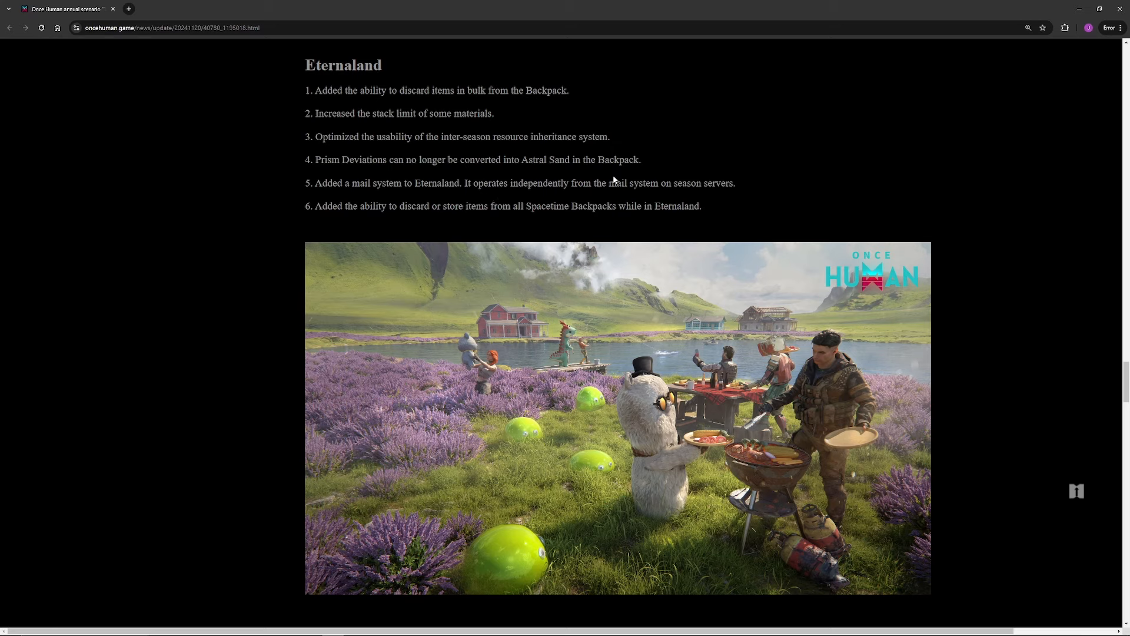
pyautogui.moveTo(637, 202)
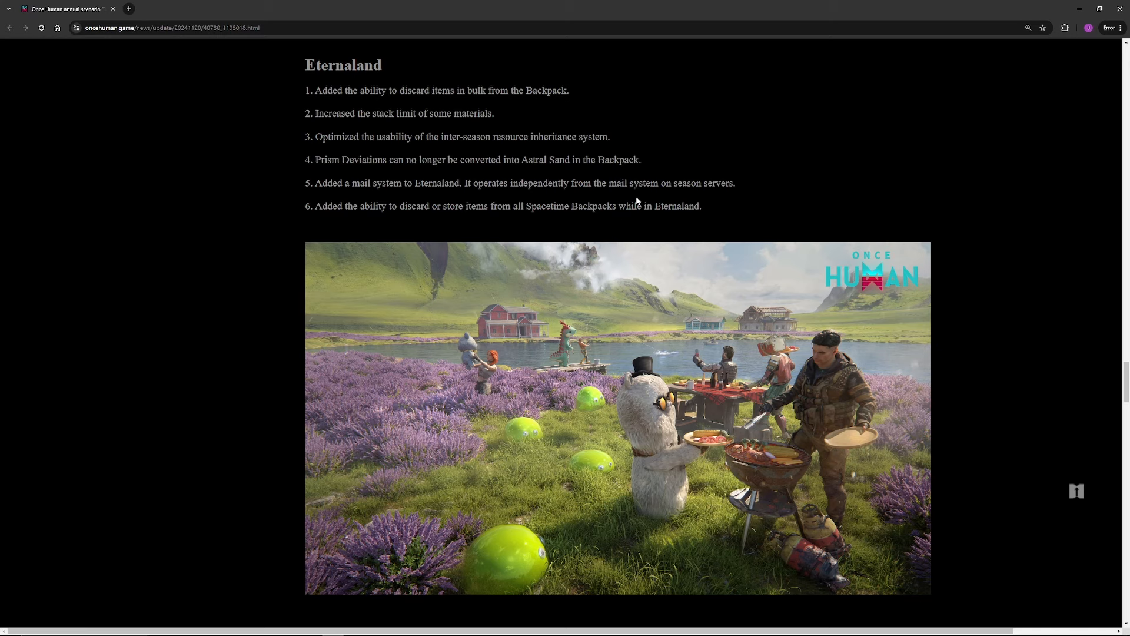
# Step: Scroll to the six Mods notes, emphasising Chaosweavers, Keyword Suffix and multi-keyword search changes
pyautogui.scroll(-3)
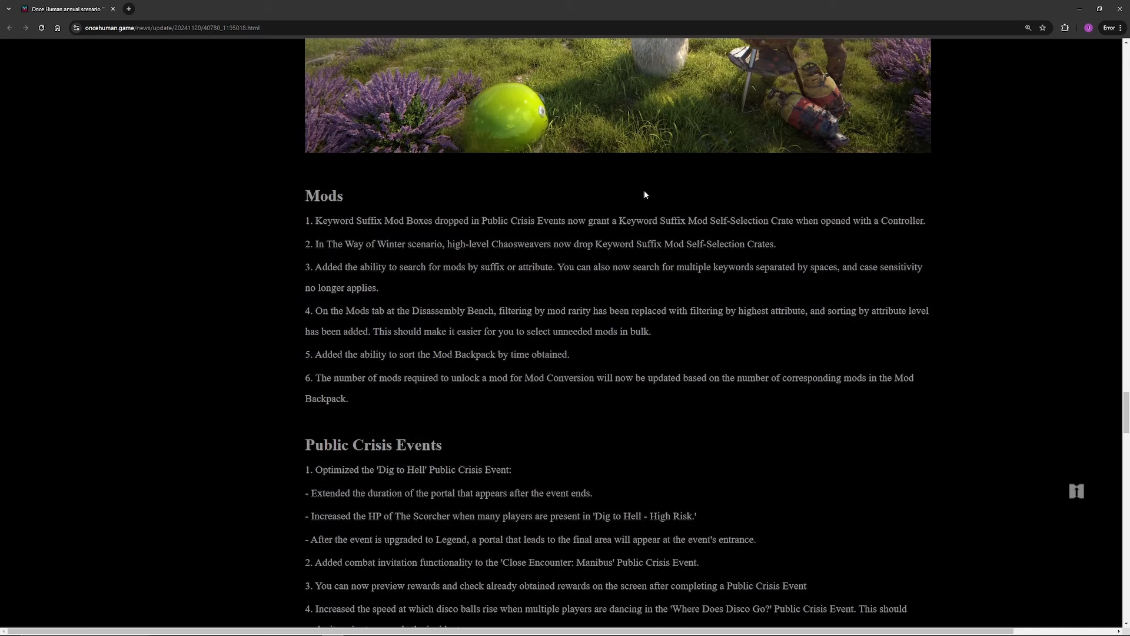
pyautogui.scroll(-3)
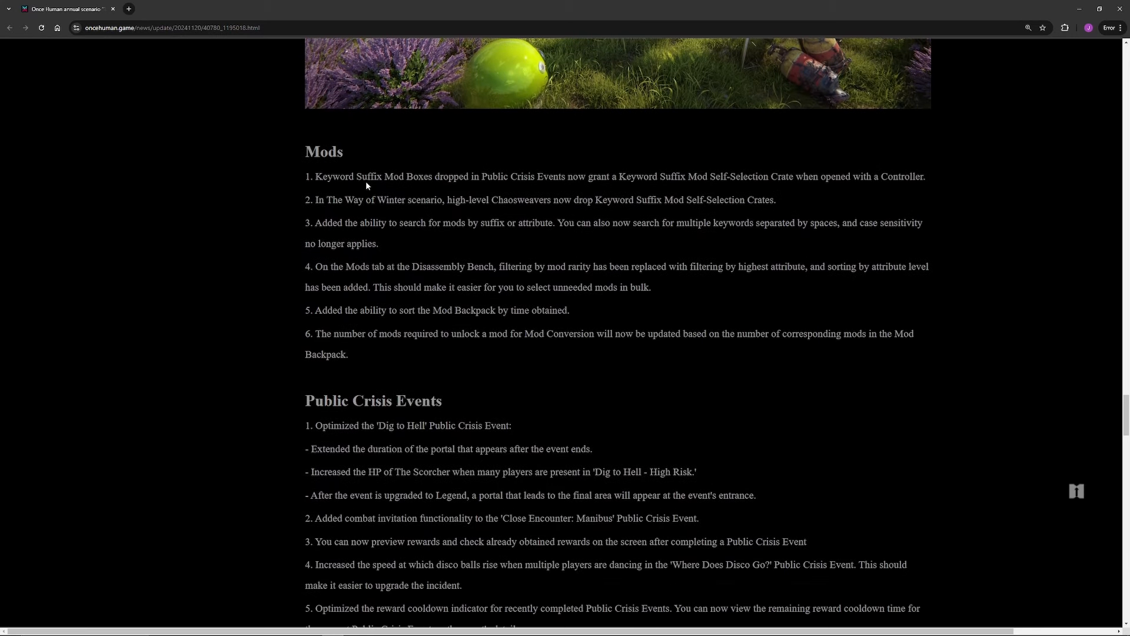
pyautogui.moveTo(527, 170)
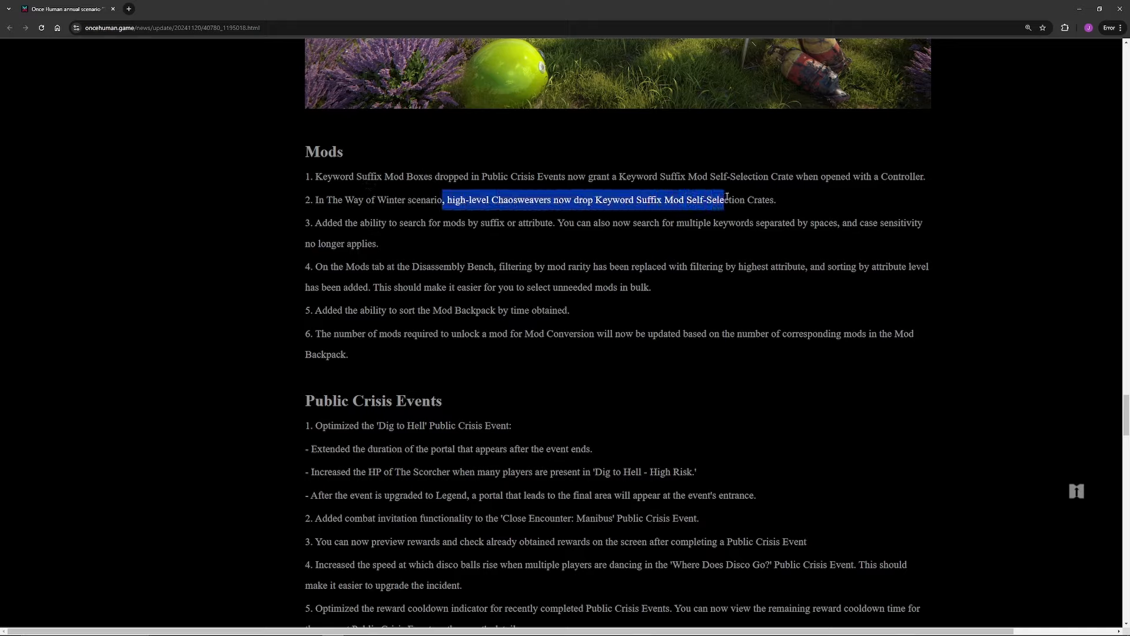
pyautogui.click(590, 187)
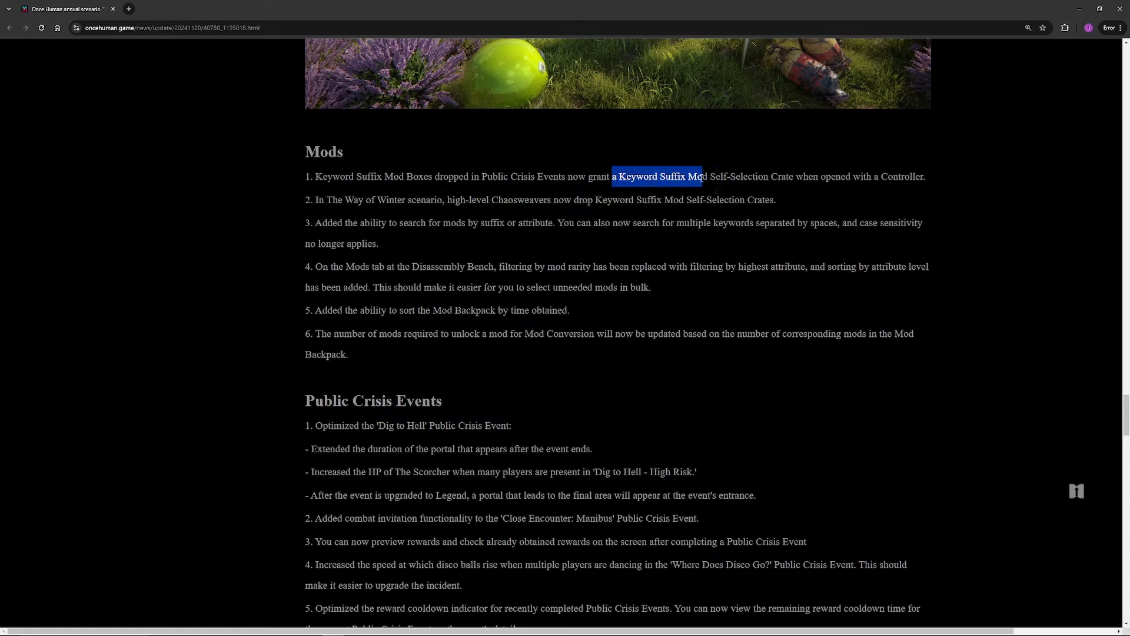
pyautogui.moveTo(726, 173)
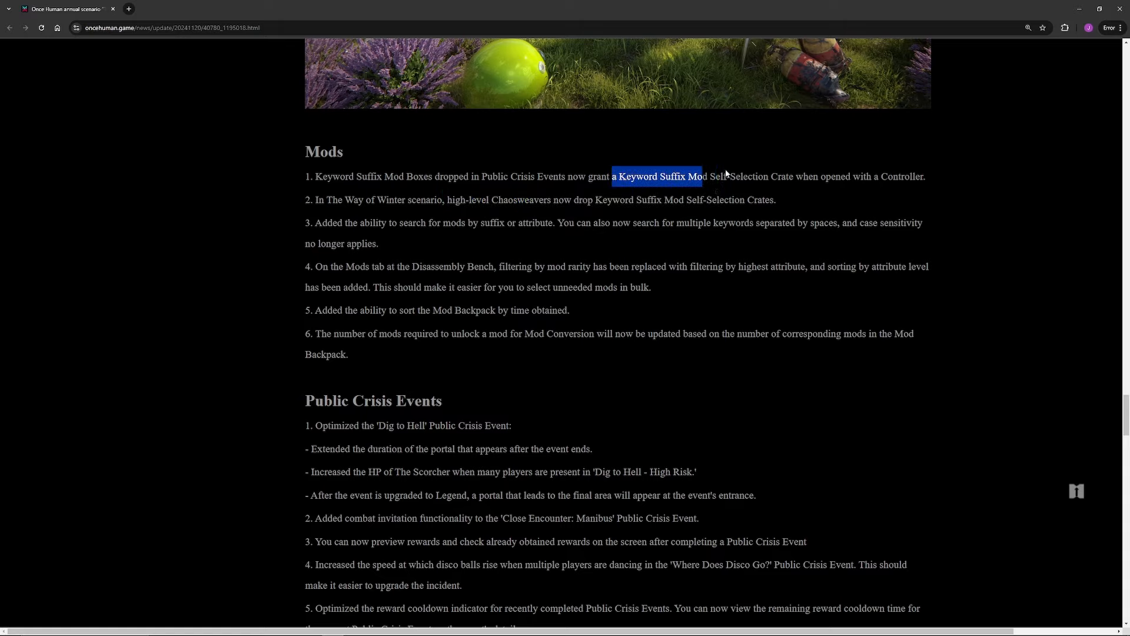
pyautogui.click(382, 211)
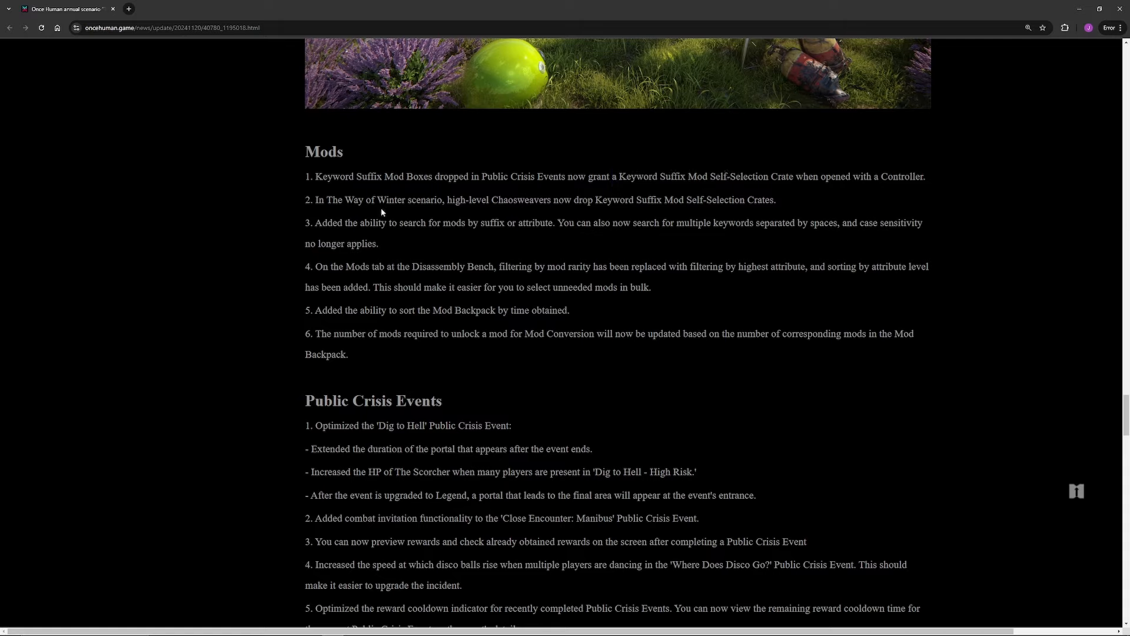
pyautogui.moveTo(465, 263)
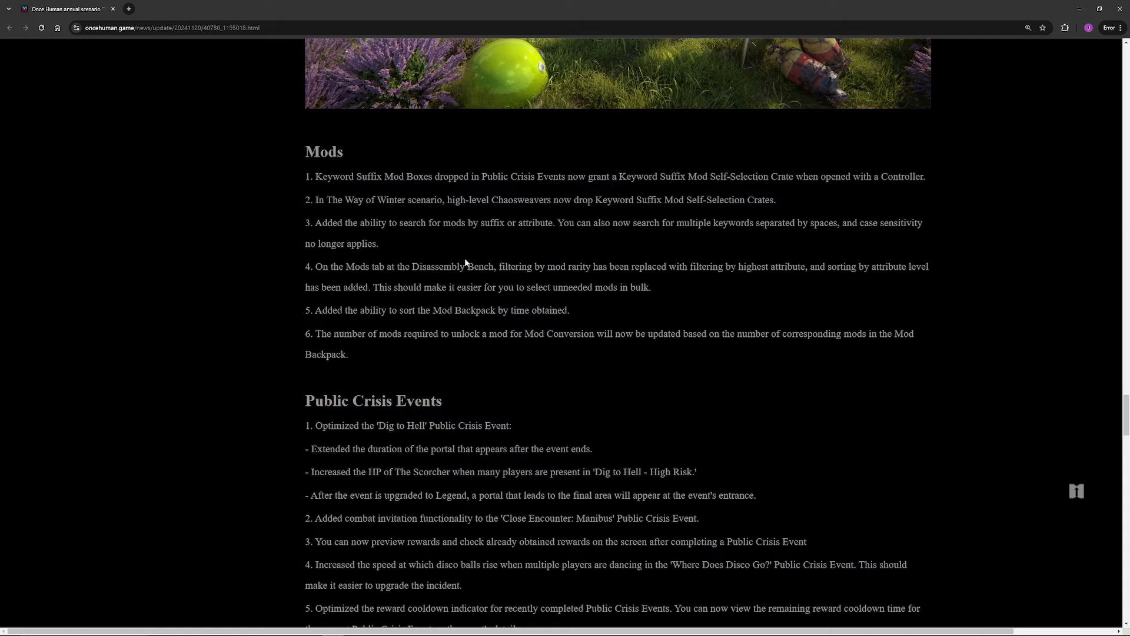
pyautogui.moveTo(548, 222)
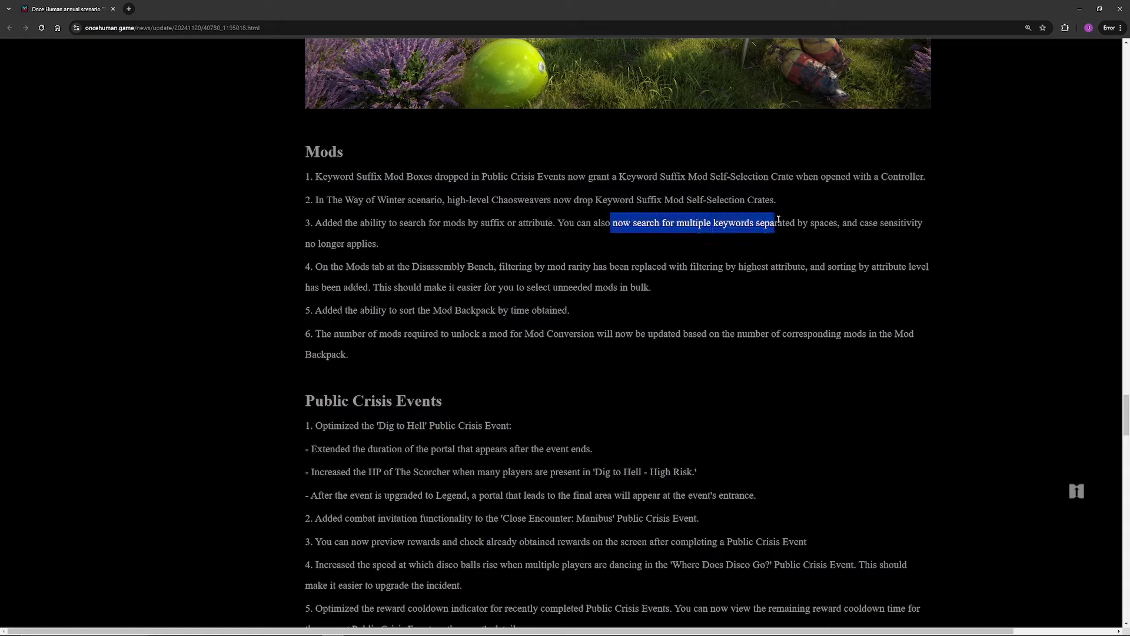
pyautogui.click(813, 225)
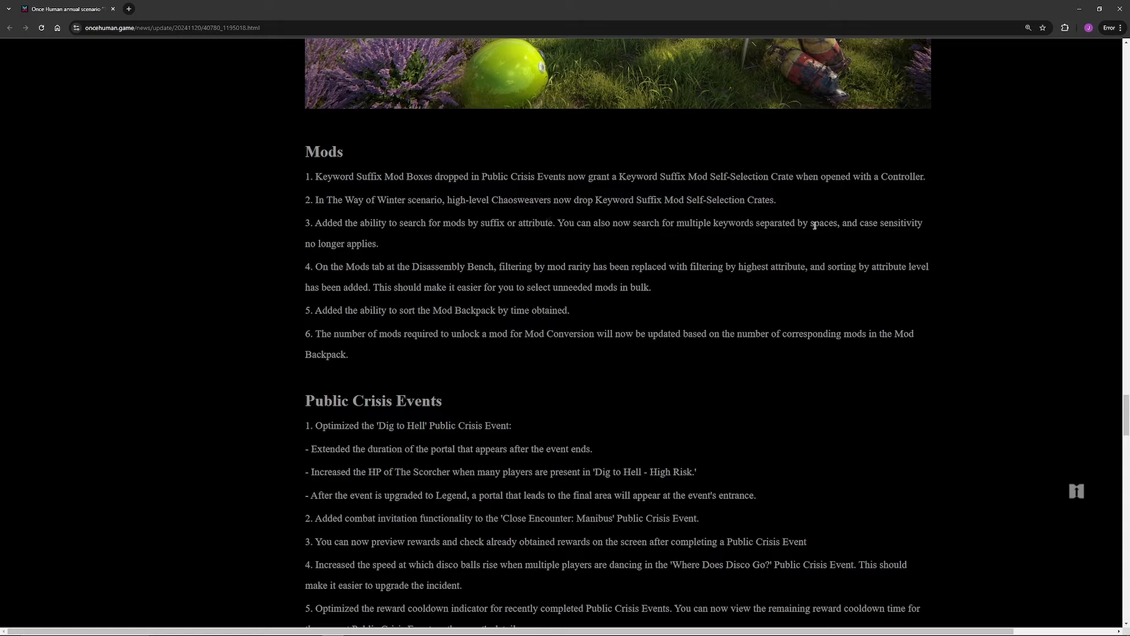
pyautogui.moveTo(370, 200)
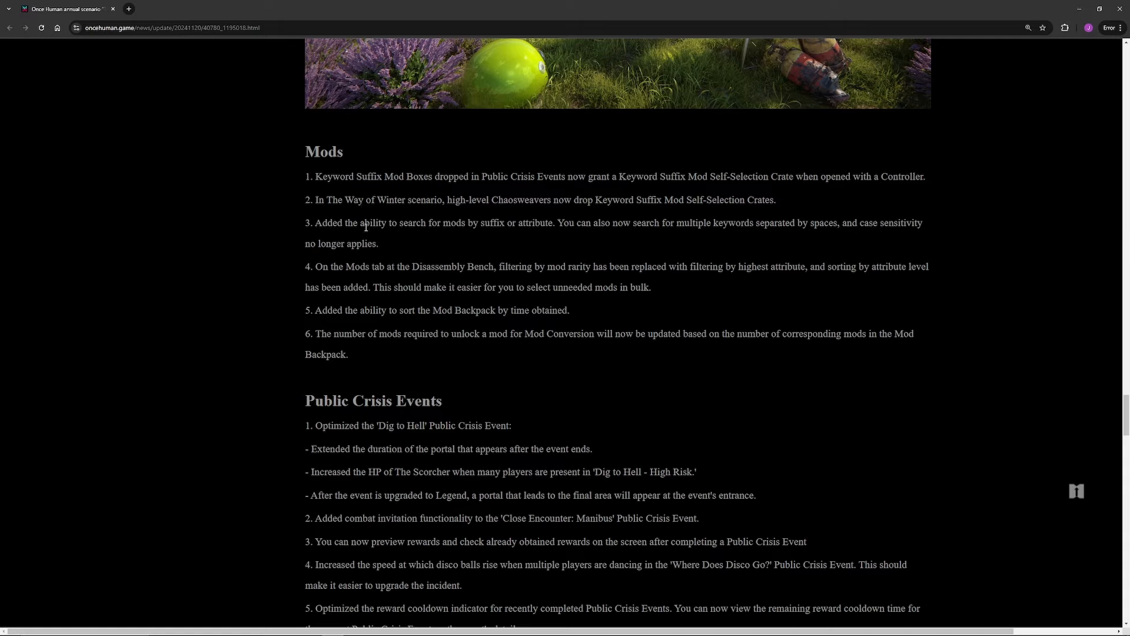
pyautogui.moveTo(370, 256)
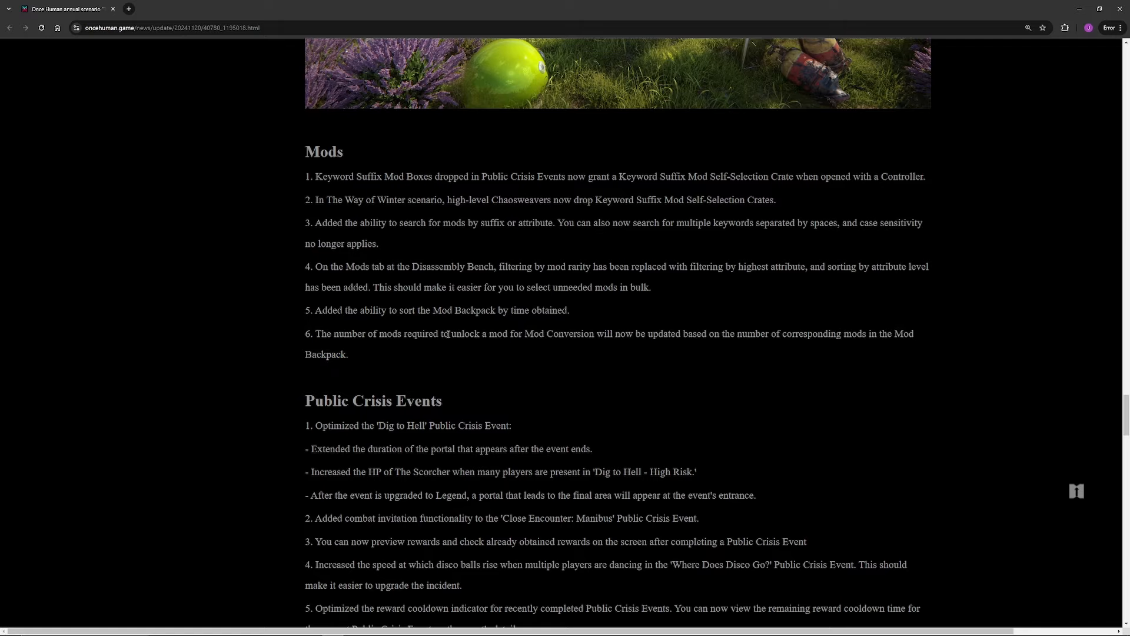
pyautogui.moveTo(449, 321)
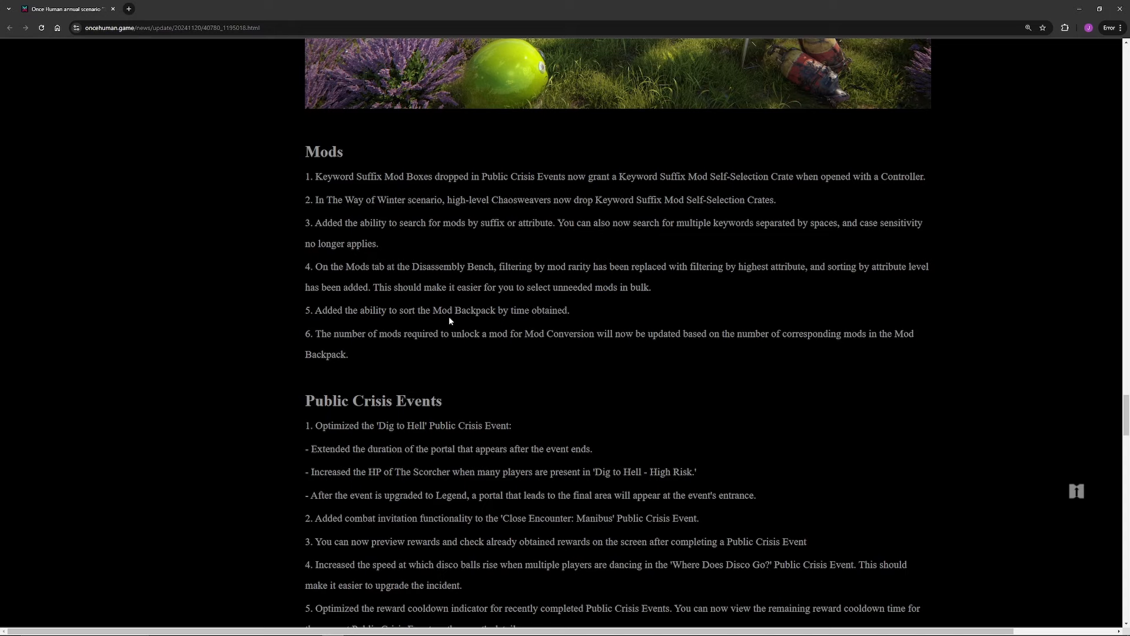
# Step: Highlight the faster disco ball rise note in 'Where Does Disco Go?', then scroll to Enemies
pyautogui.scroll(-3)
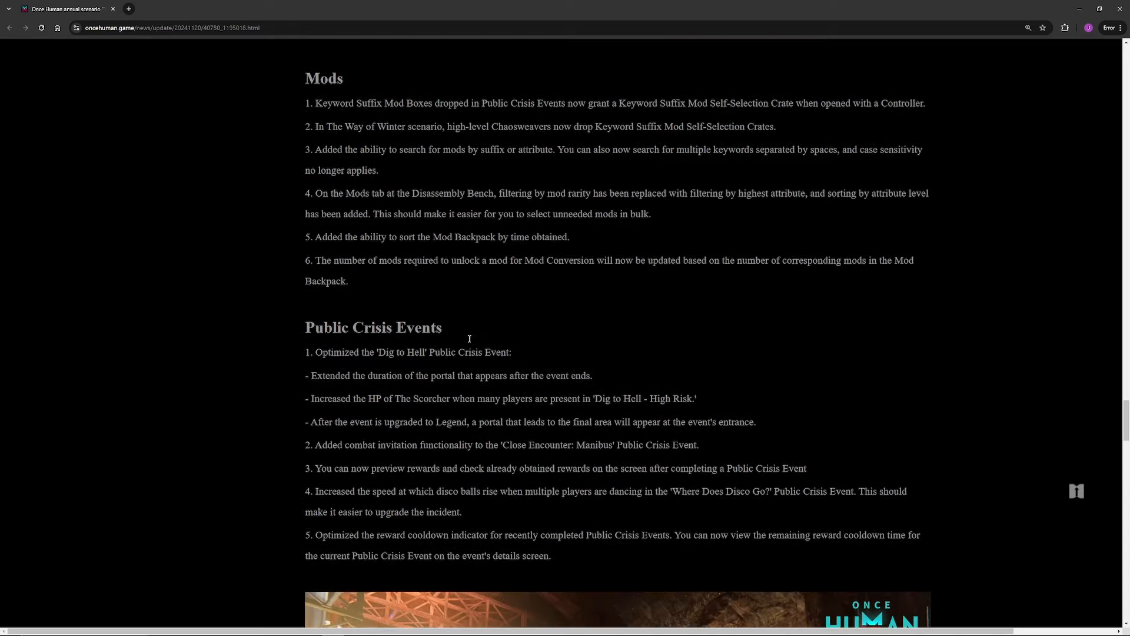
pyautogui.scroll(-3)
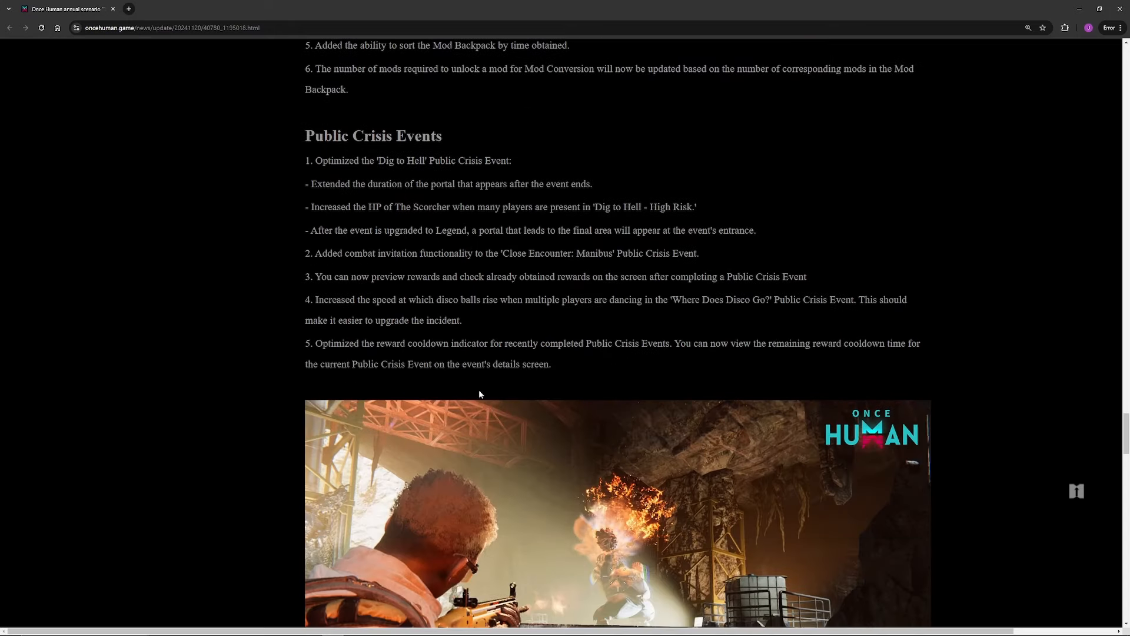
pyautogui.moveTo(478, 360)
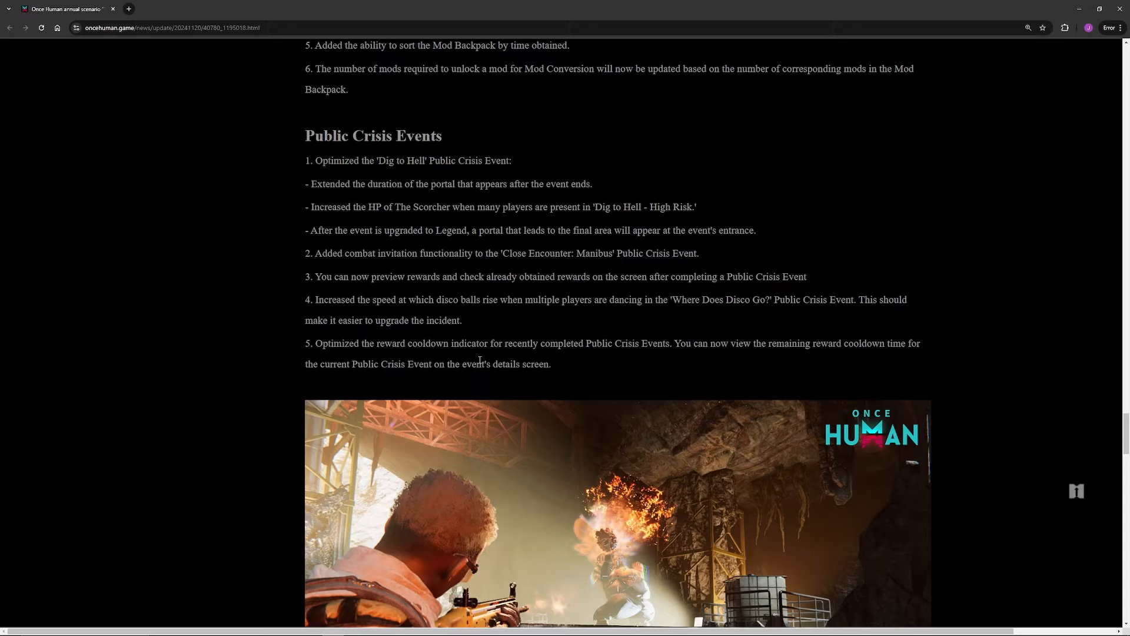
pyautogui.moveTo(369, 170)
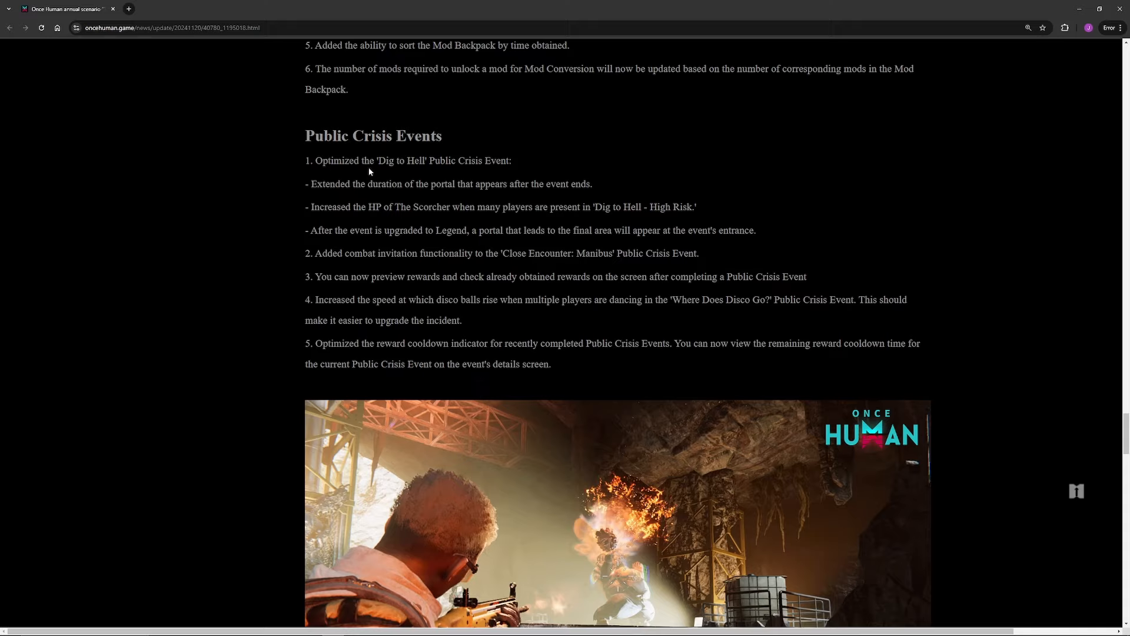
pyautogui.moveTo(545, 203)
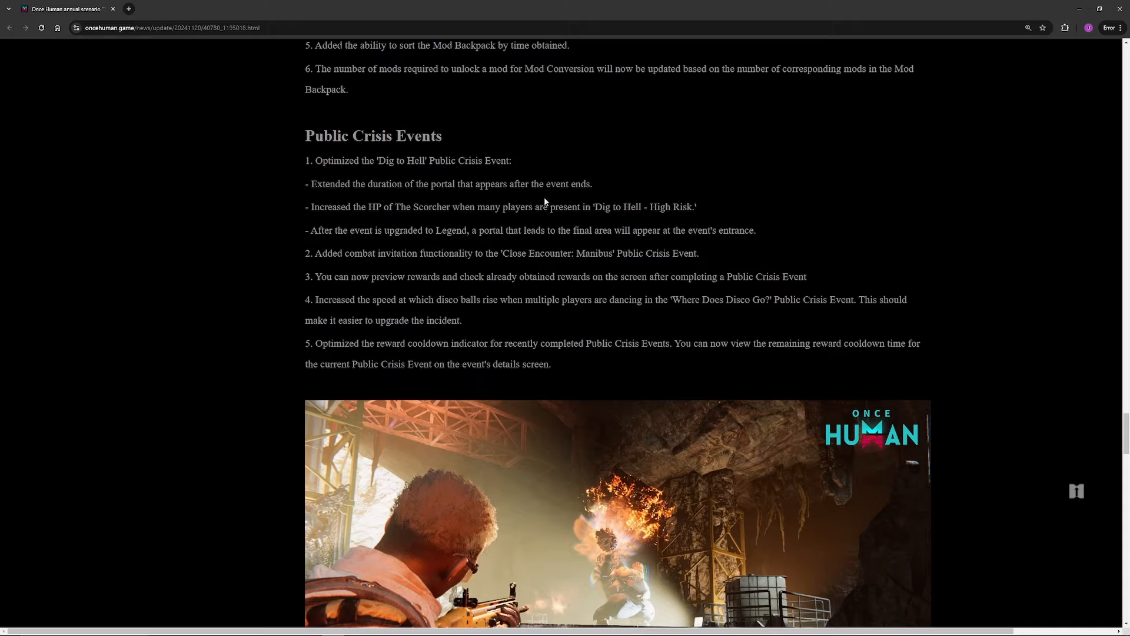
pyautogui.moveTo(423, 253)
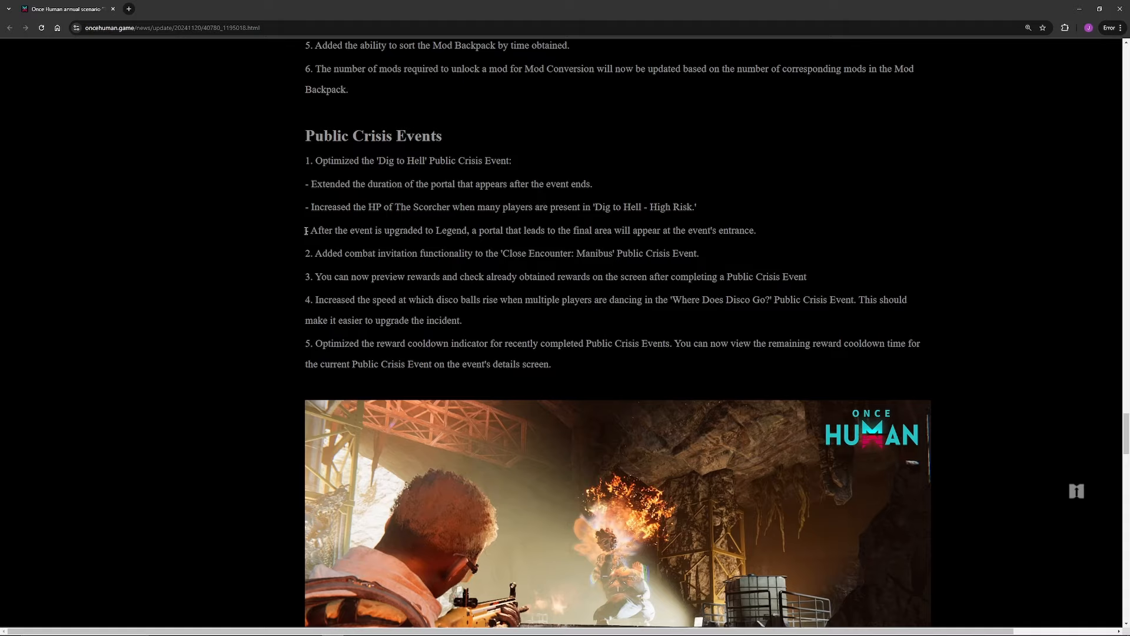
pyautogui.moveTo(333, 230)
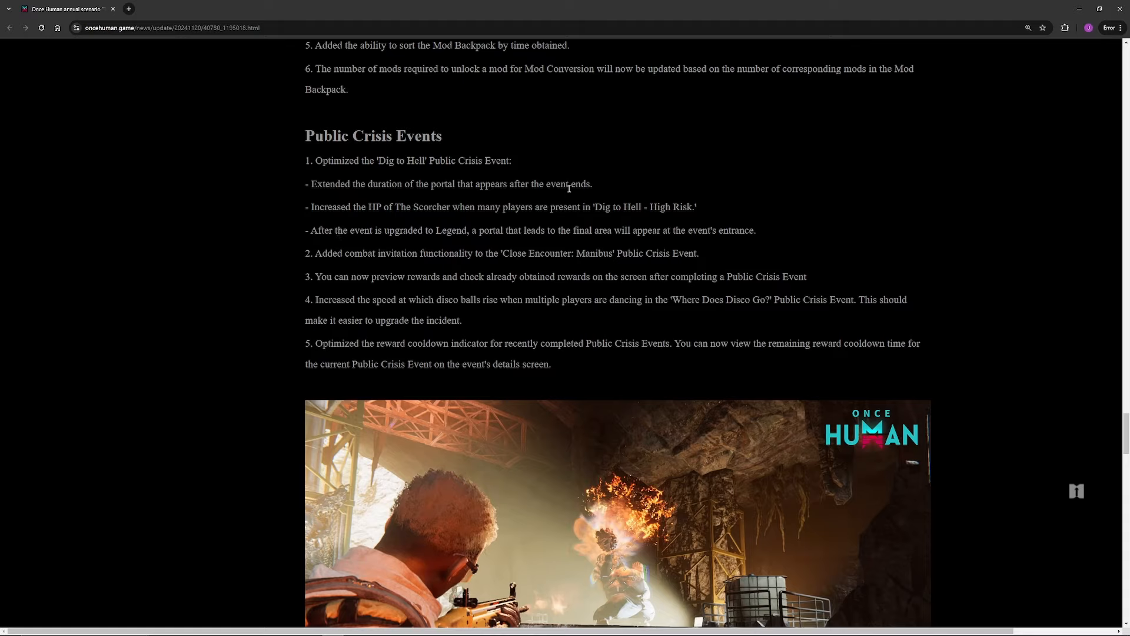
pyautogui.moveTo(665, 218)
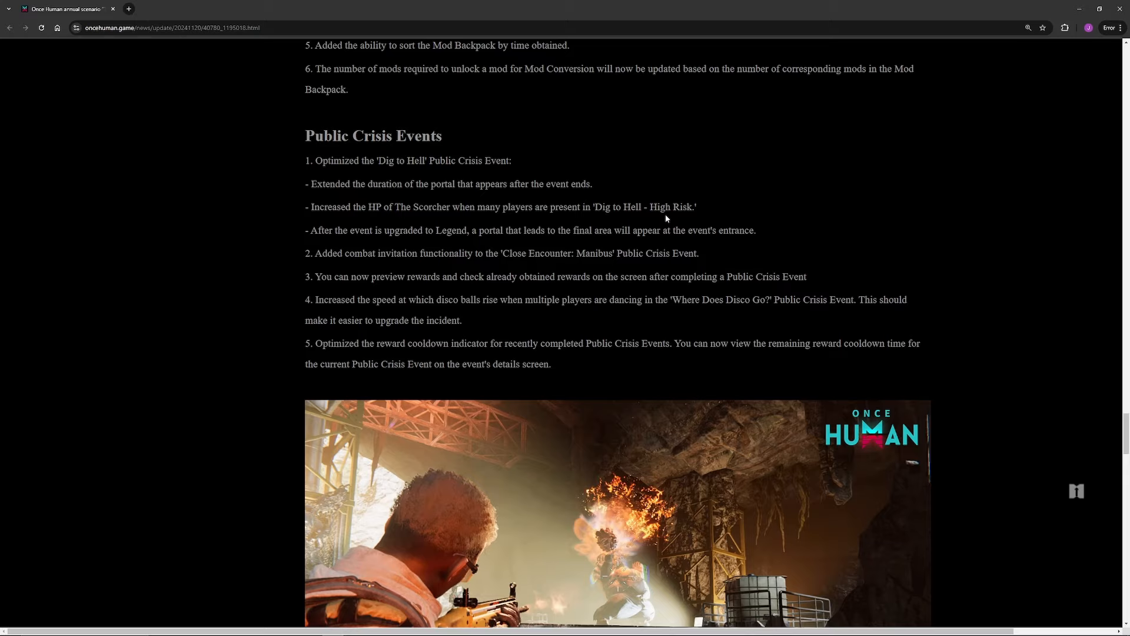
pyautogui.moveTo(549, 264)
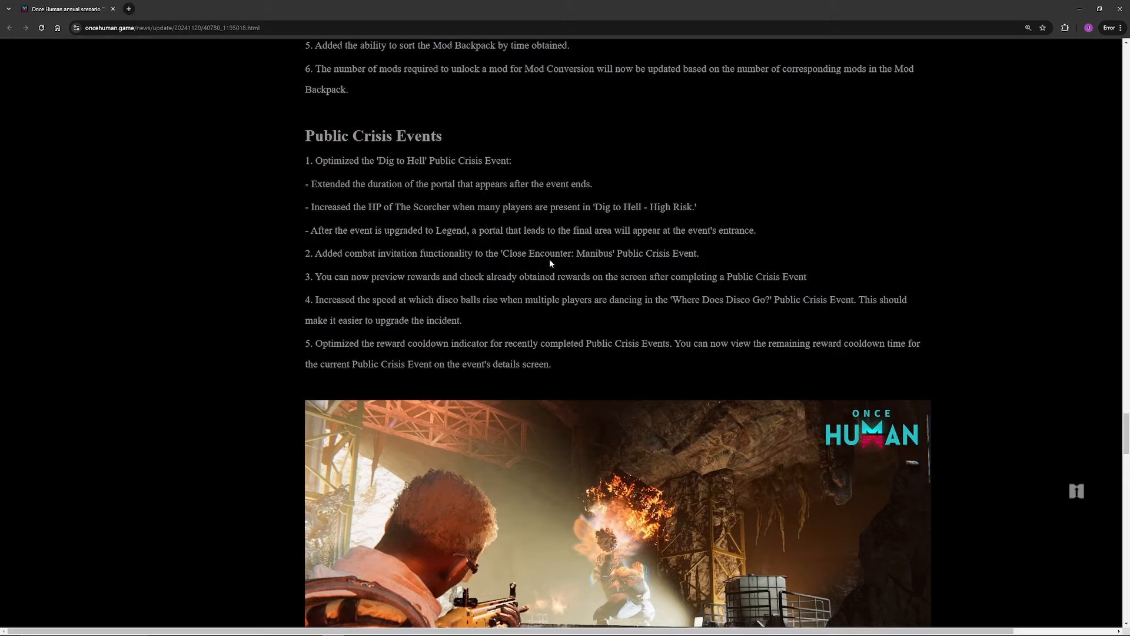
pyautogui.moveTo(462, 337)
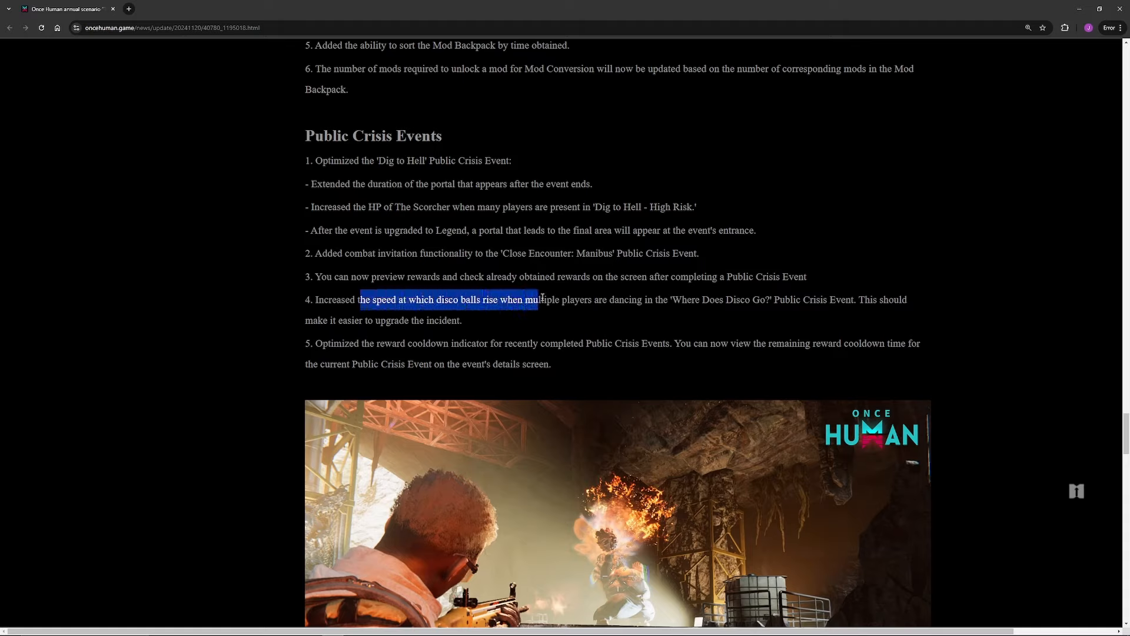
pyautogui.click(578, 301)
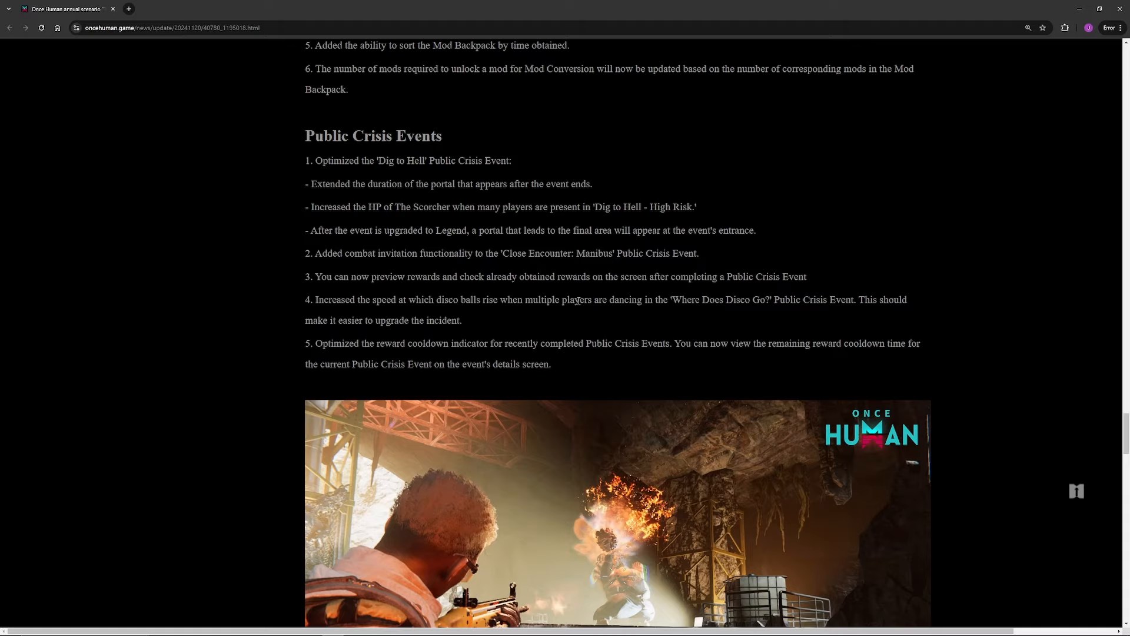
pyautogui.moveTo(775, 299)
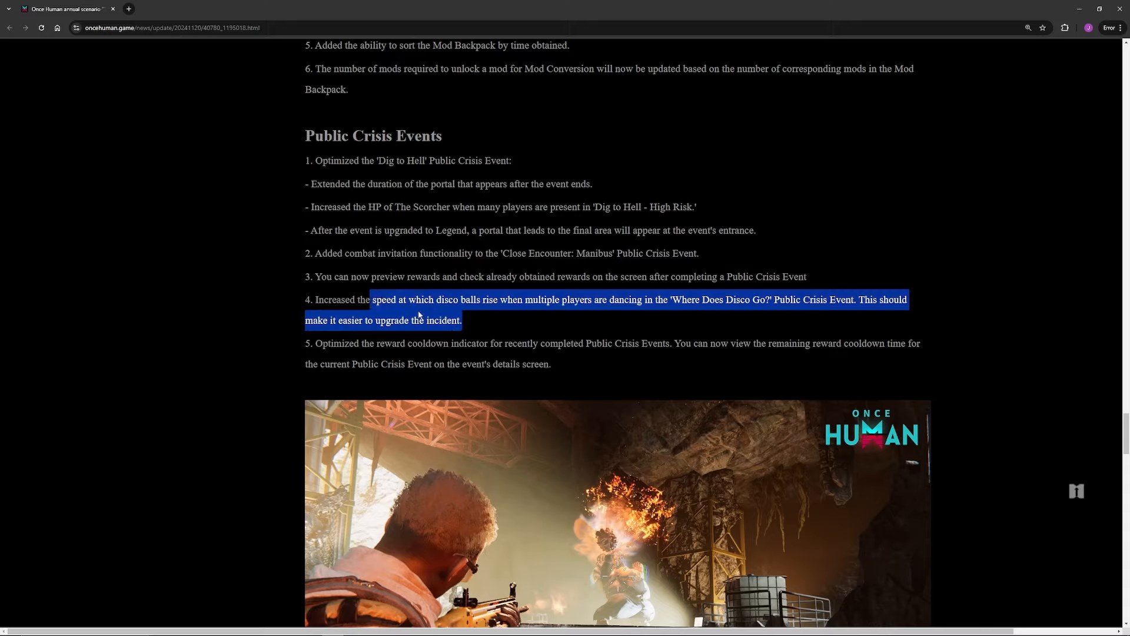
pyautogui.click(480, 328)
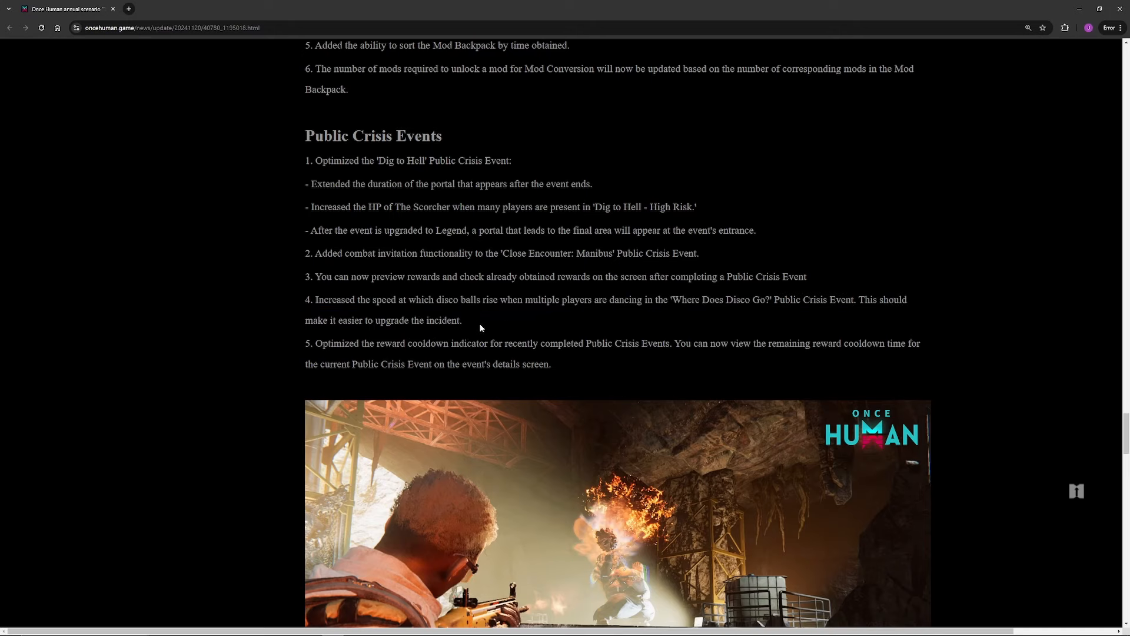
pyautogui.scroll(-3)
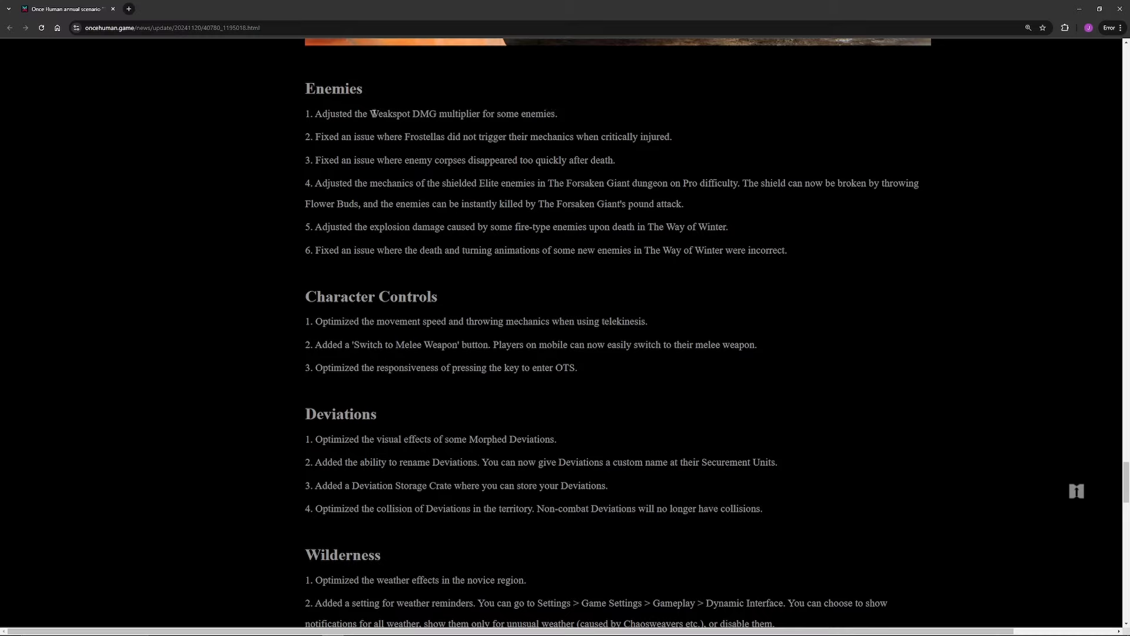
pyautogui.moveTo(418, 127)
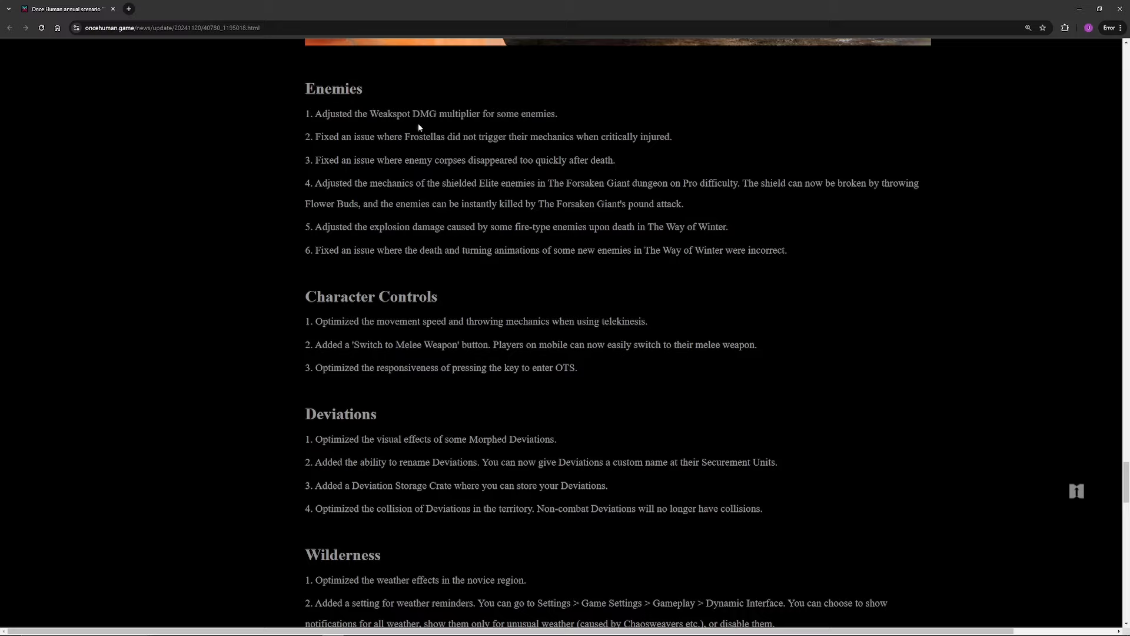
pyautogui.moveTo(474, 196)
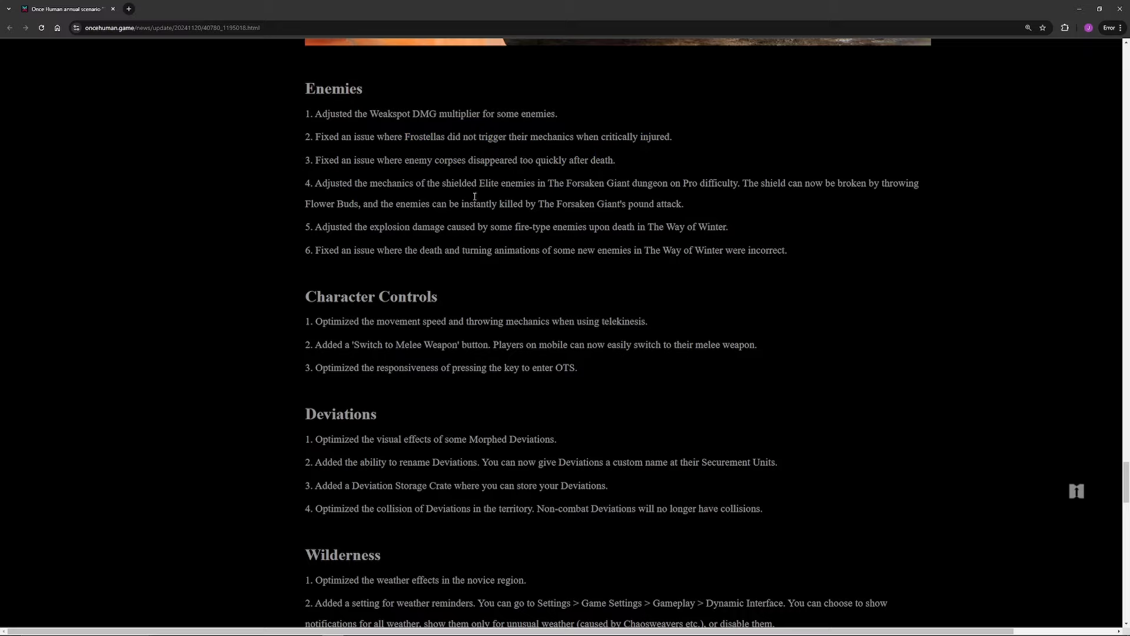
pyautogui.moveTo(378, 195)
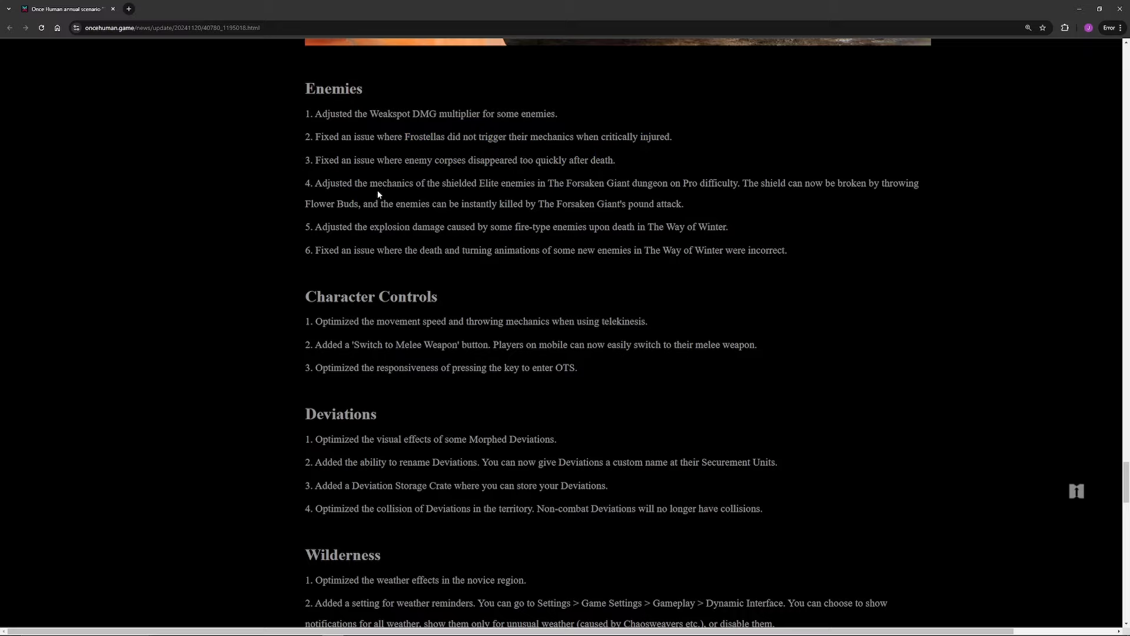
pyautogui.moveTo(585, 180)
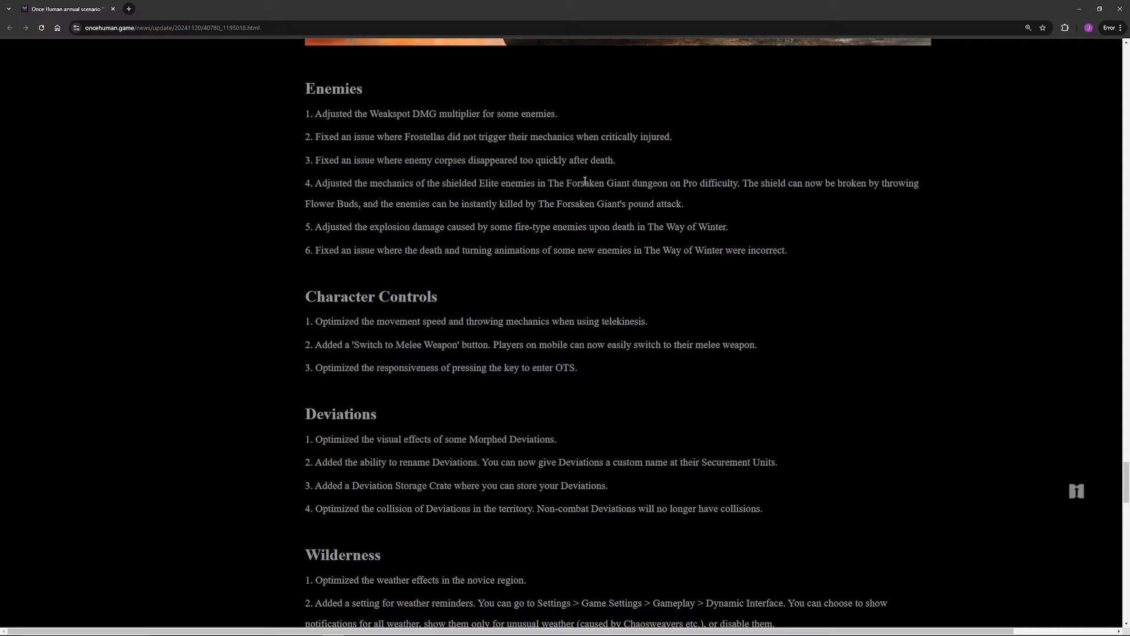
pyautogui.moveTo(687, 179)
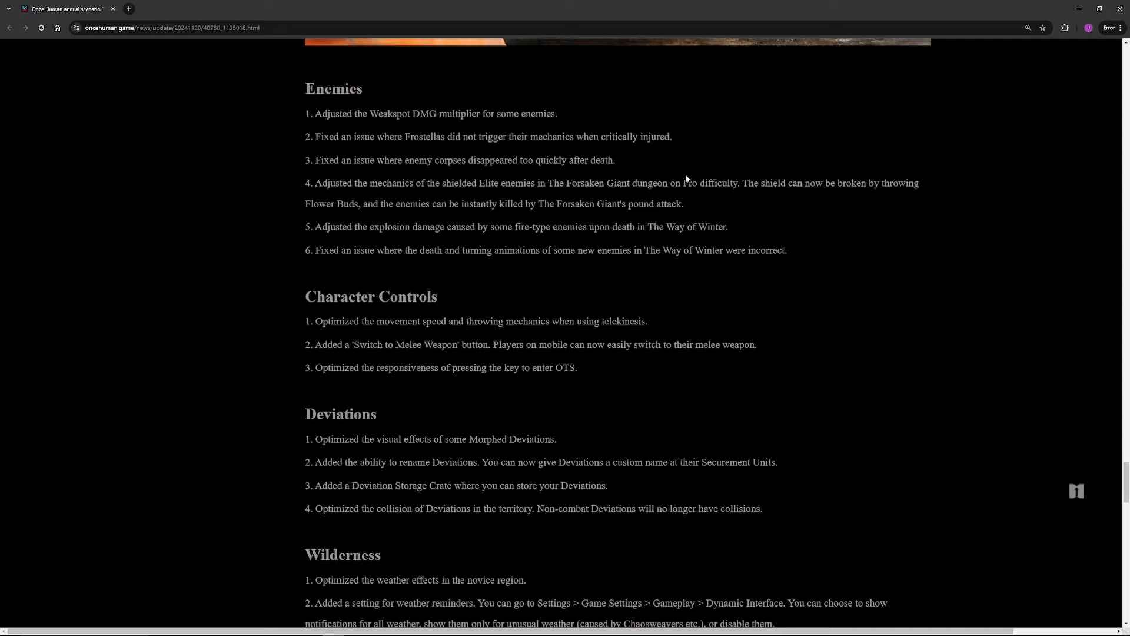
pyautogui.moveTo(356, 204)
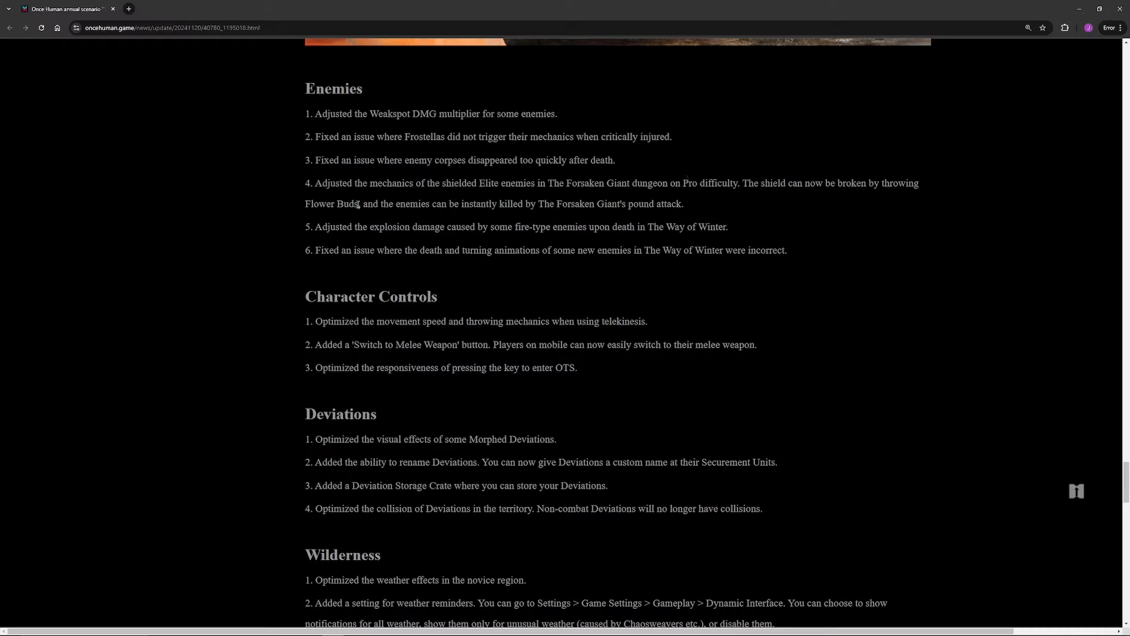
# Step: Mark 'Flower Buds' and the Forsaken Giant's instant-kill pound attack phrase in Enemies item 4
pyautogui.doubleClick(331, 203)
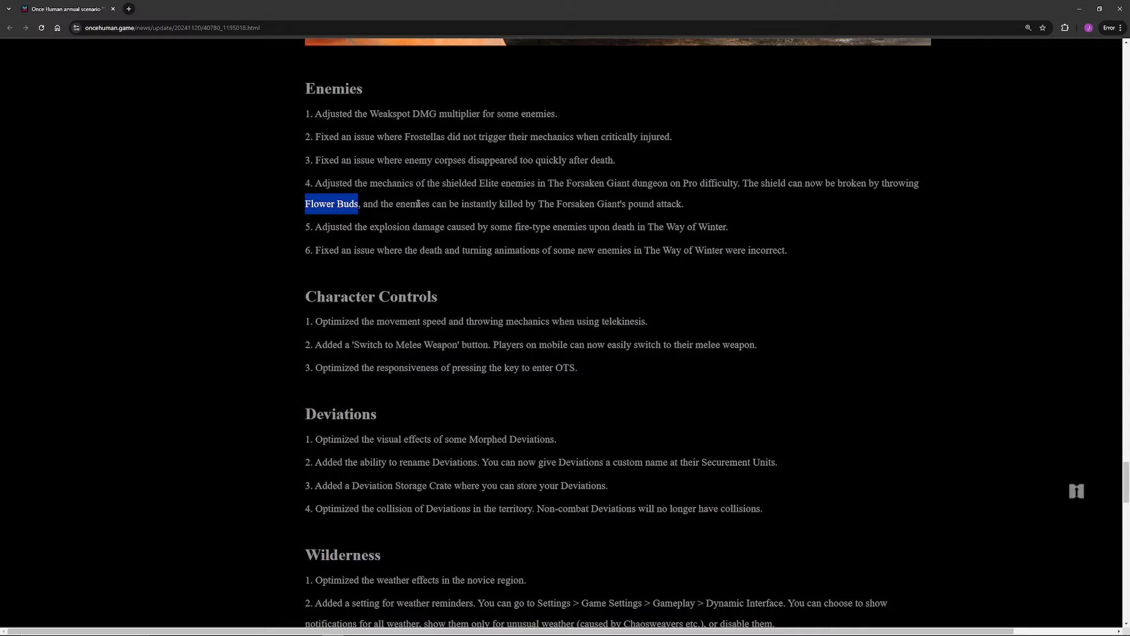
pyautogui.click(461, 208)
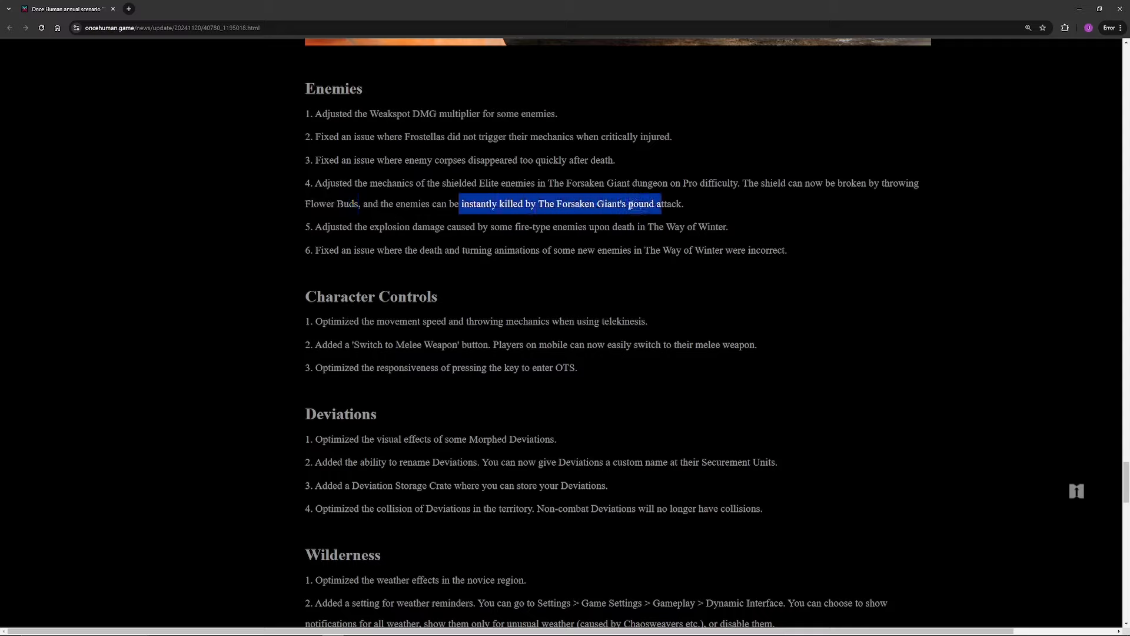
pyautogui.click(630, 205)
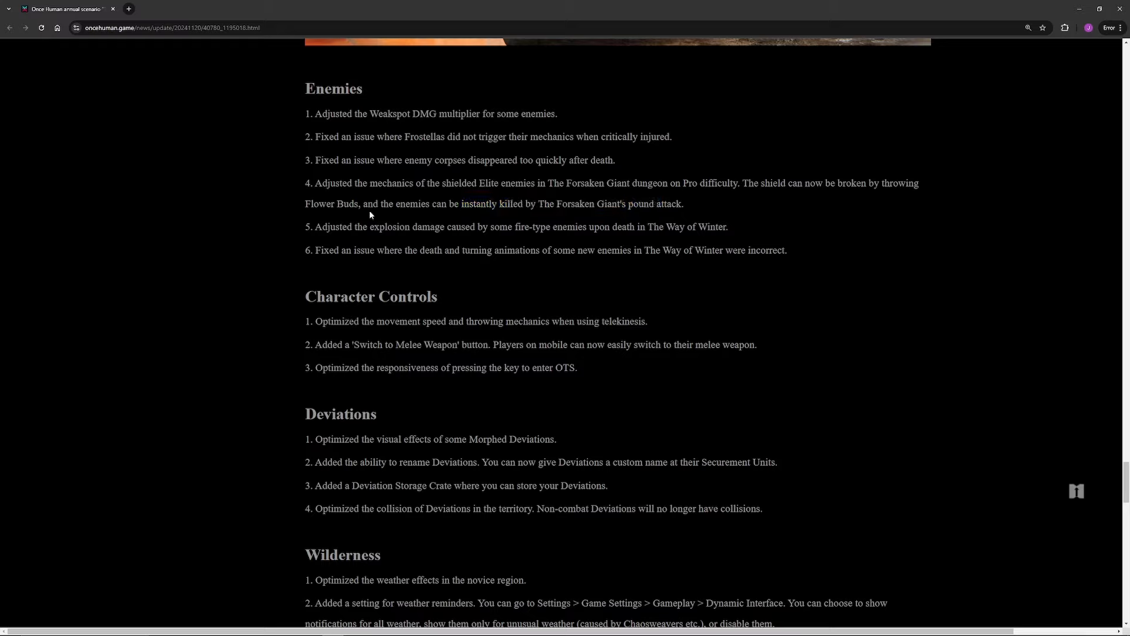
pyautogui.moveTo(397, 201)
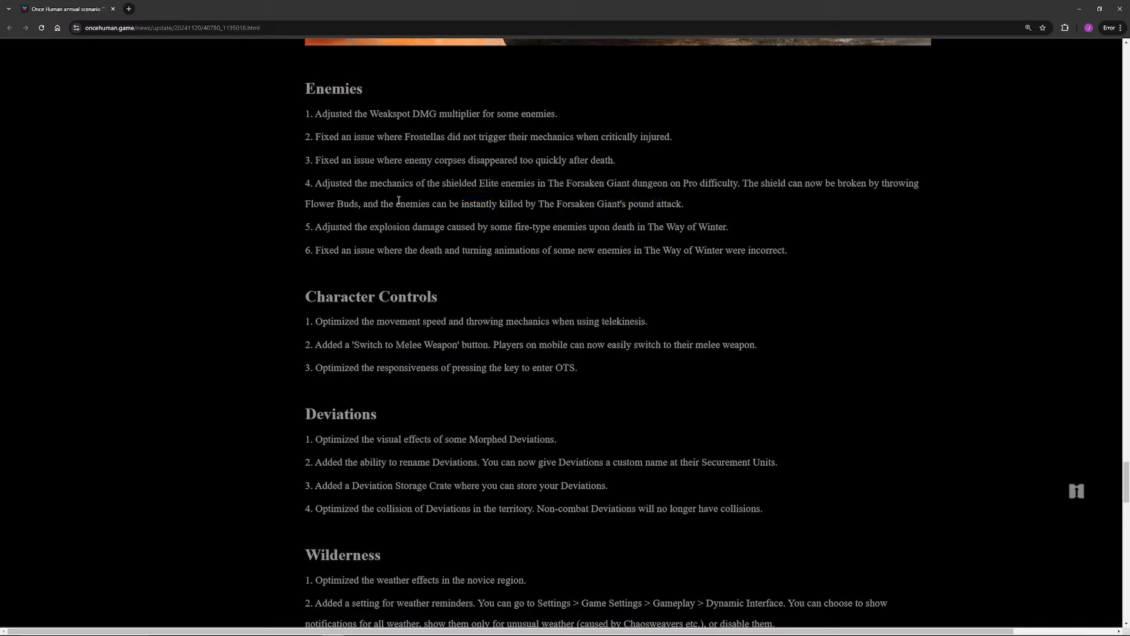
# Step: Highlight the telekinesis movement speed and throwing note in Character Controls item 1
pyautogui.scroll(-3)
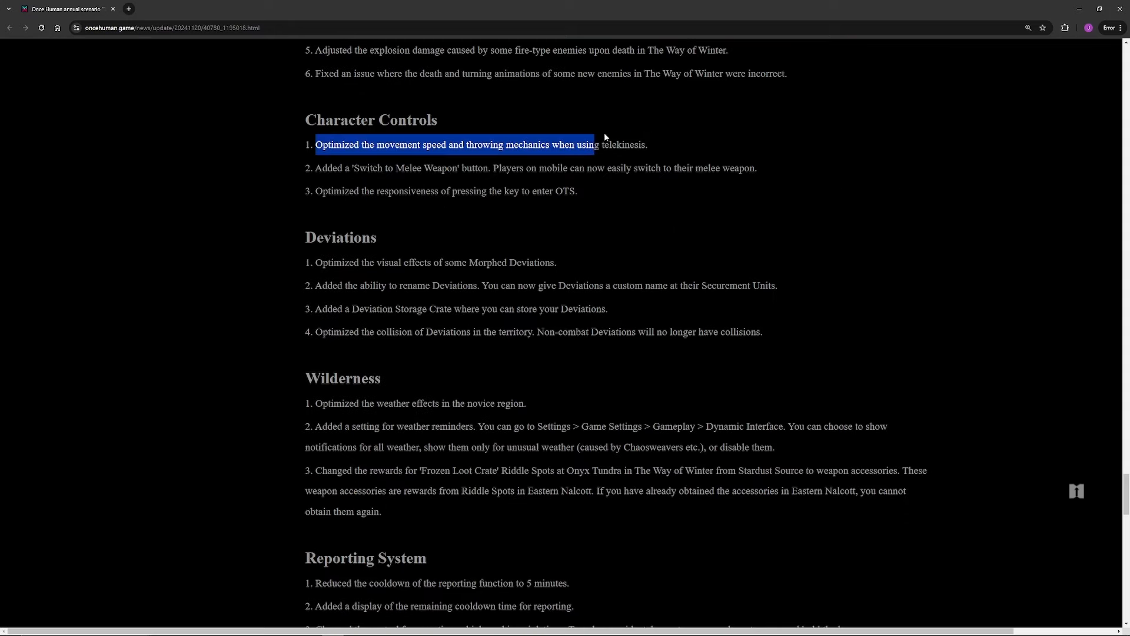
pyautogui.click(590, 157)
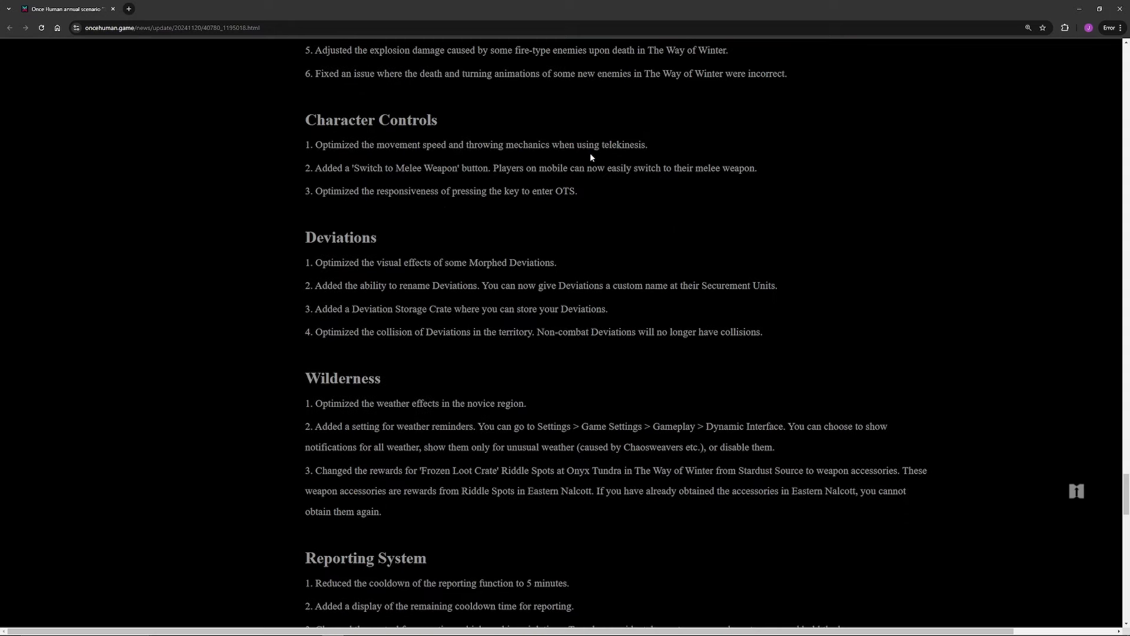
pyautogui.moveTo(538, 195)
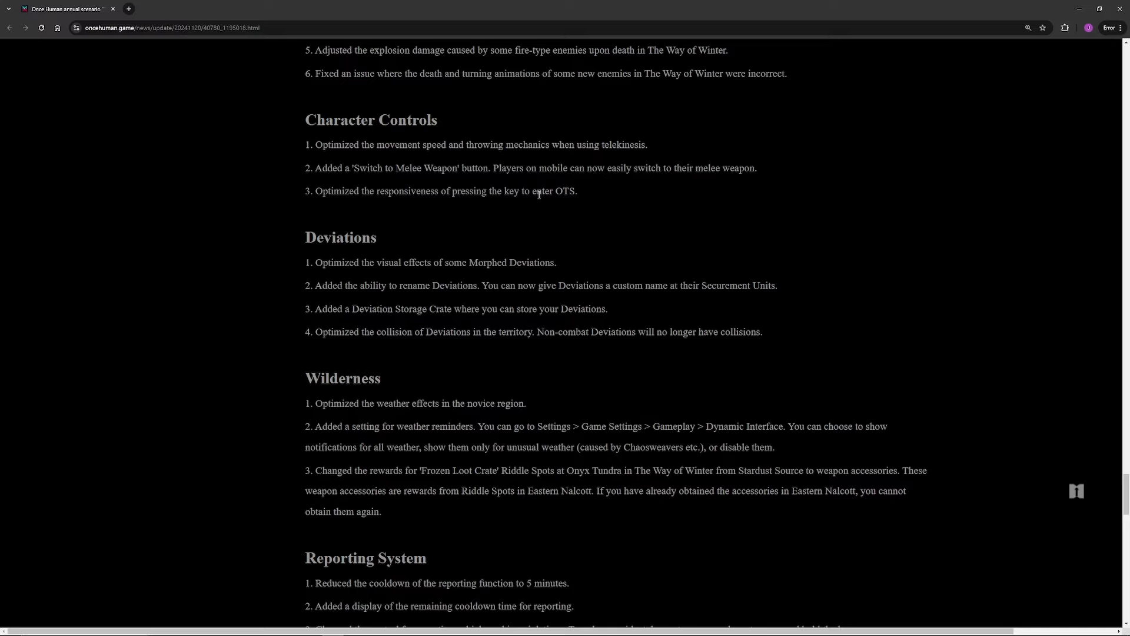
pyautogui.moveTo(565, 196)
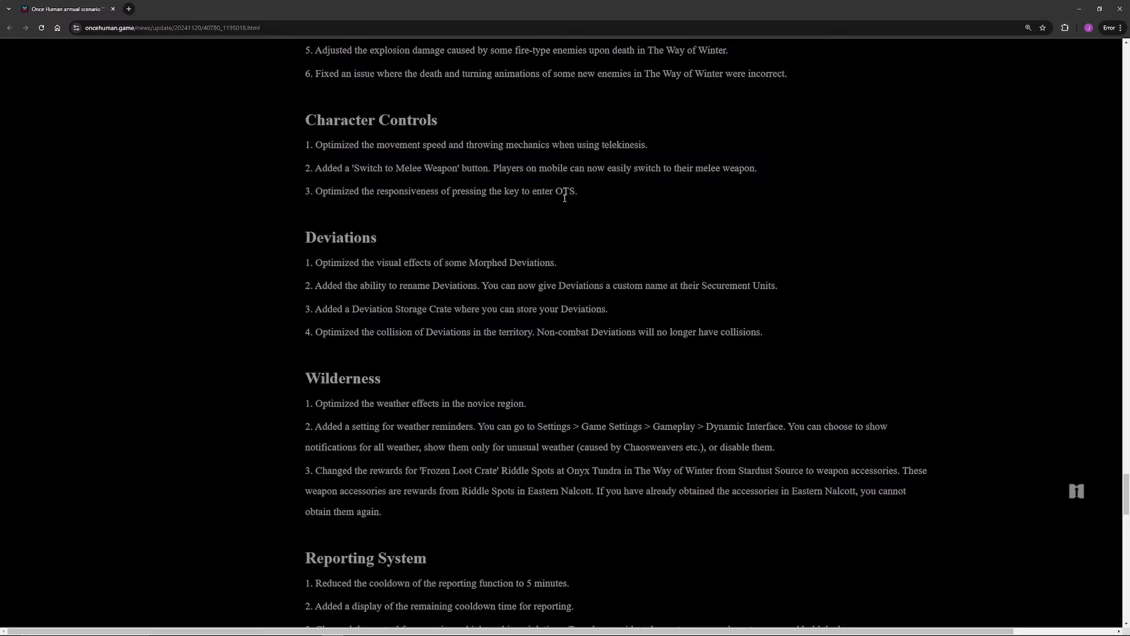
# Step: Highlight Deviations item 4 on collisions and item 3 on the Deviation Storage Crate
pyautogui.scroll(-3)
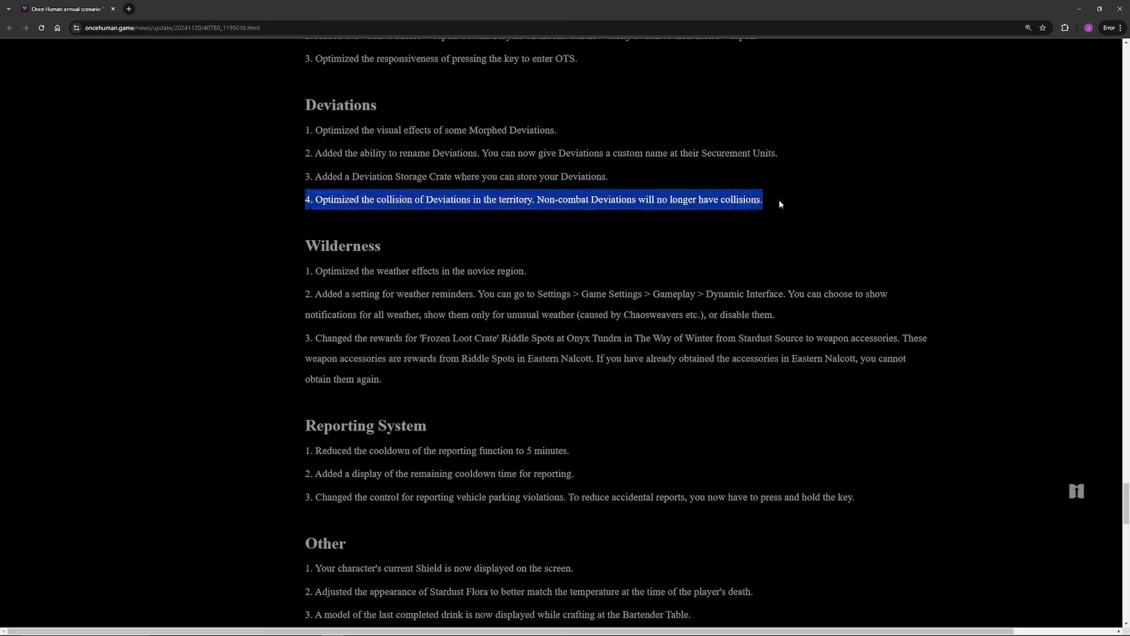
pyautogui.click(565, 217)
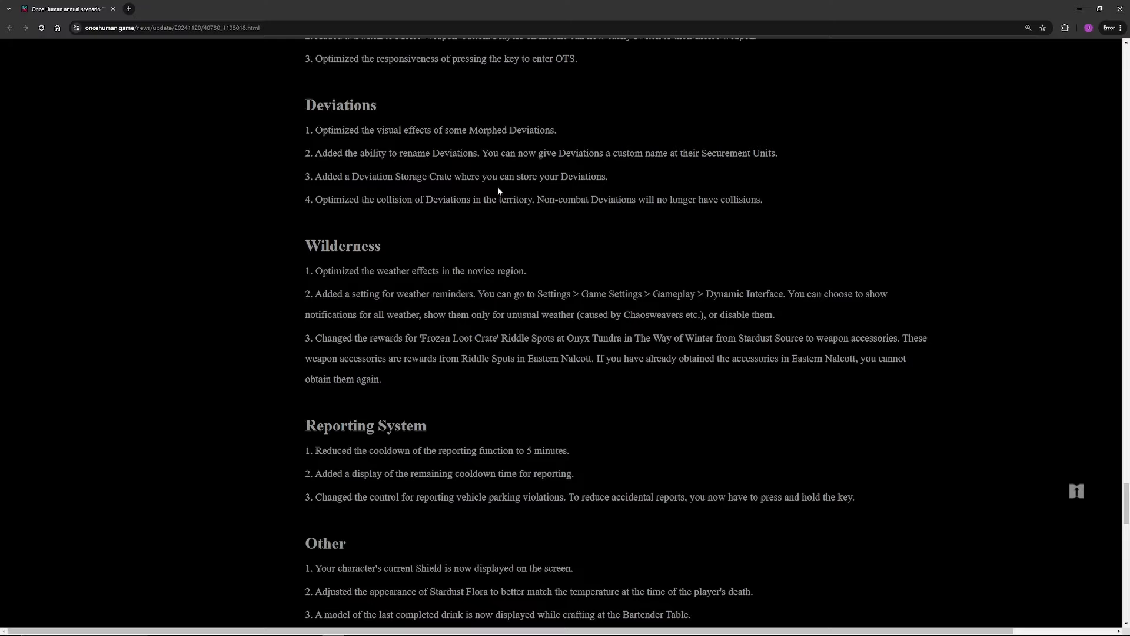
pyautogui.moveTo(314, 179)
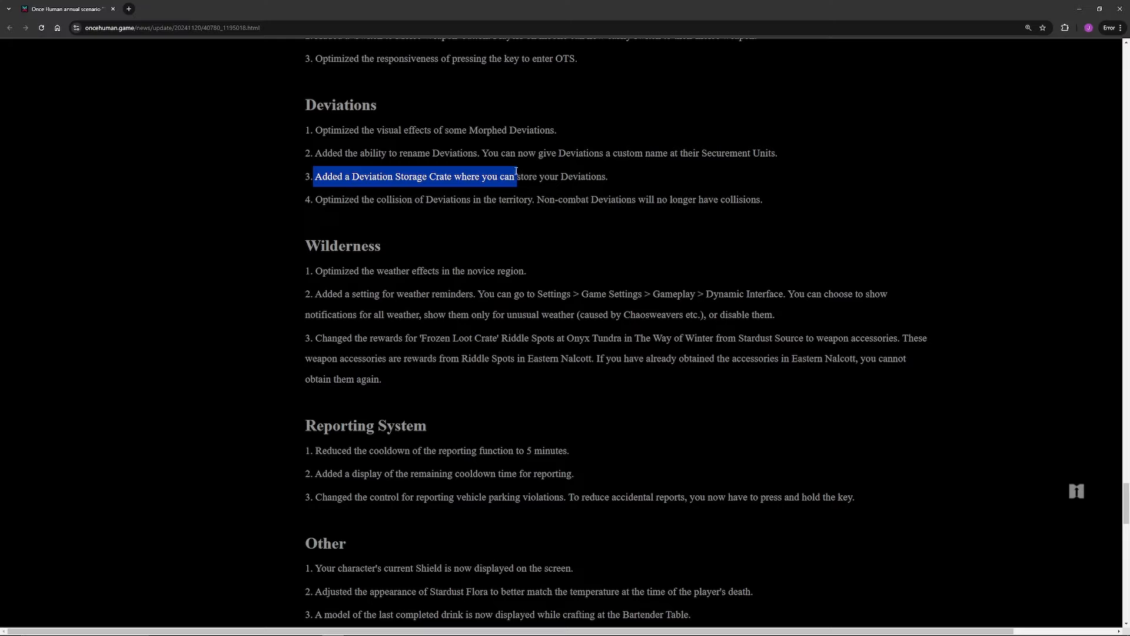
pyautogui.moveTo(512, 164)
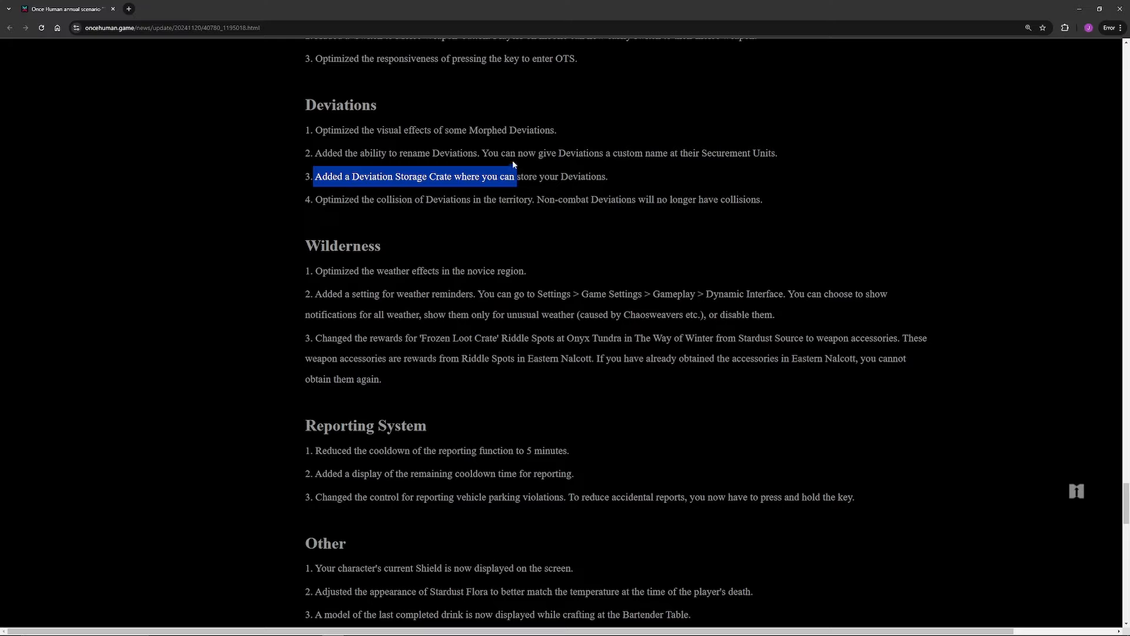
pyautogui.click(379, 178)
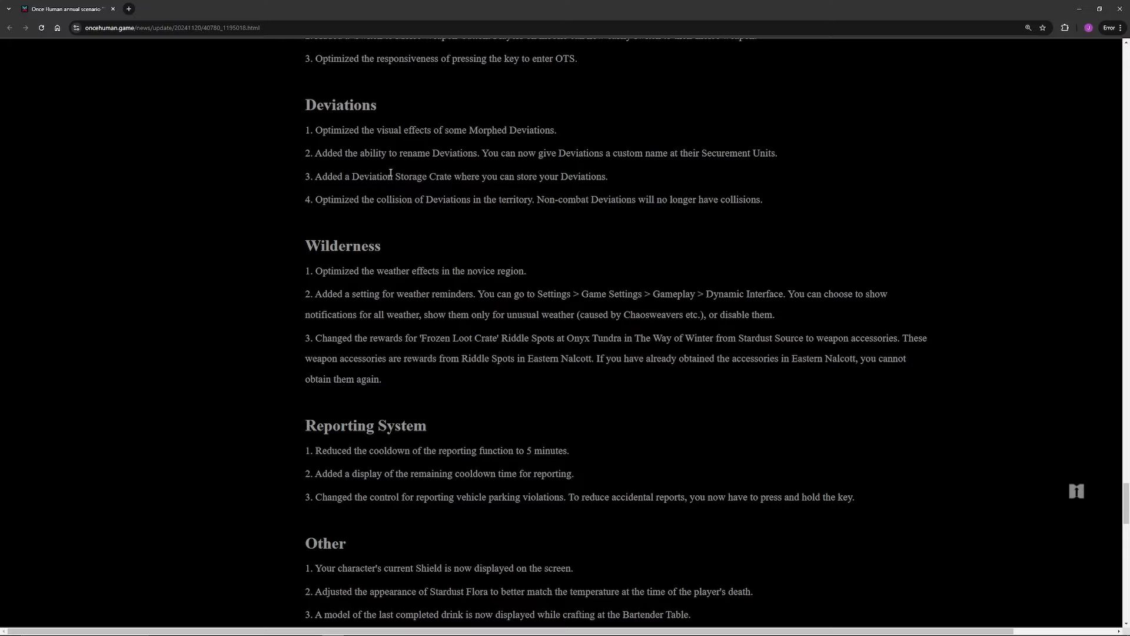
pyautogui.moveTo(397, 165)
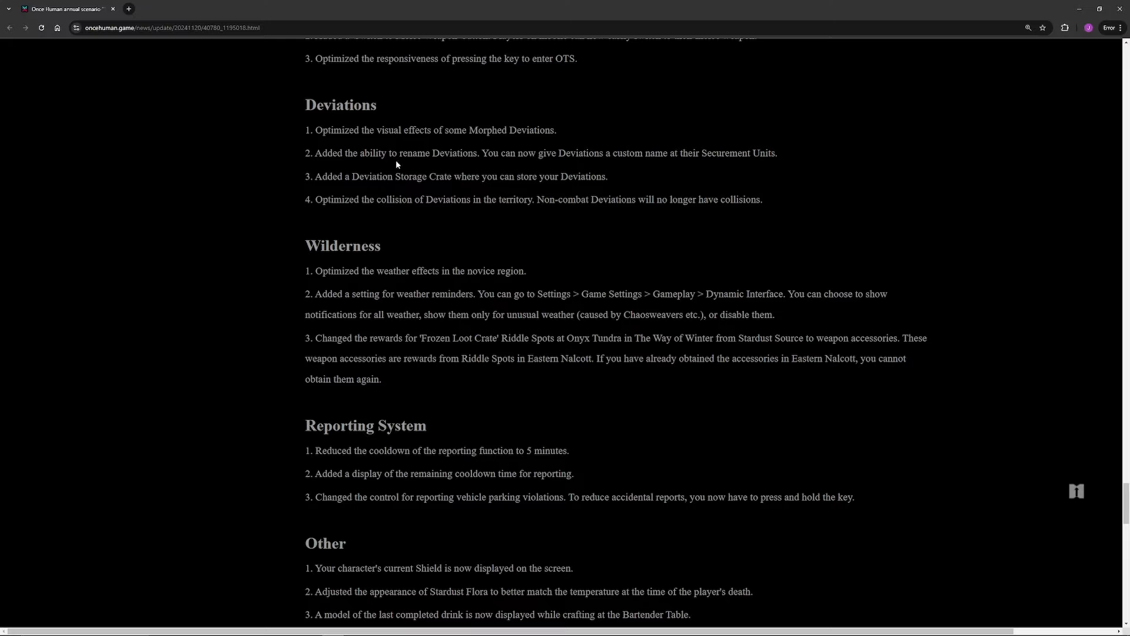
pyautogui.moveTo(376, 179)
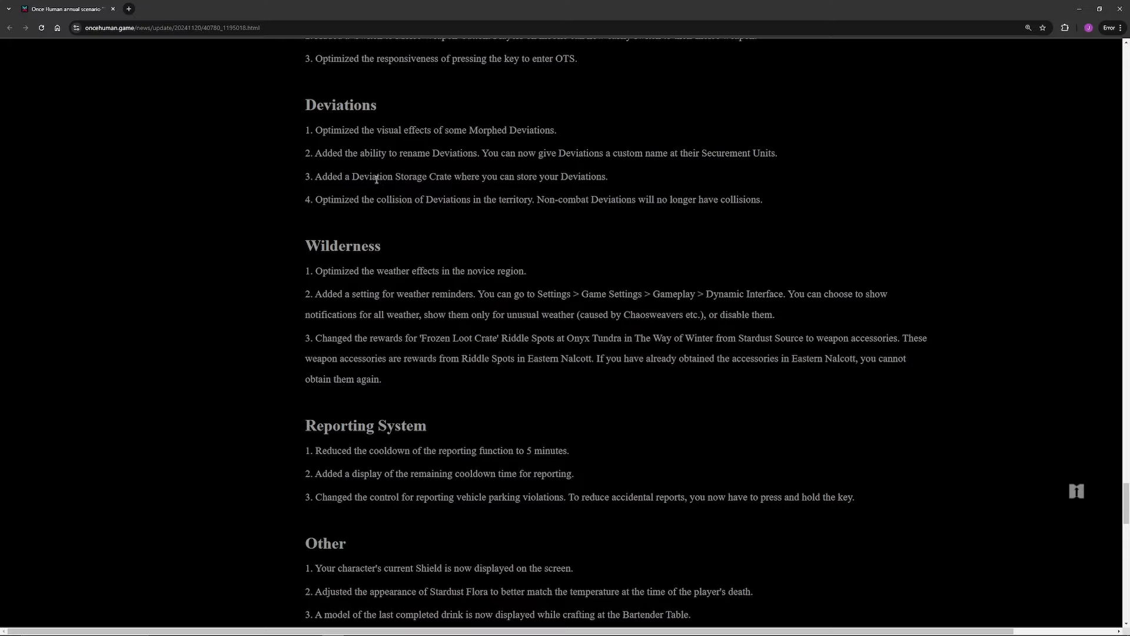
pyautogui.moveTo(436, 168)
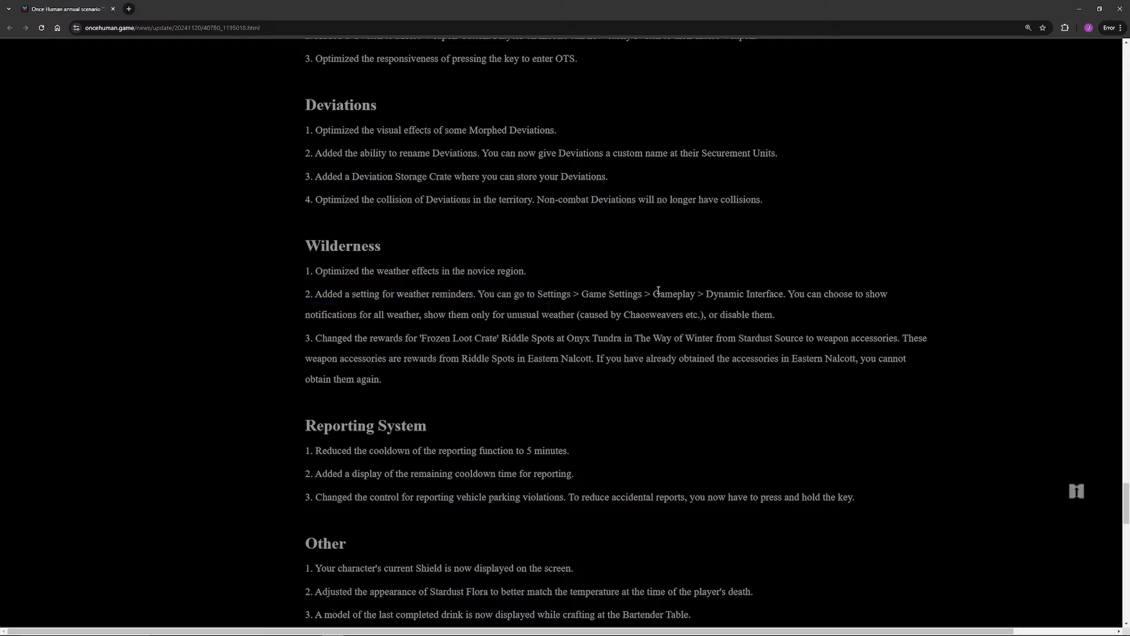
pyautogui.moveTo(651, 288)
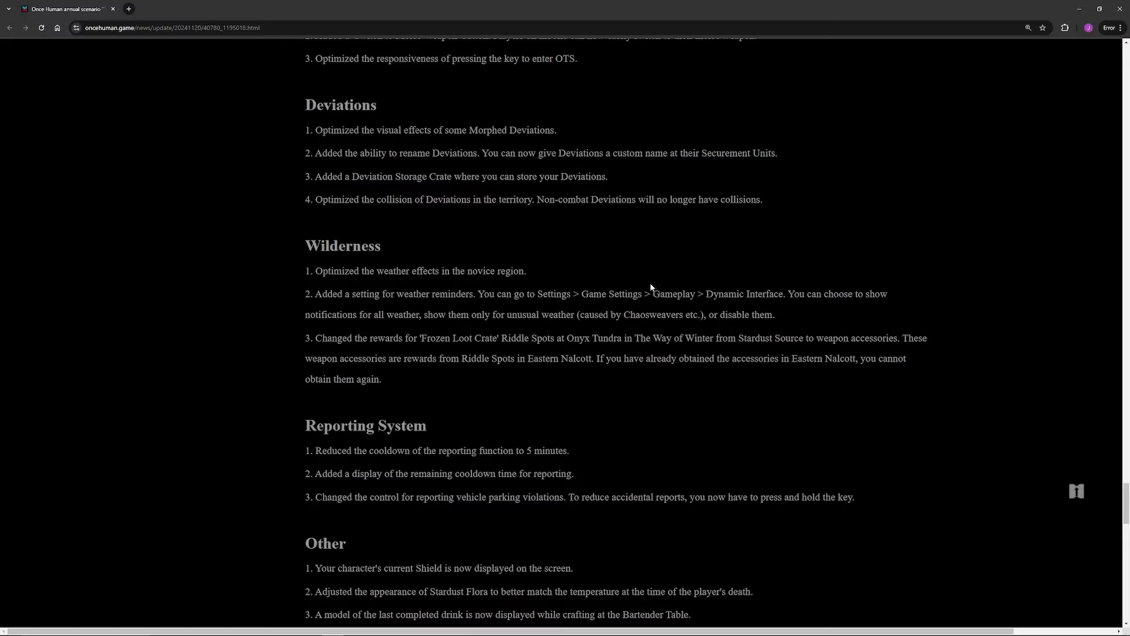
pyautogui.moveTo(649, 277)
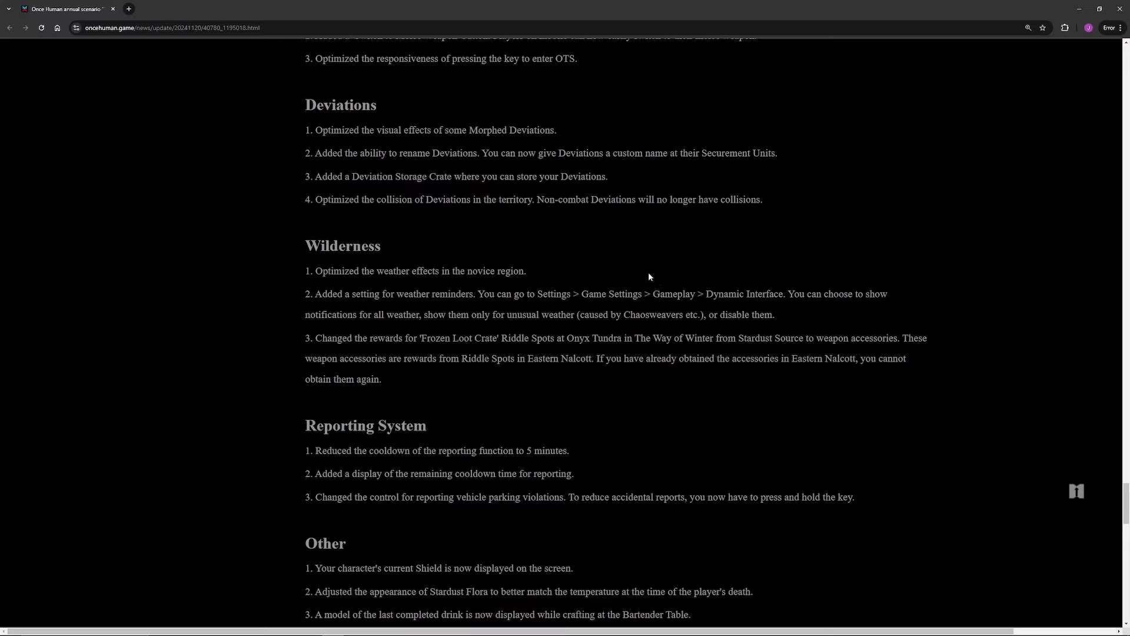
pyautogui.moveTo(651, 340)
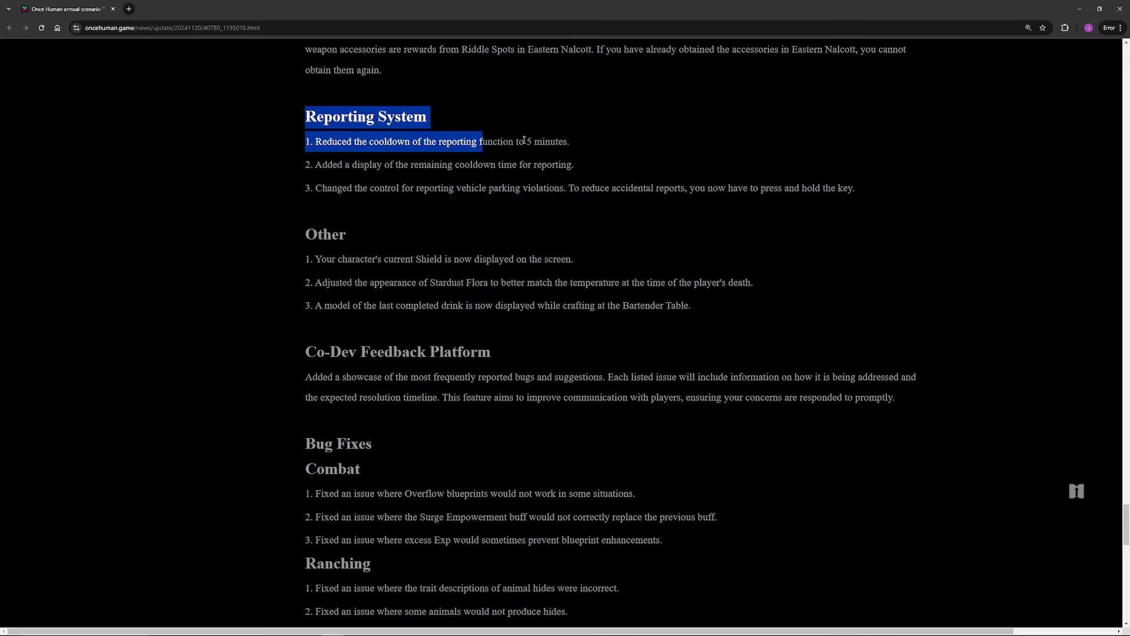
# Step: Highlight the Reporting System lines, vehicle parking note, Other section and Shield note in turn
pyautogui.click(423, 157)
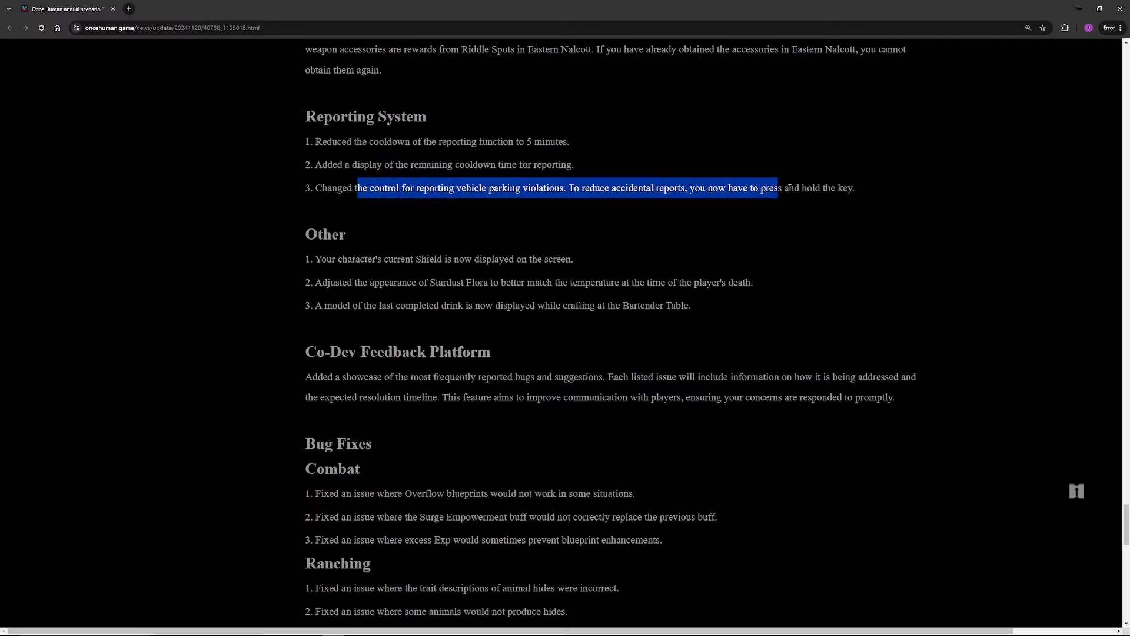
pyautogui.click(620, 187)
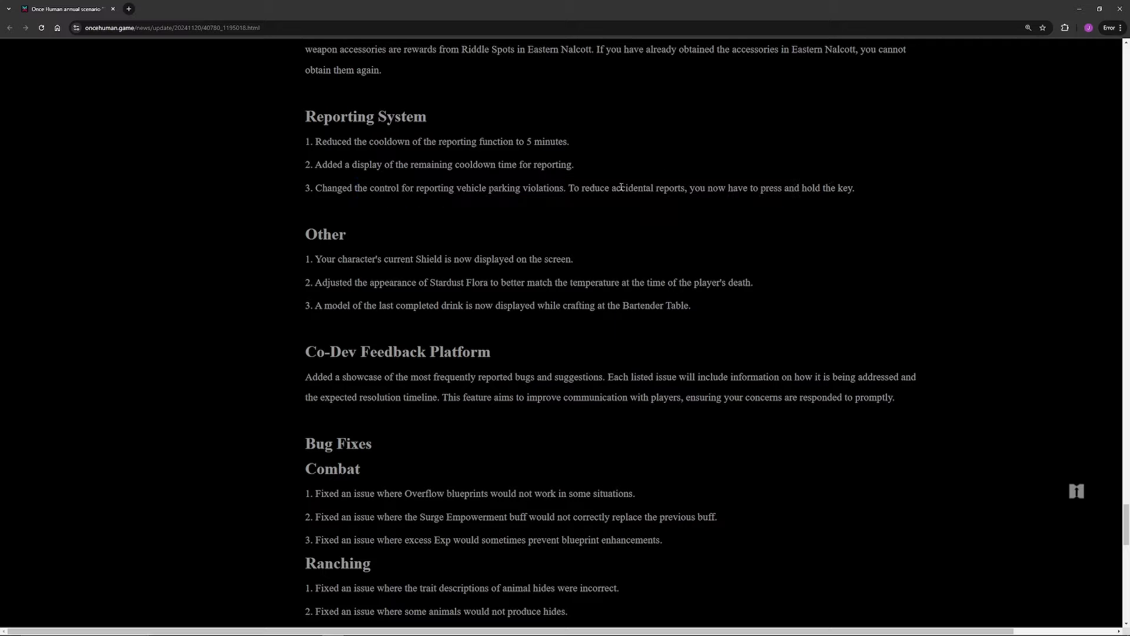
pyautogui.moveTo(352, 256)
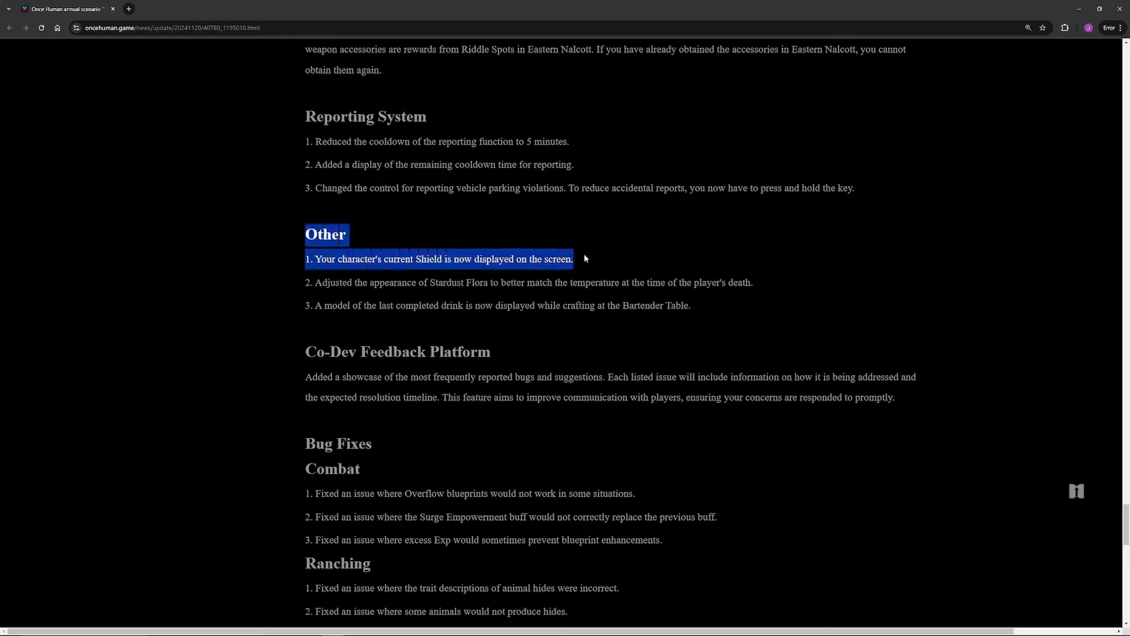
pyautogui.click(327, 259)
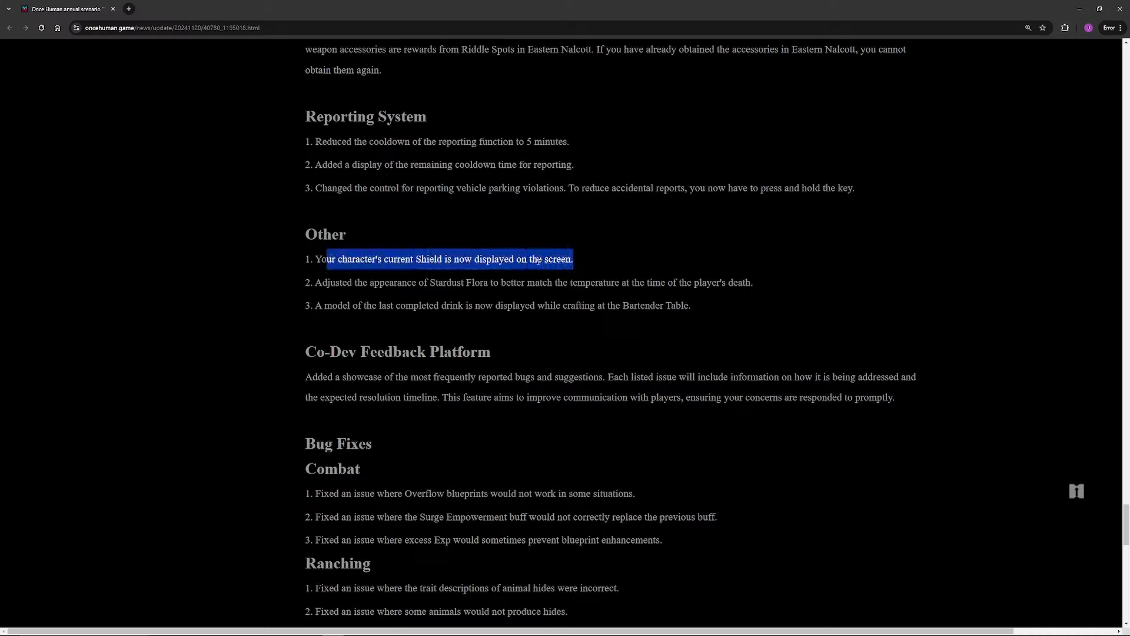
pyautogui.click(538, 259)
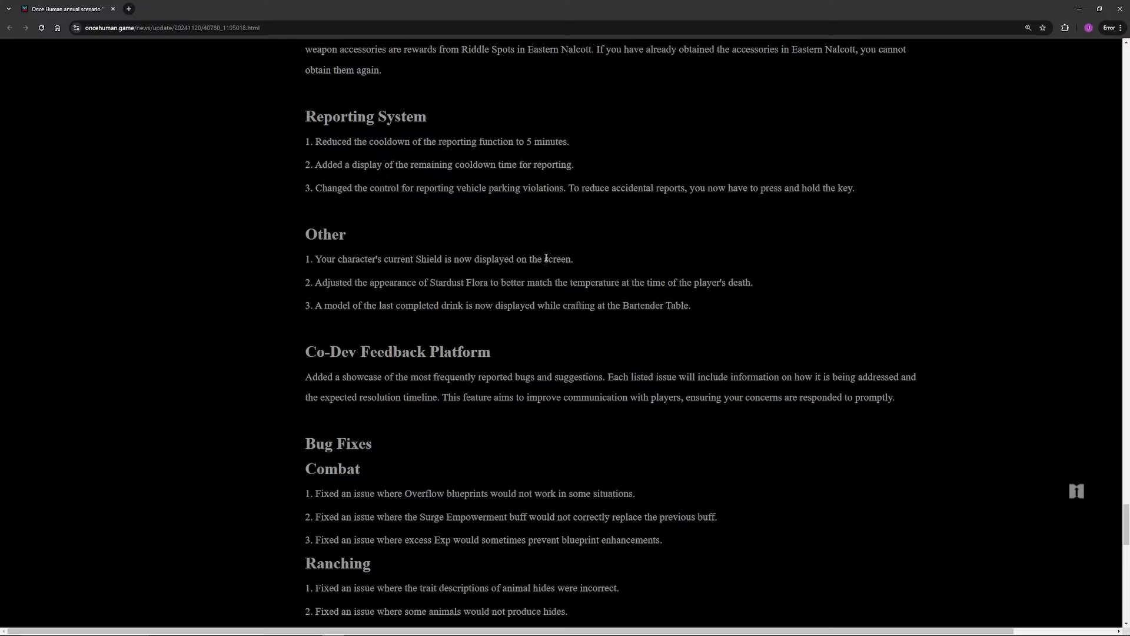
pyautogui.moveTo(543, 242)
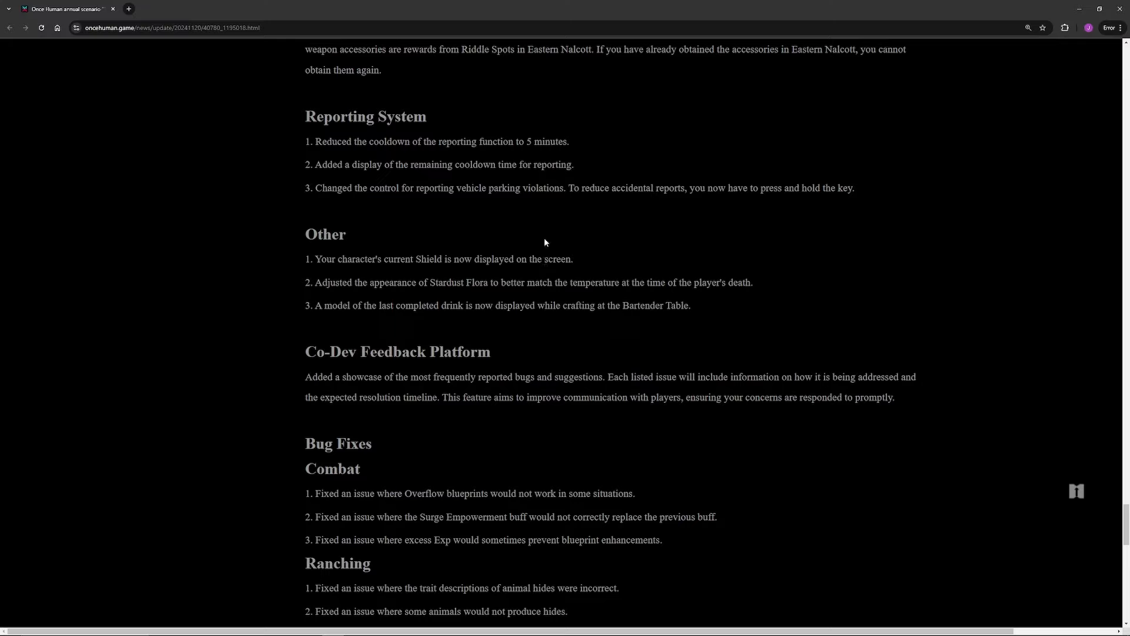
pyautogui.moveTo(552, 258)
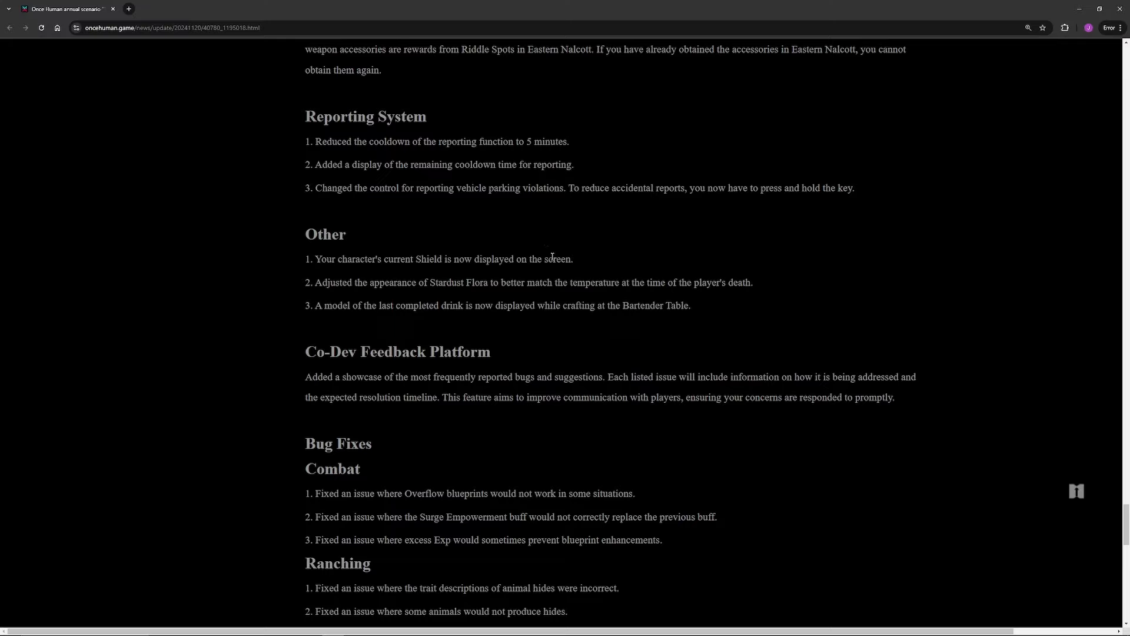
pyautogui.moveTo(495, 274)
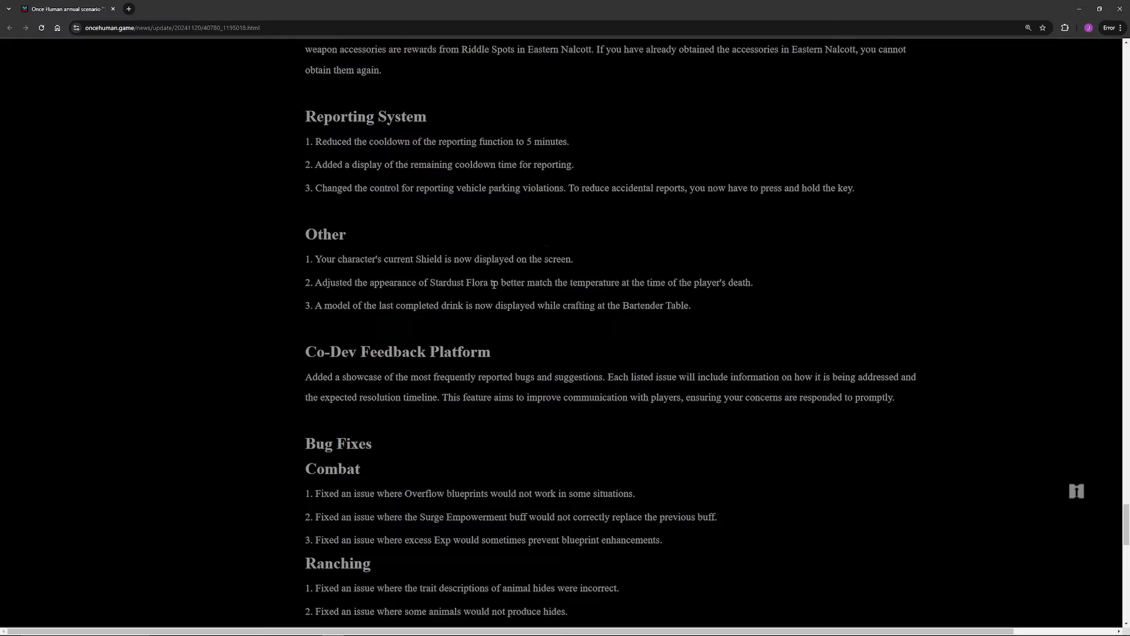
# Step: Scroll to the Bug Fixes list from Combat through Territory Construction and Cosmetics
pyautogui.scroll(-3)
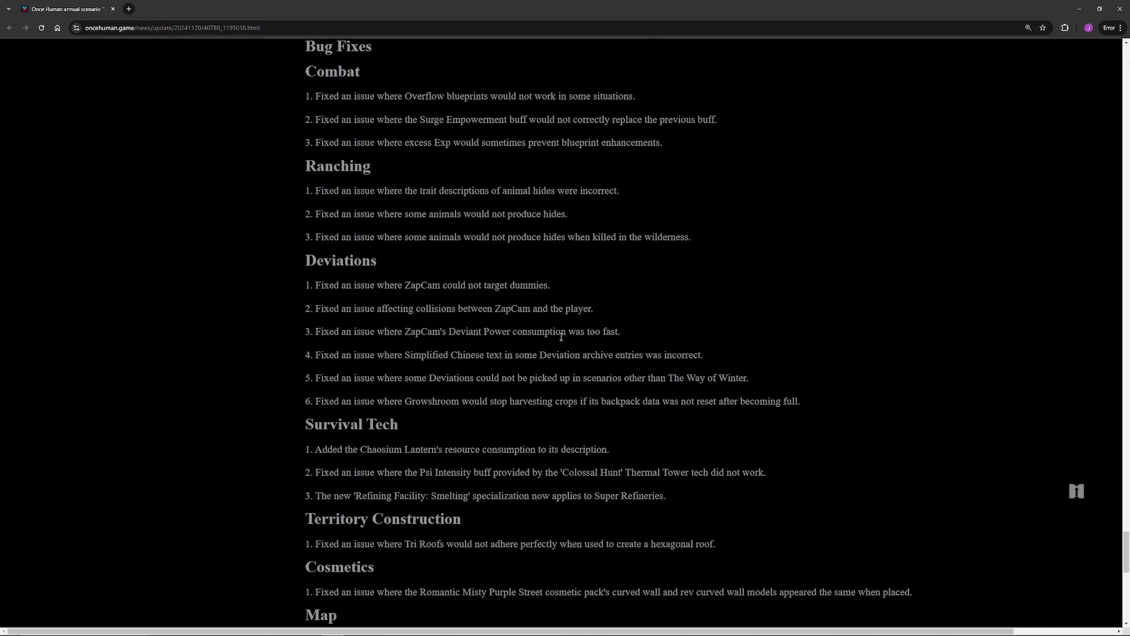
pyautogui.moveTo(432, 199)
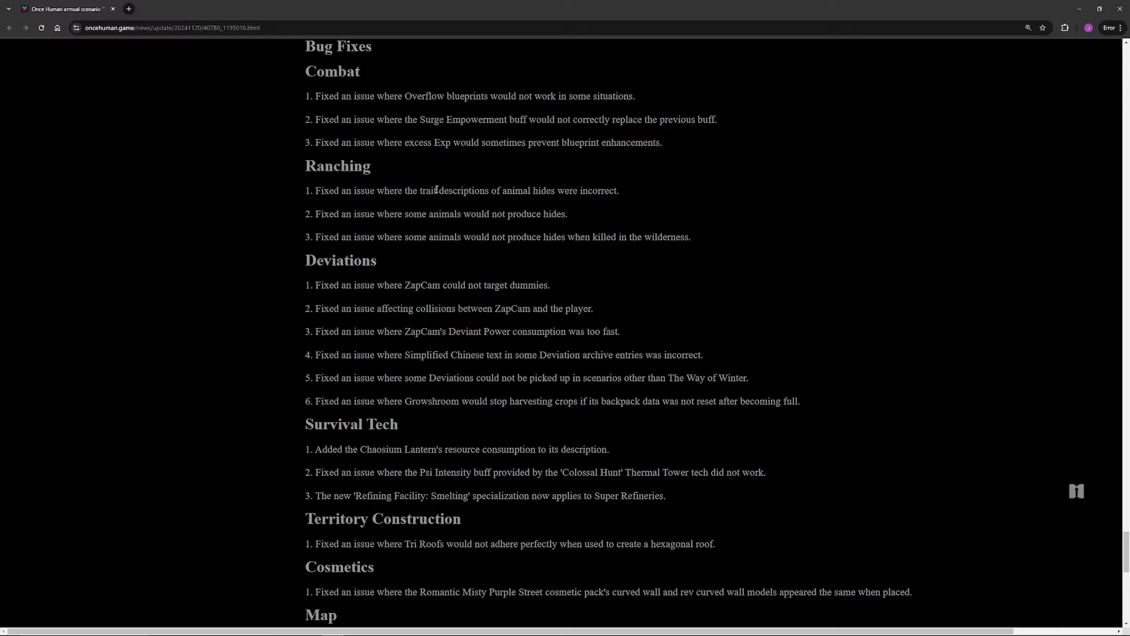
pyautogui.moveTo(482, 158)
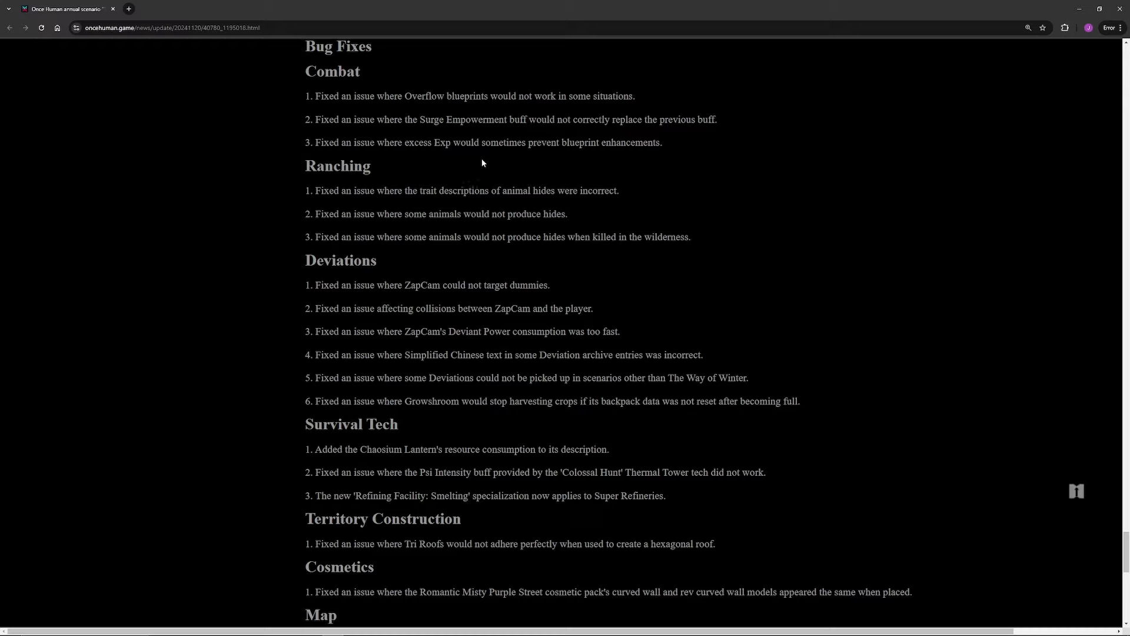
pyautogui.moveTo(383, 165)
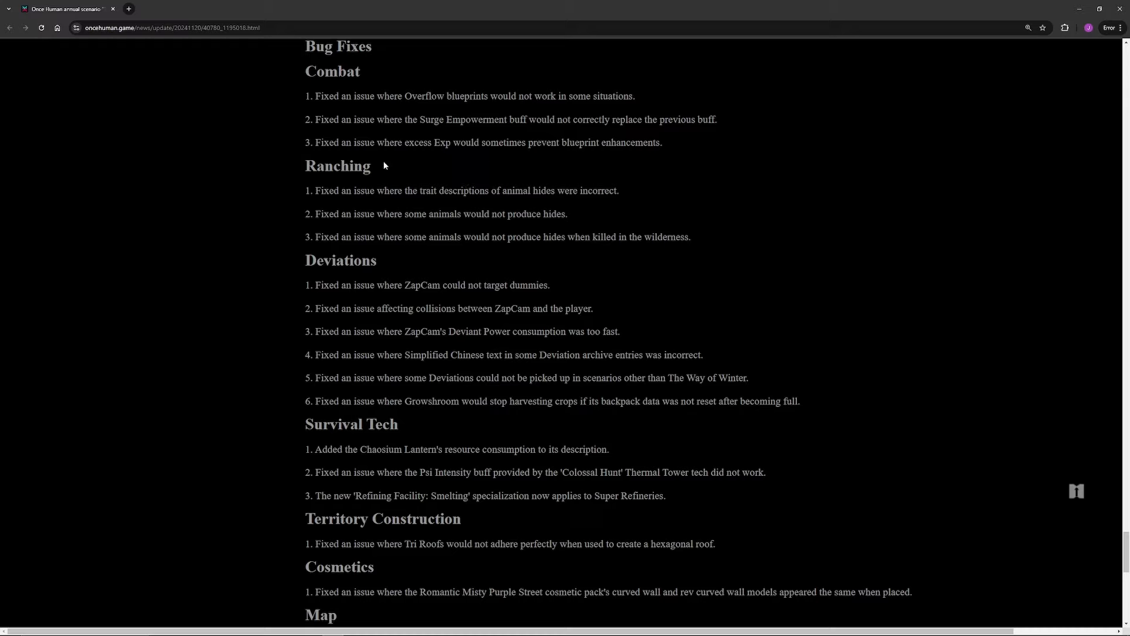
pyautogui.moveTo(408, 160)
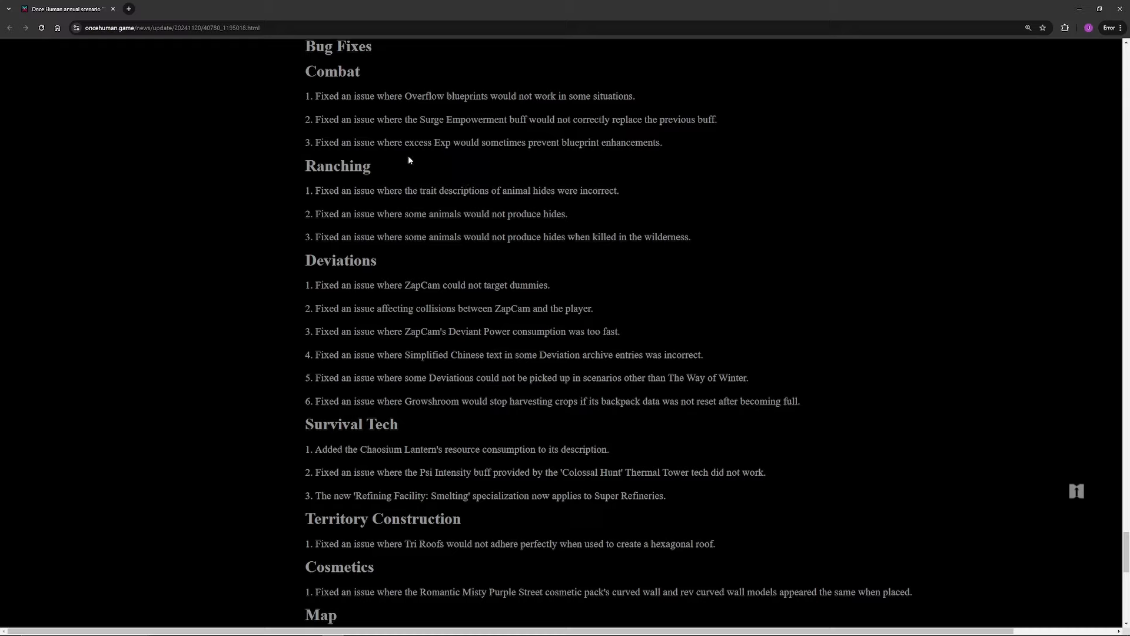
pyautogui.moveTo(496, 238)
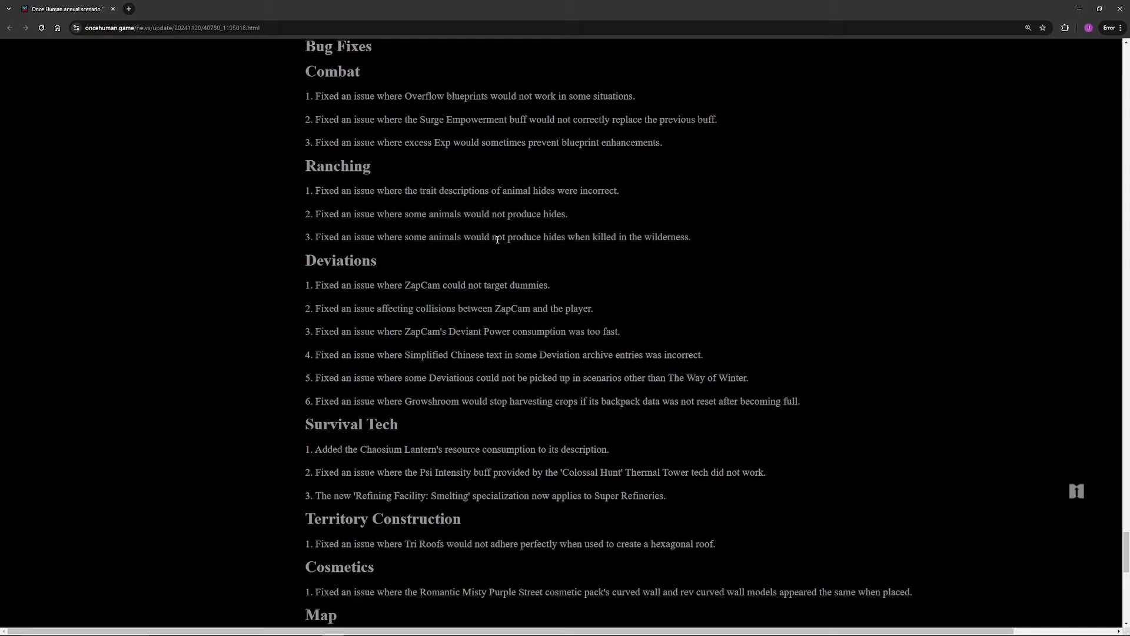
# Step: Highlight the Snowmobile sound note and the SFX section, then scroll back up
pyautogui.scroll(-3)
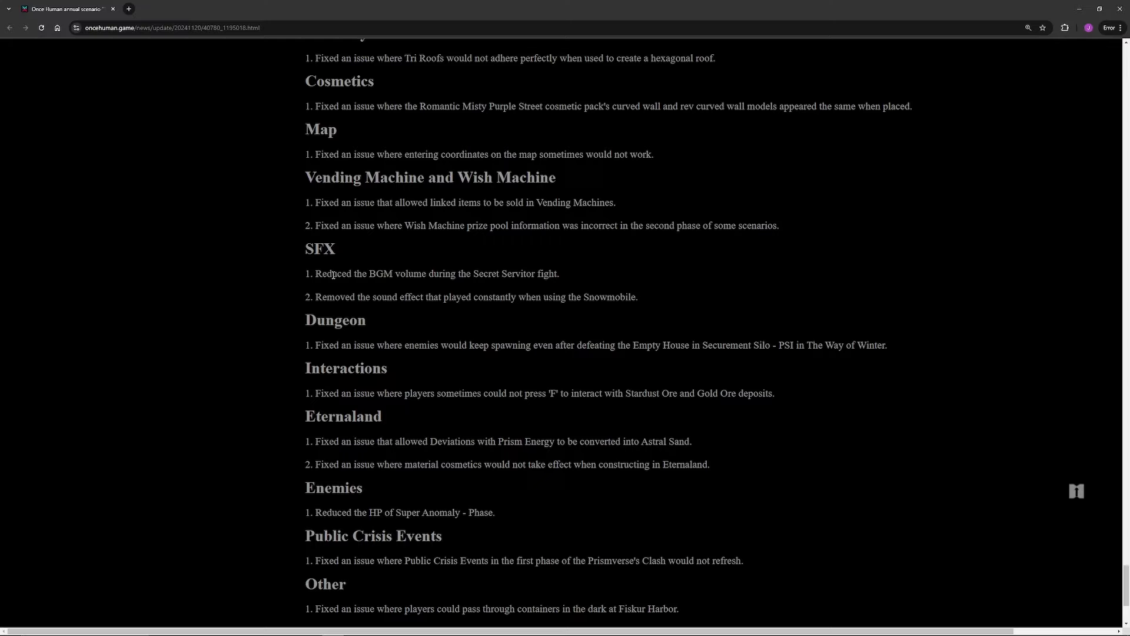
pyautogui.moveTo(429, 273)
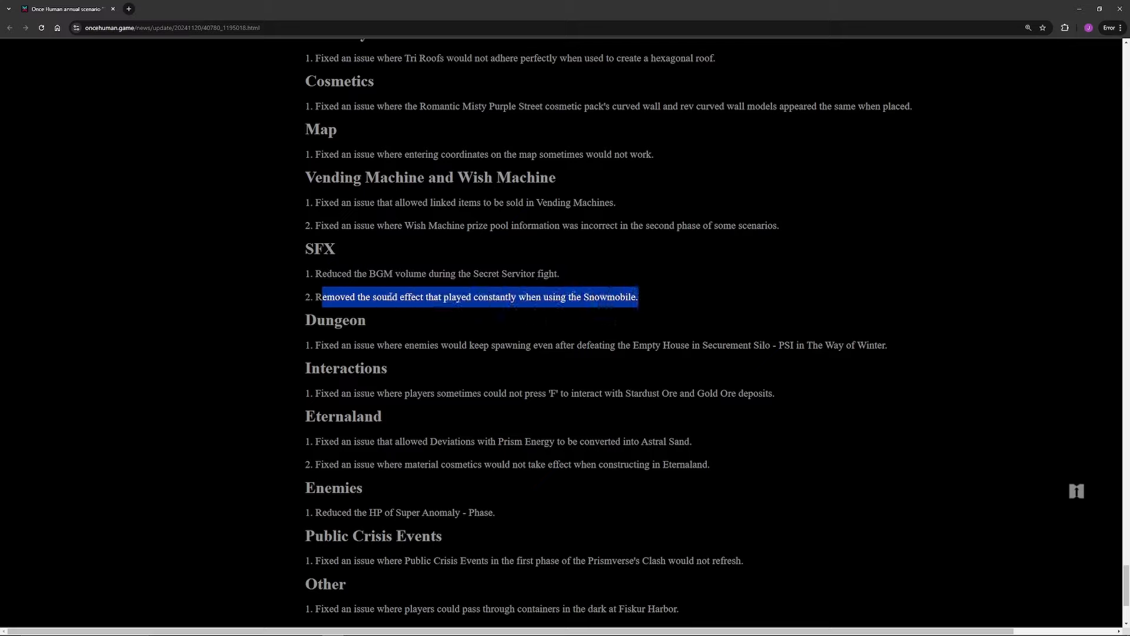
pyautogui.click(377, 307)
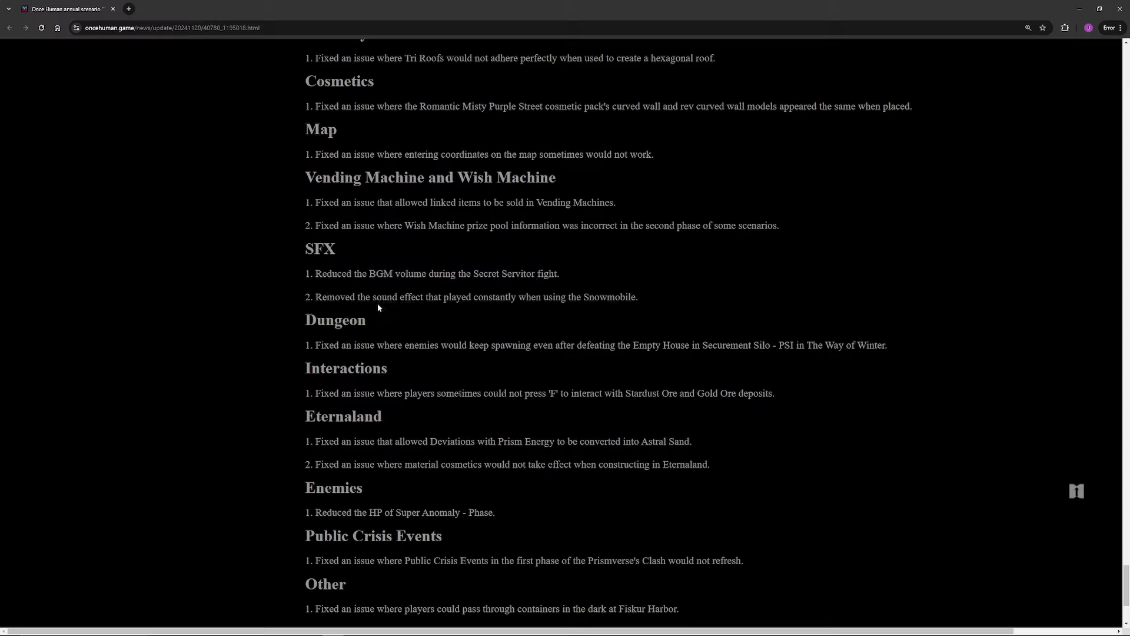
pyautogui.moveTo(301, 237)
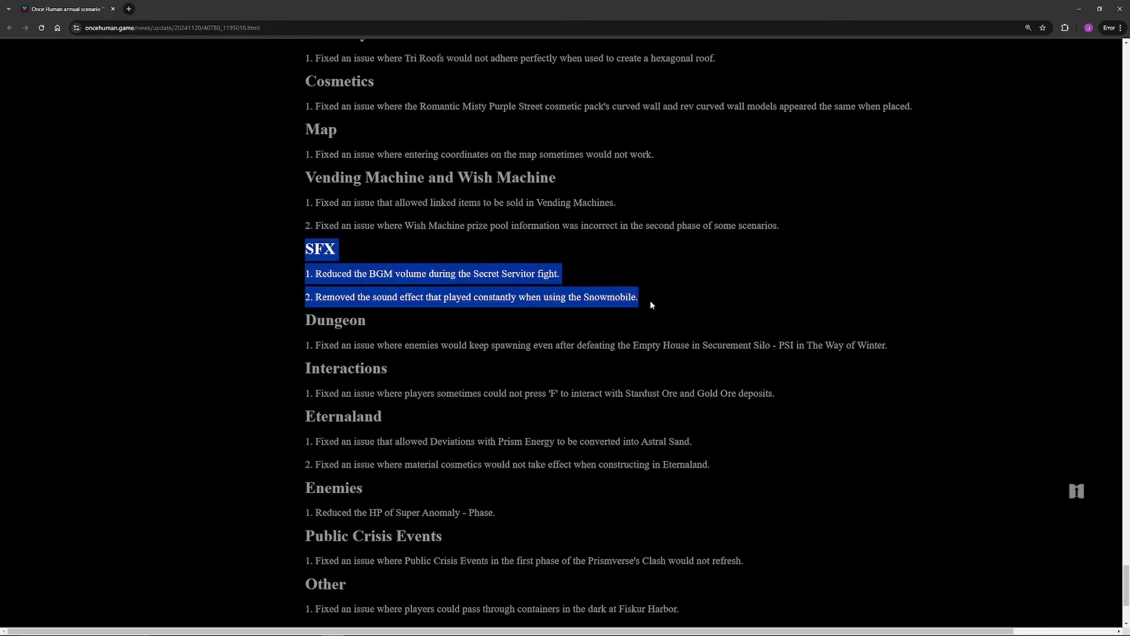
pyautogui.scroll(3)
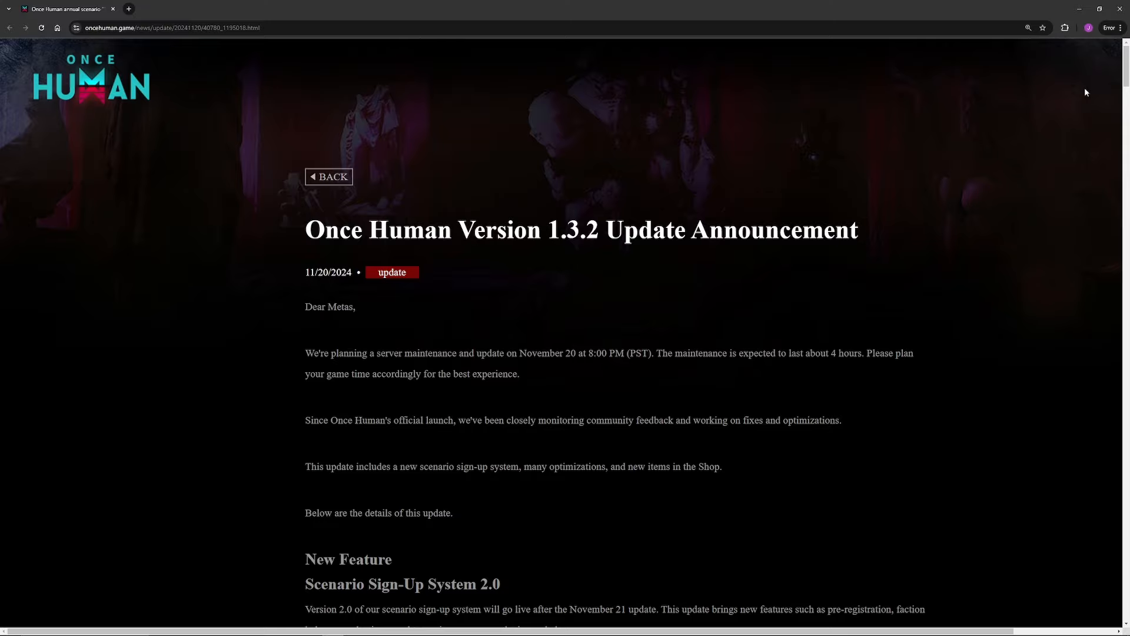
pyautogui.moveTo(1080, 92)
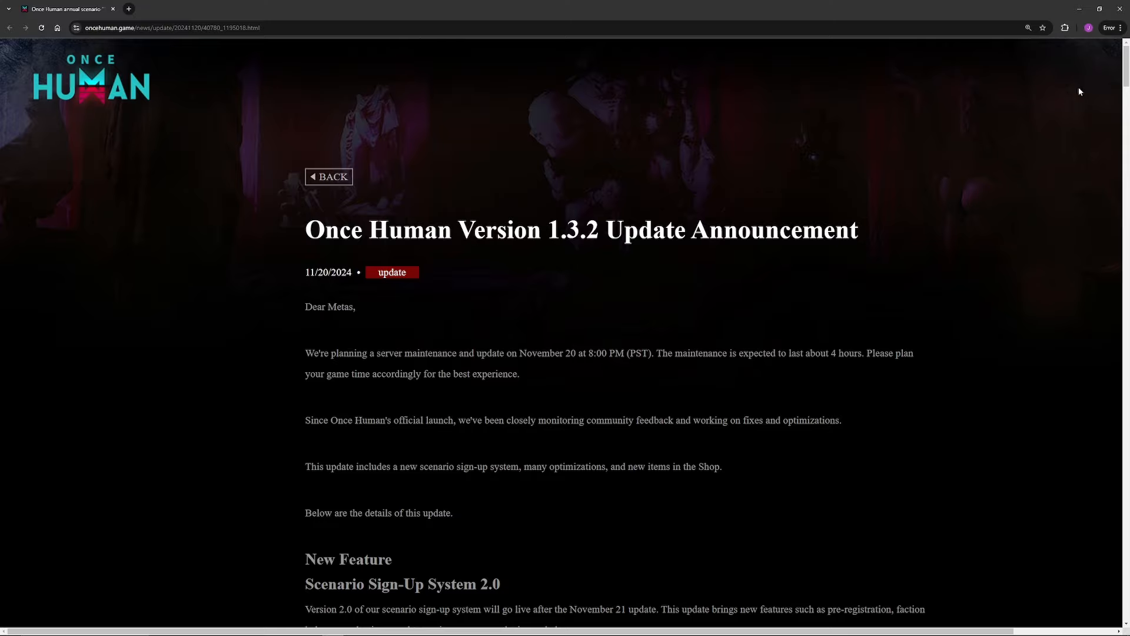
pyautogui.moveTo(1067, 94)
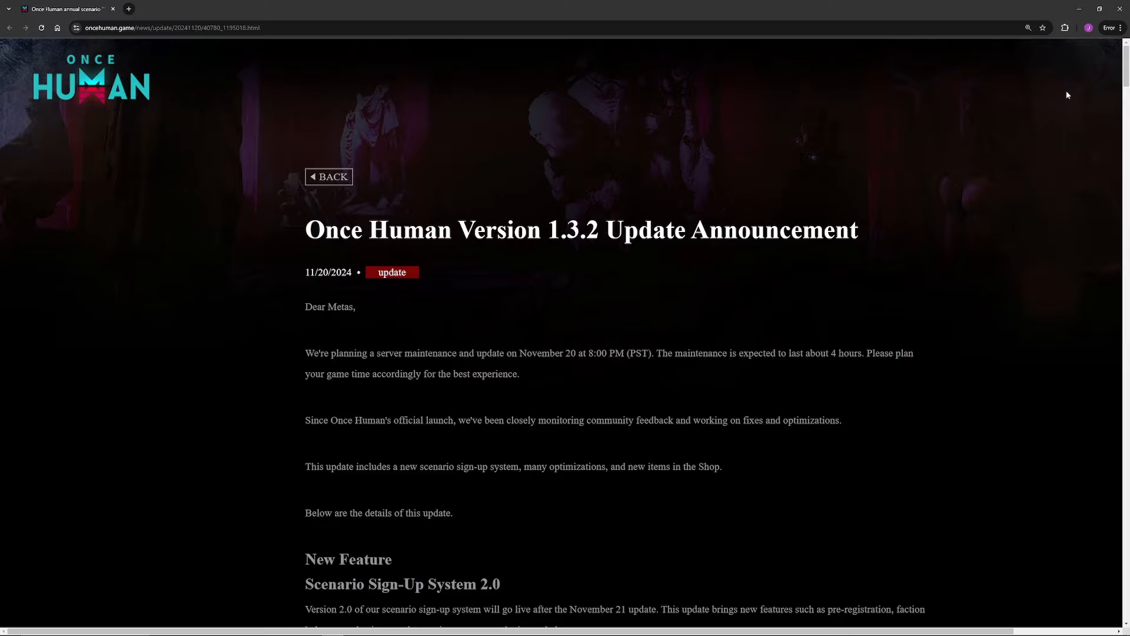
pyautogui.moveTo(1038, 133)
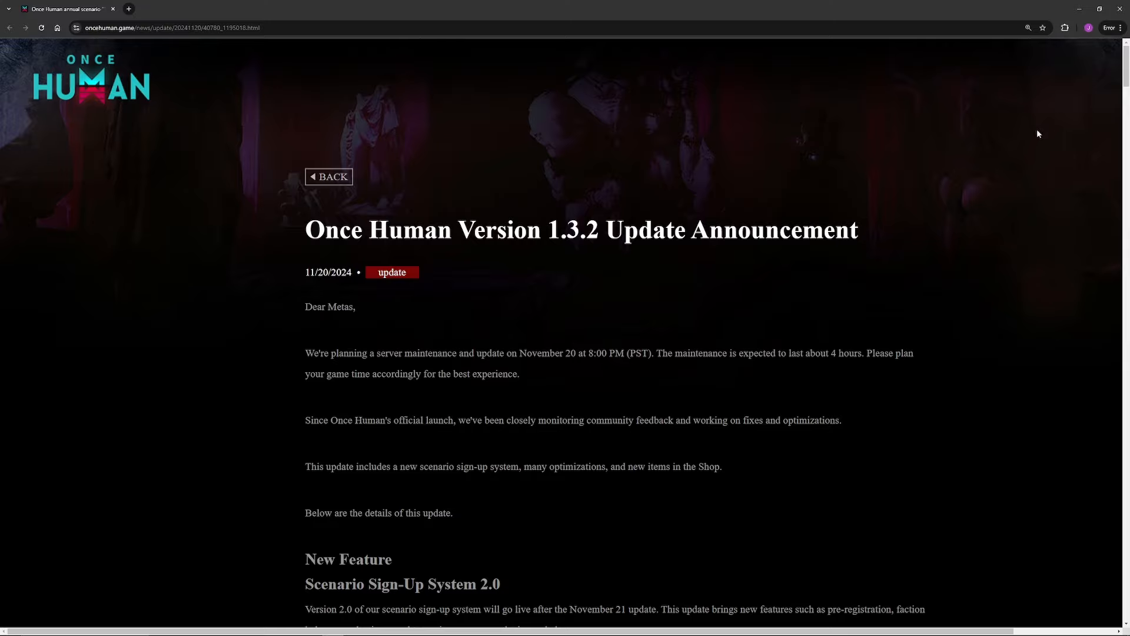
pyautogui.moveTo(1038, 122)
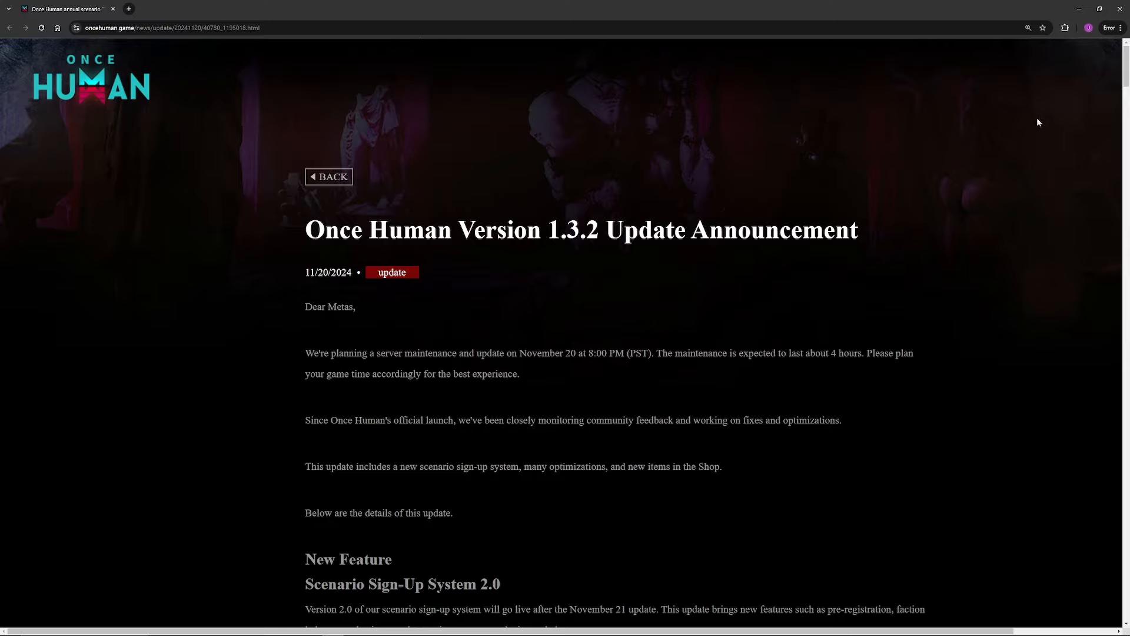
pyautogui.moveTo(1022, 140)
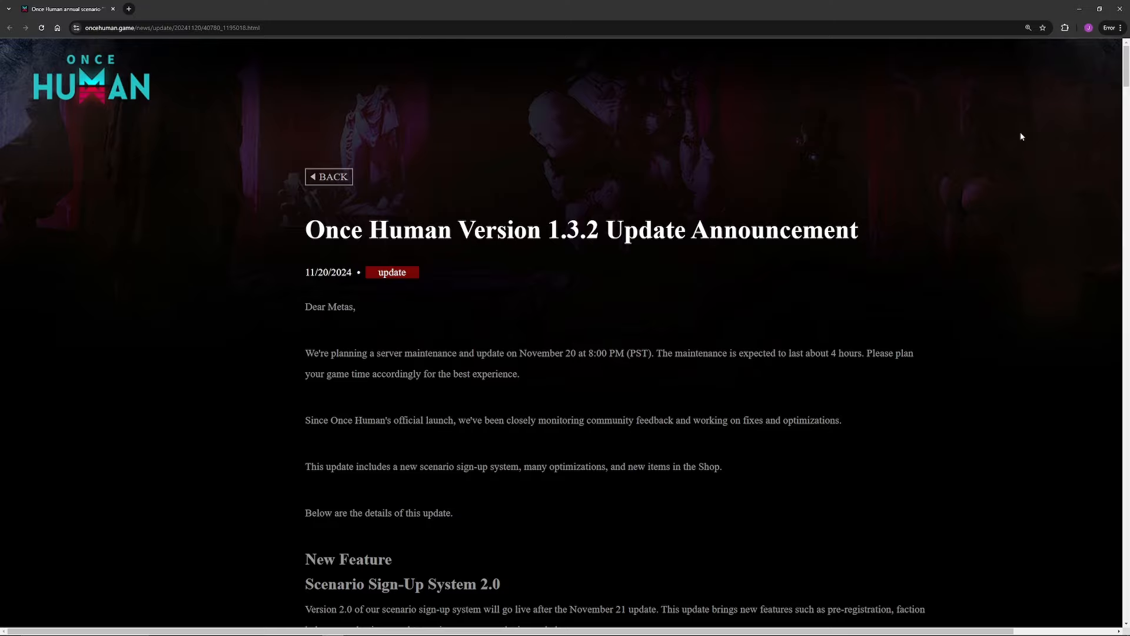
pyautogui.moveTo(1014, 128)
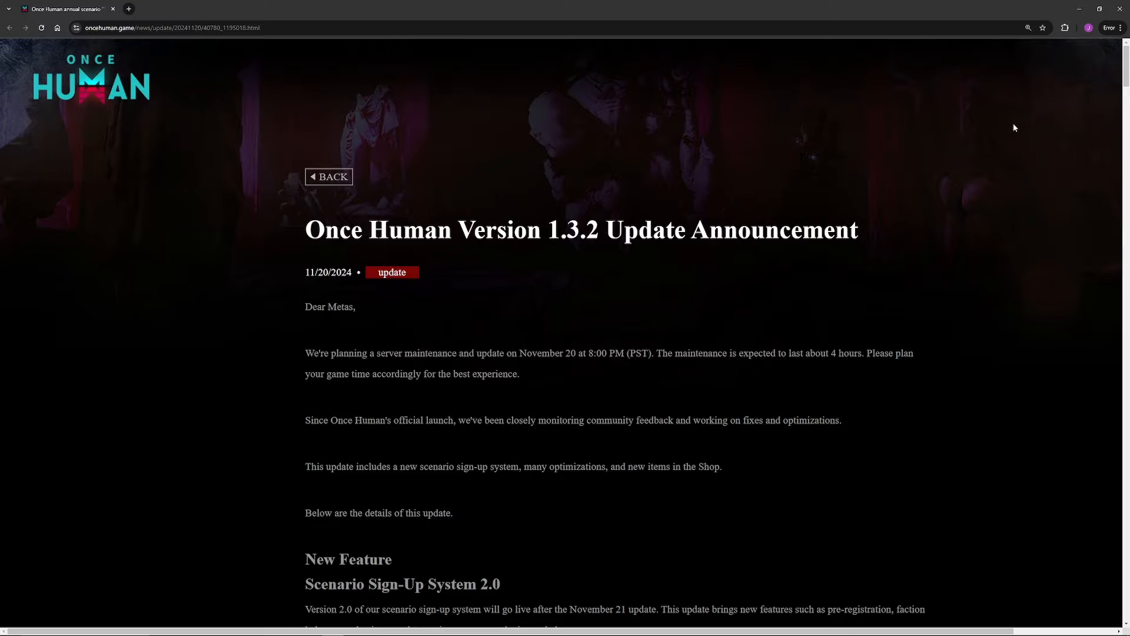